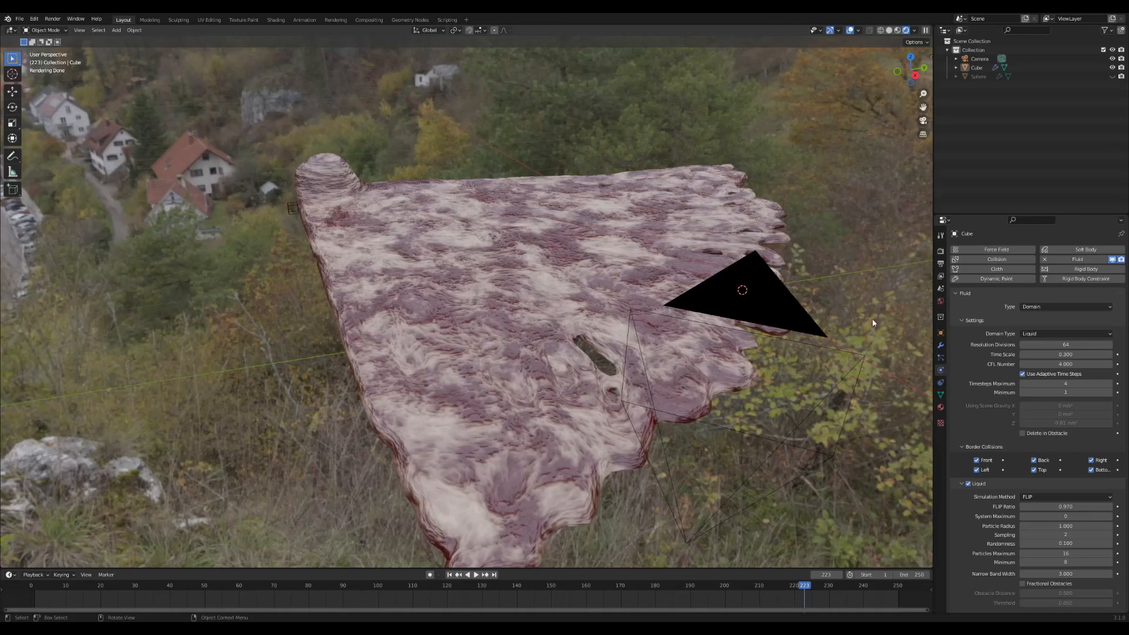
mouse_move(573, 352)
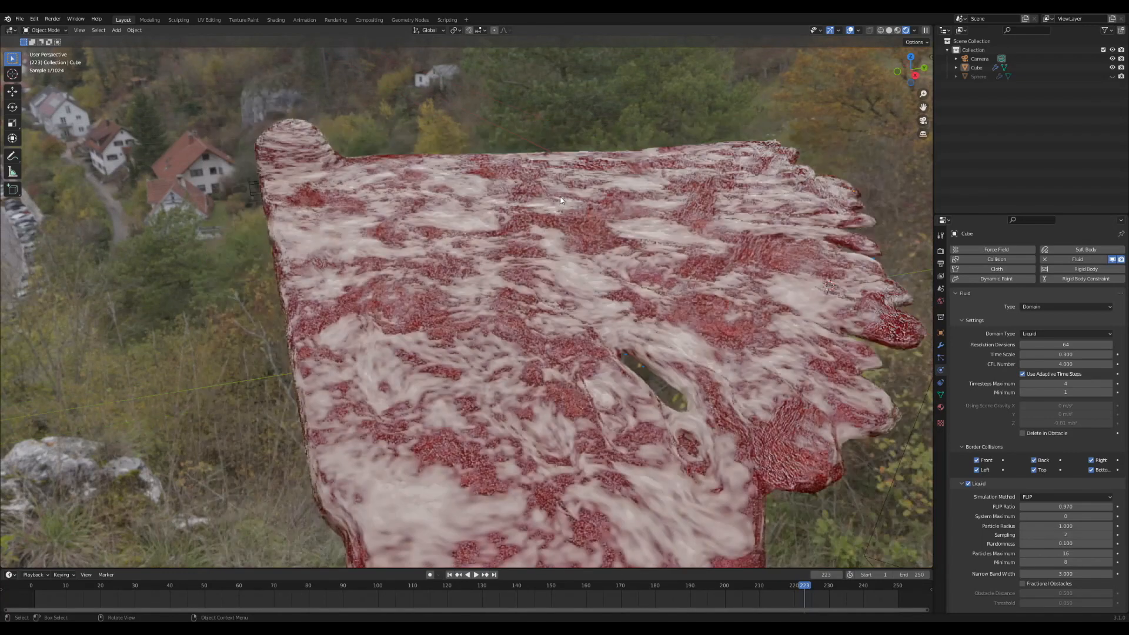
Jump to a later frame and play back the fleshy liquid simulation.
click(609, 584)
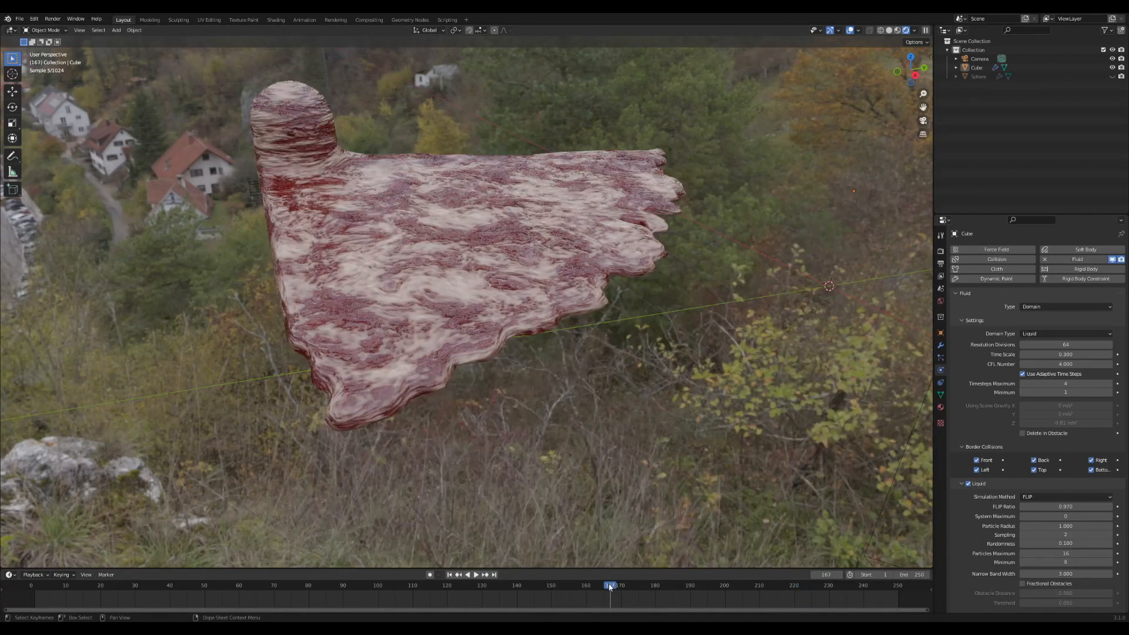
click(466, 574)
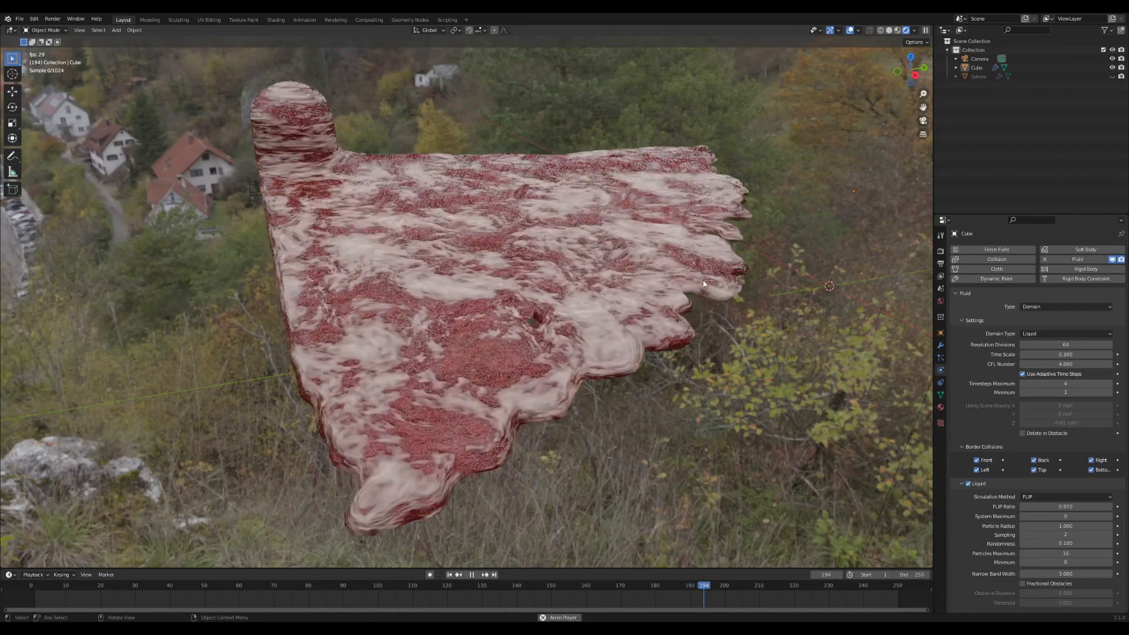
click(471, 574)
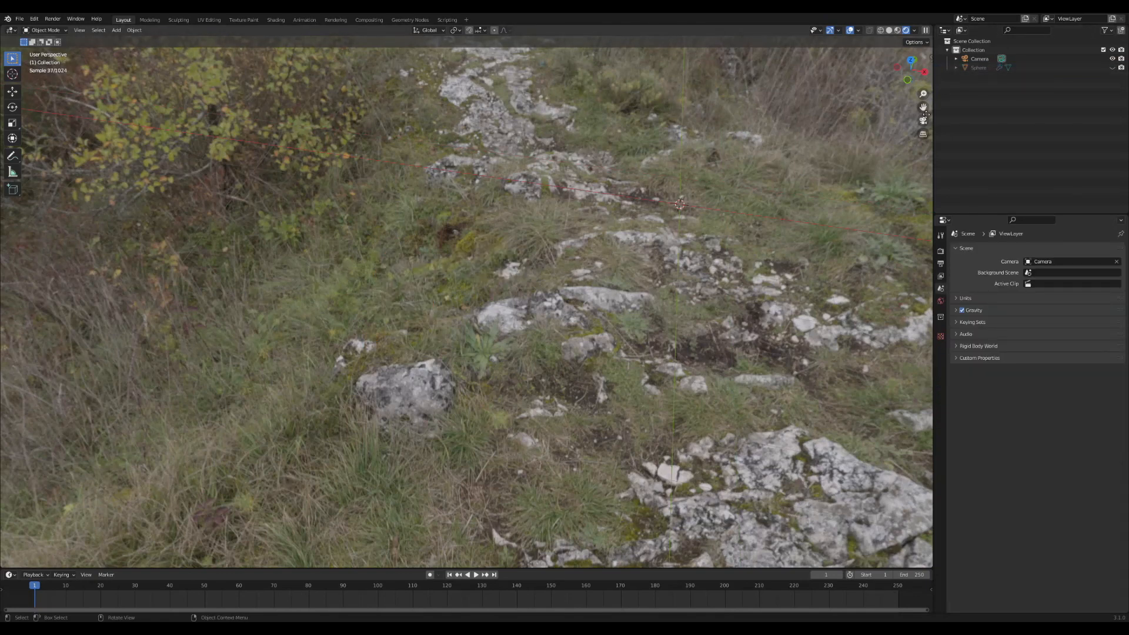
Delete the leftover sphere and add a new cube mesh.
click(979, 67)
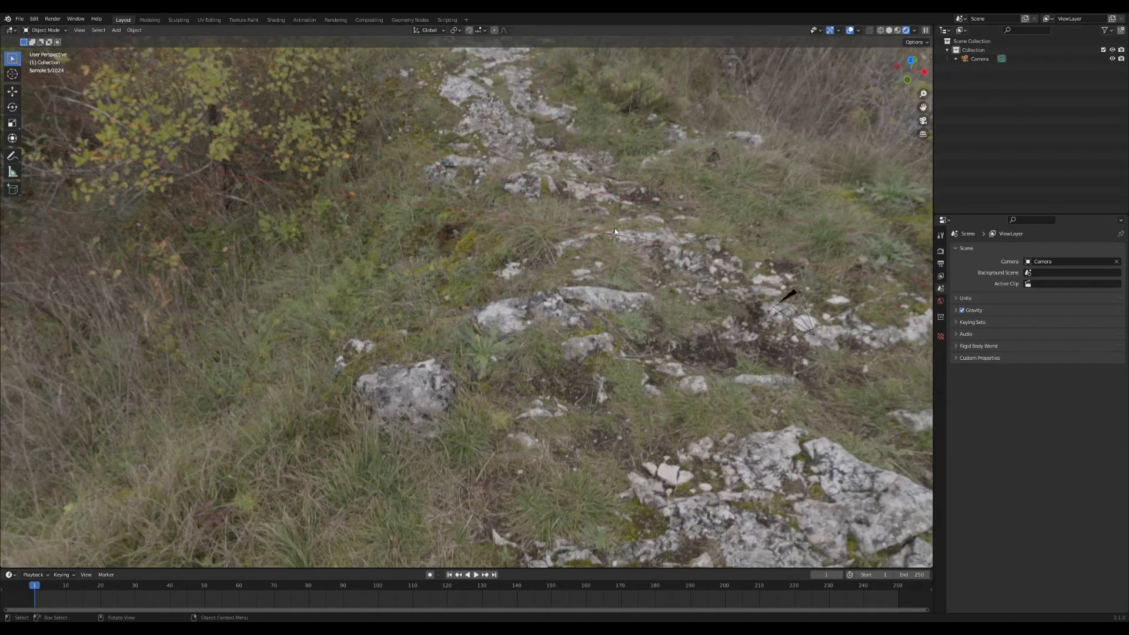
click(115, 29)
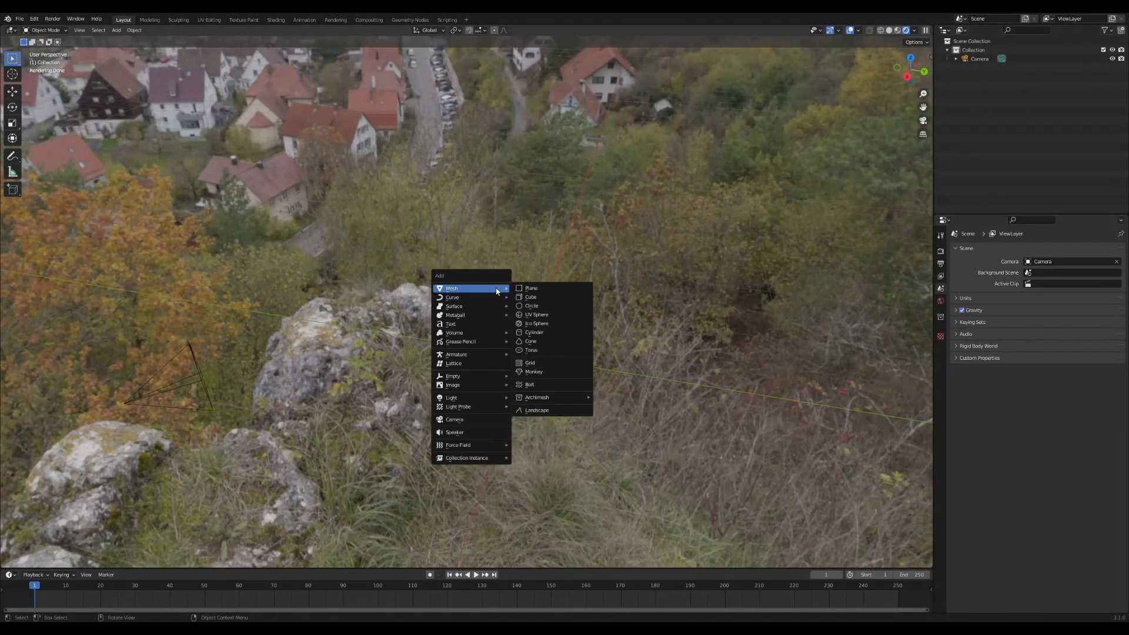
mouse_move(531, 288)
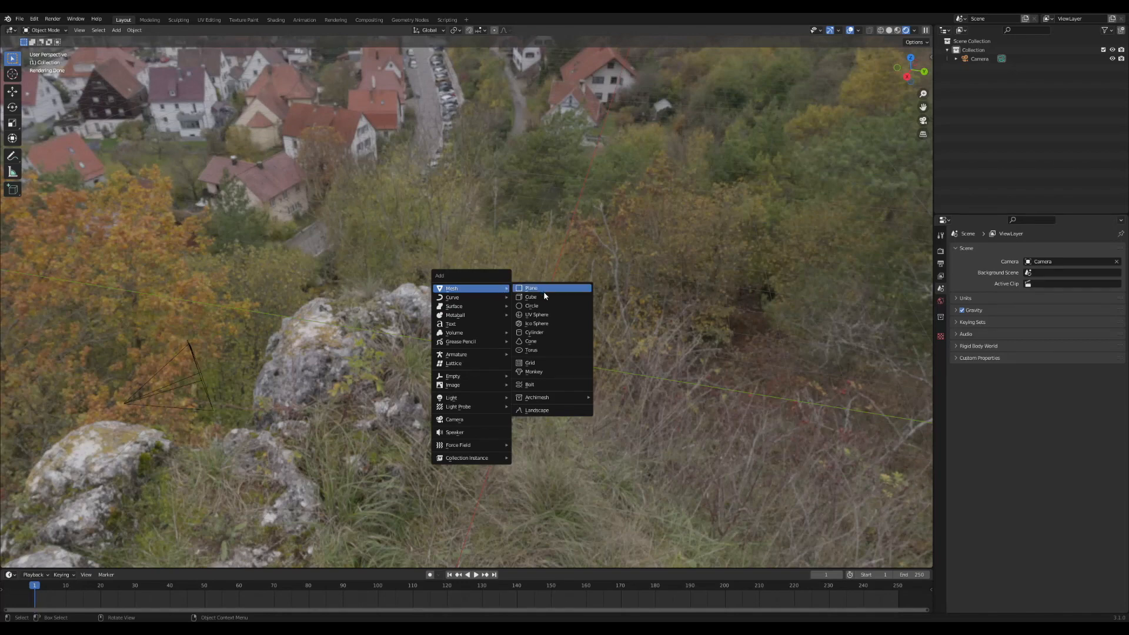
mouse_move(530, 297)
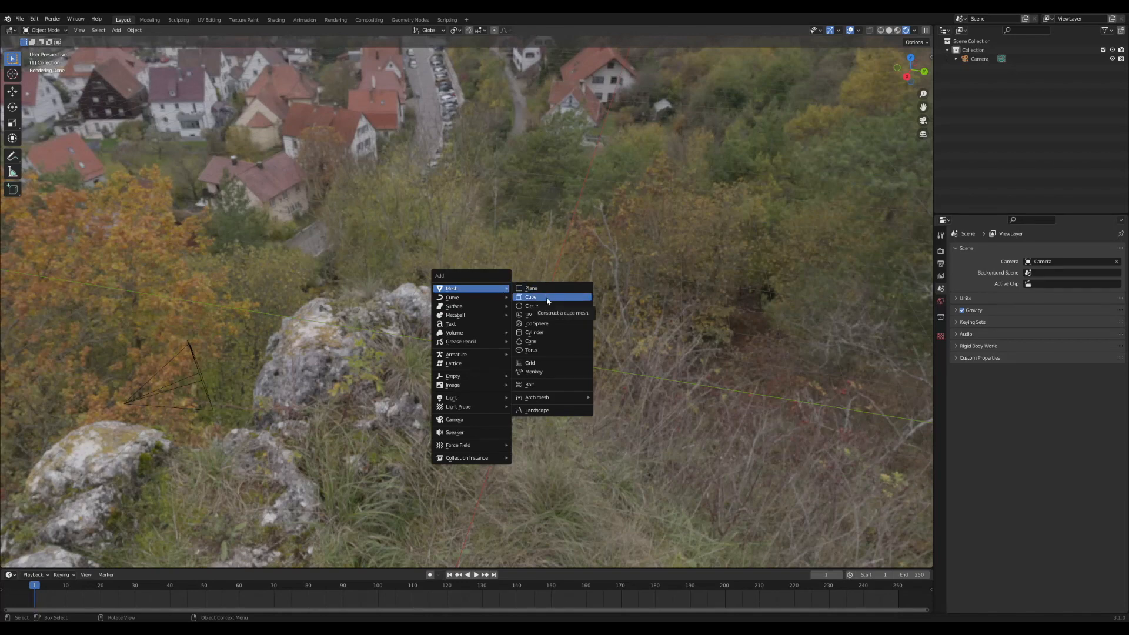
click(530, 297)
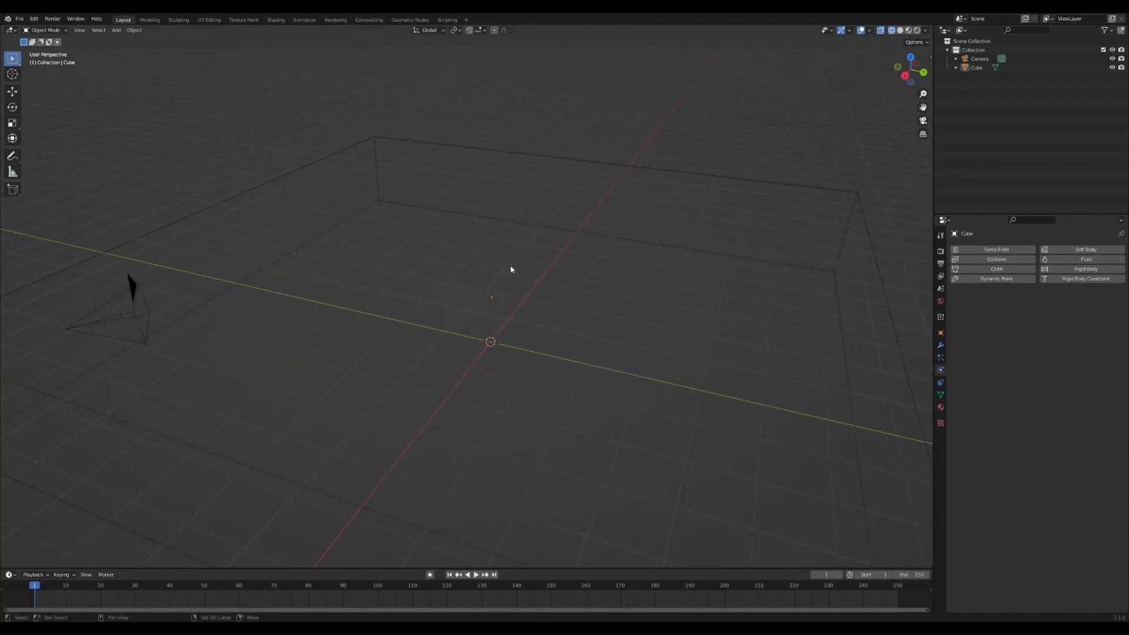
Add a UV sphere scaled to 0.5 and raised up inside the box.
click(115, 30)
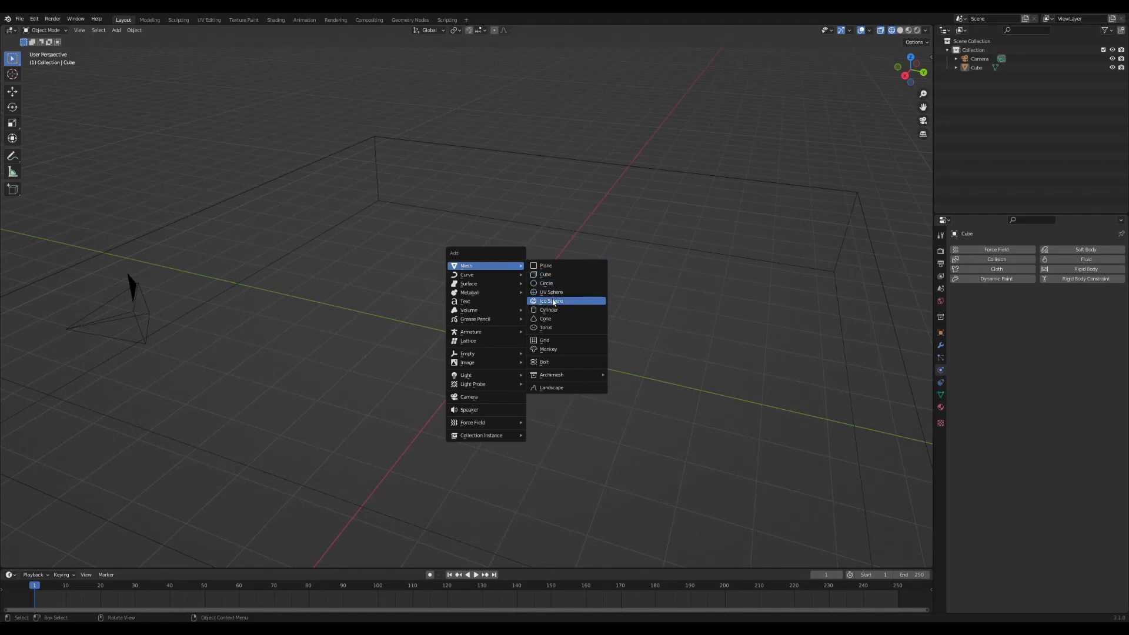
click(551, 291)
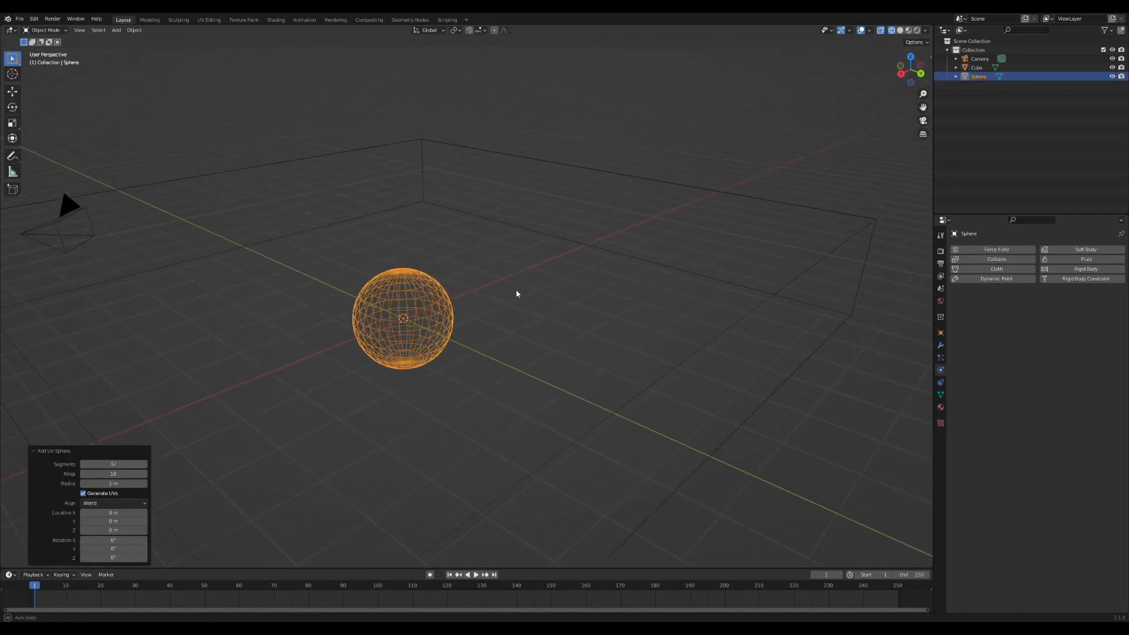
key(s)
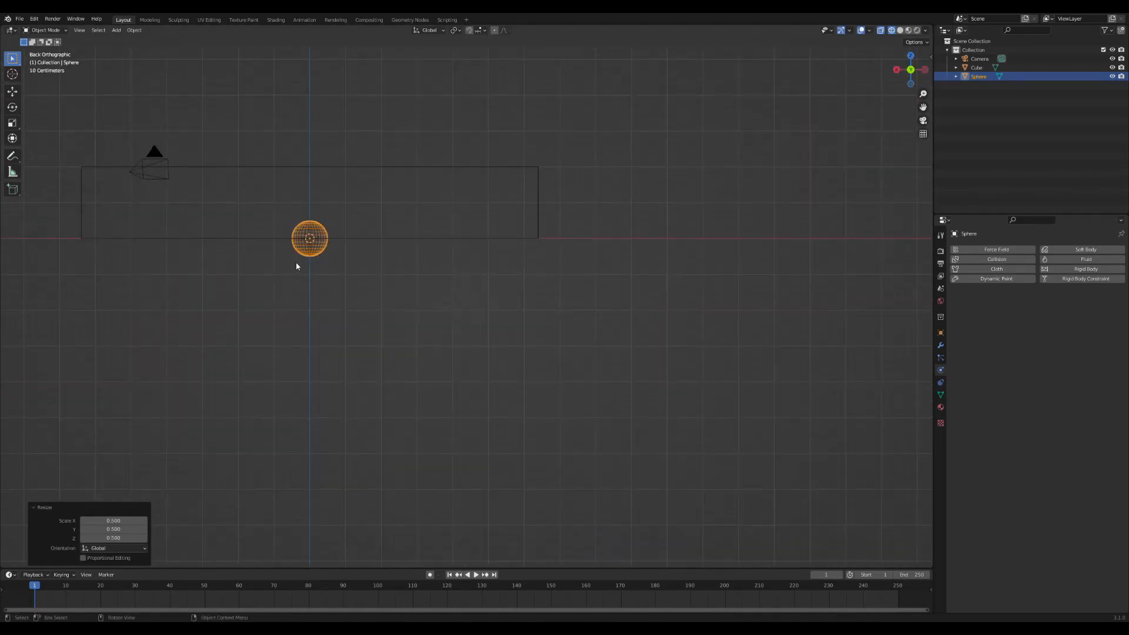
drag(310, 237, 310, 211)
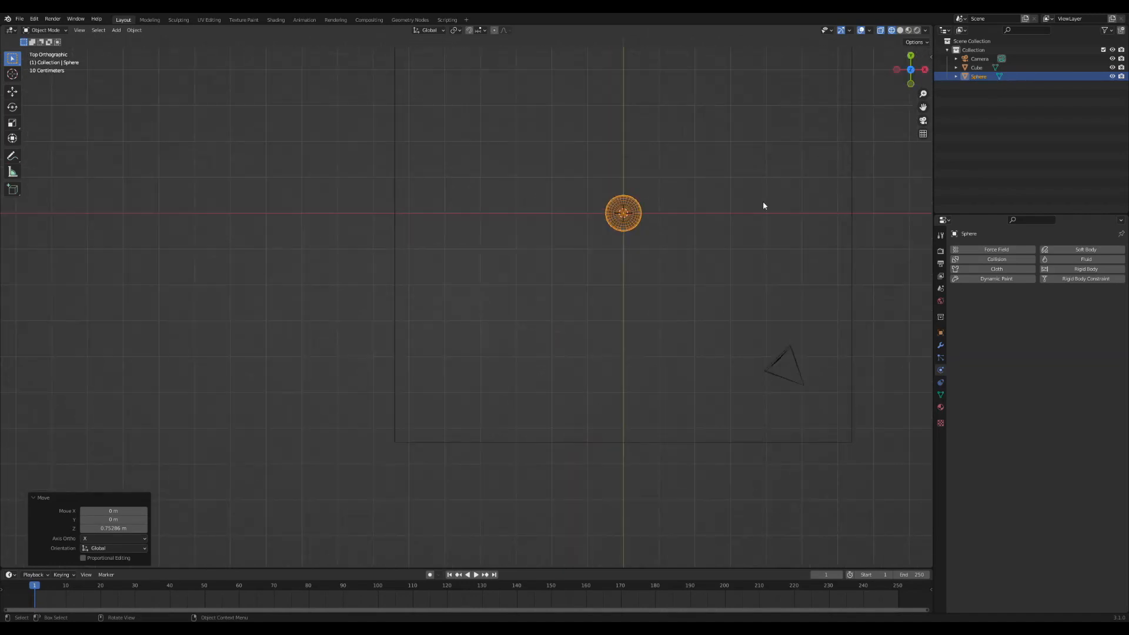
drag(648, 209, 663, 137)
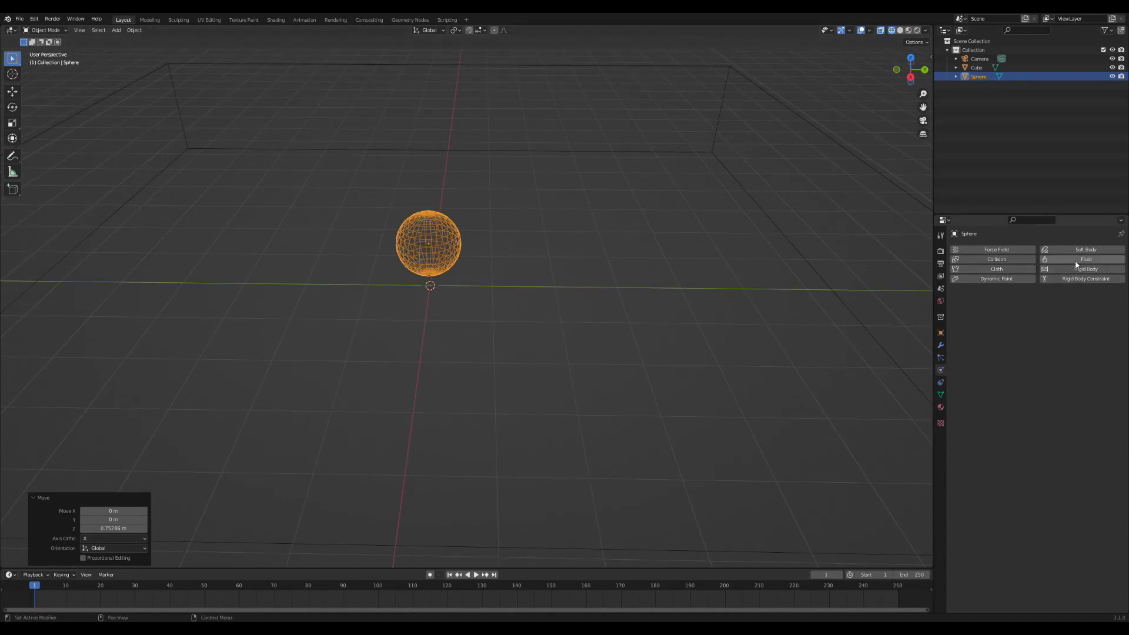
Give the sphere Fluid physics as a Flow object with Liquid type and Inflow behavior.
click(1085, 259)
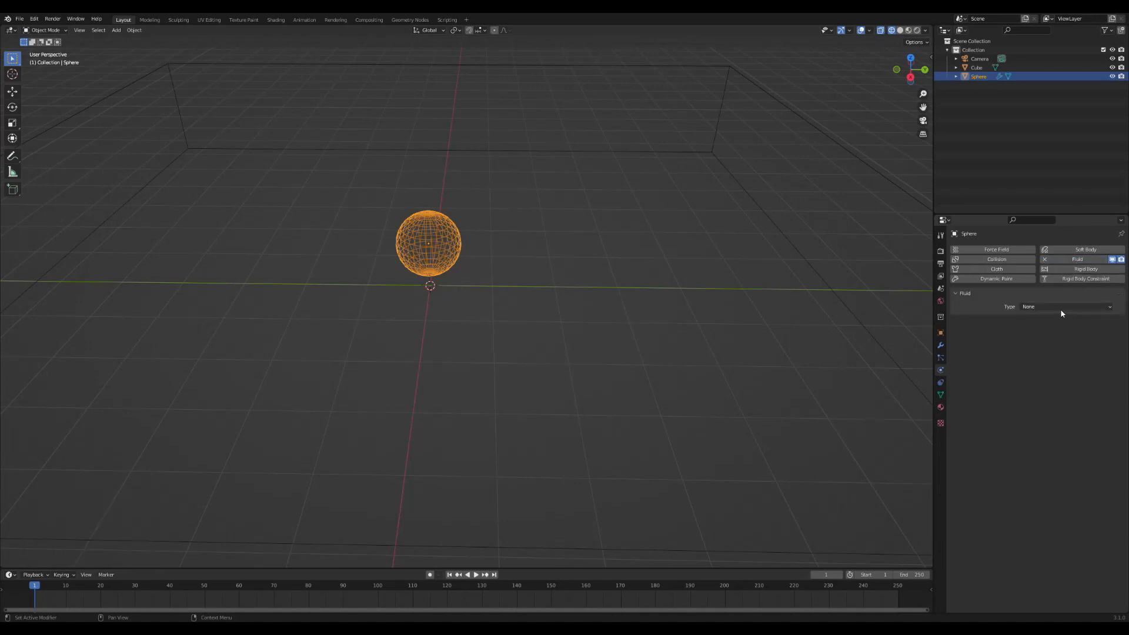
click(1067, 306)
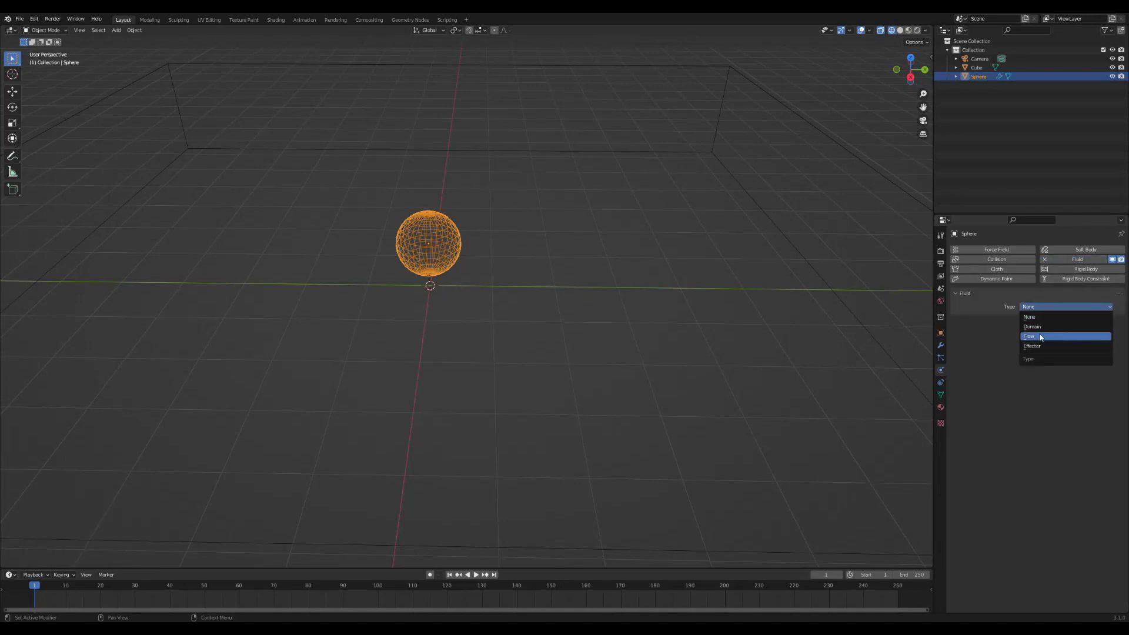
click(1030, 336)
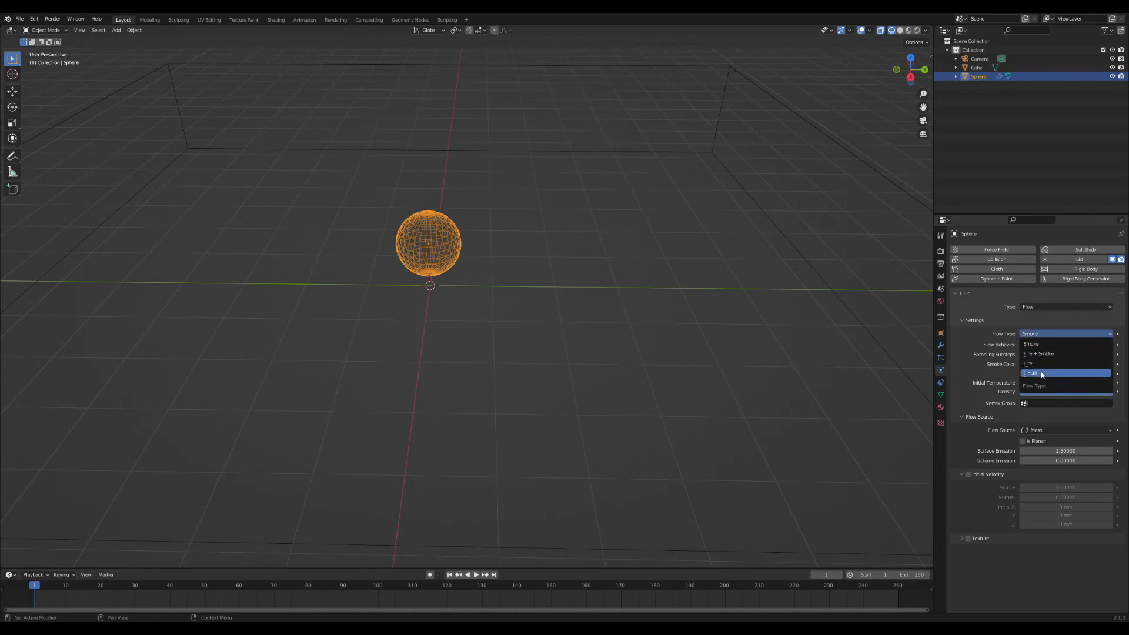
click(1064, 373)
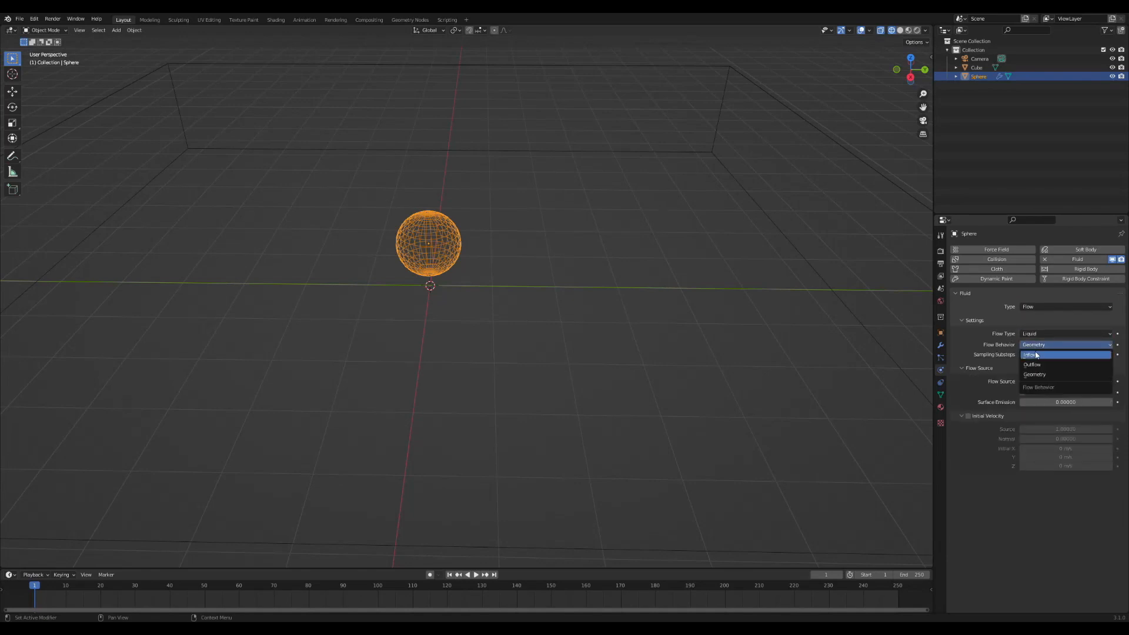
click(1032, 354)
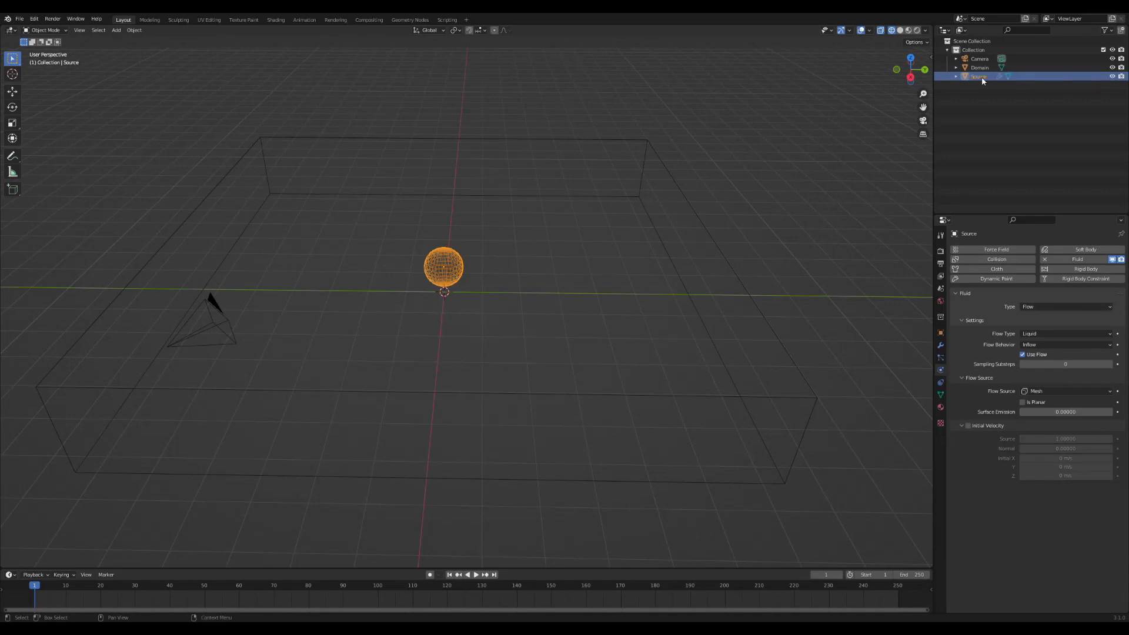
Make the Domain box a Liquid fluid domain and briefly play the simulation.
click(980, 67)
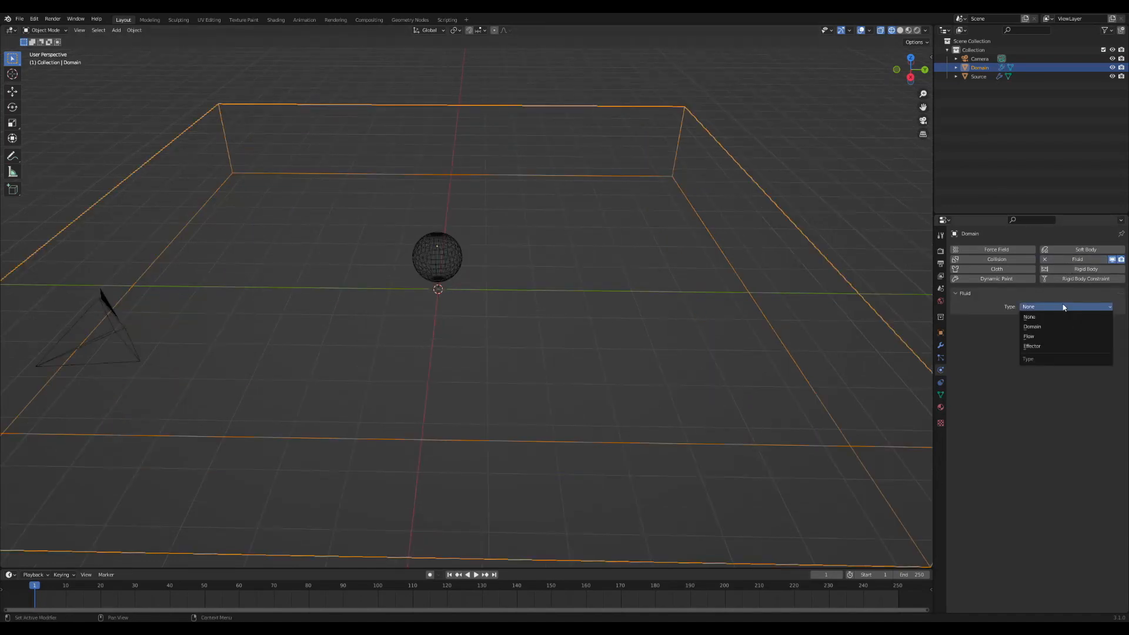
click(1032, 326)
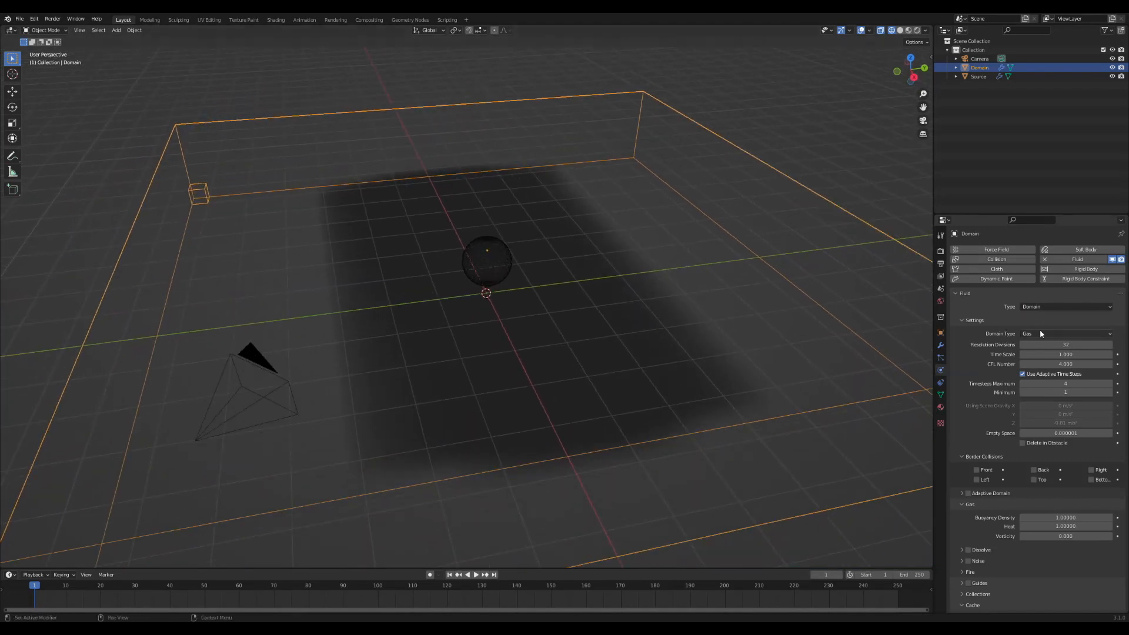
click(1065, 333)
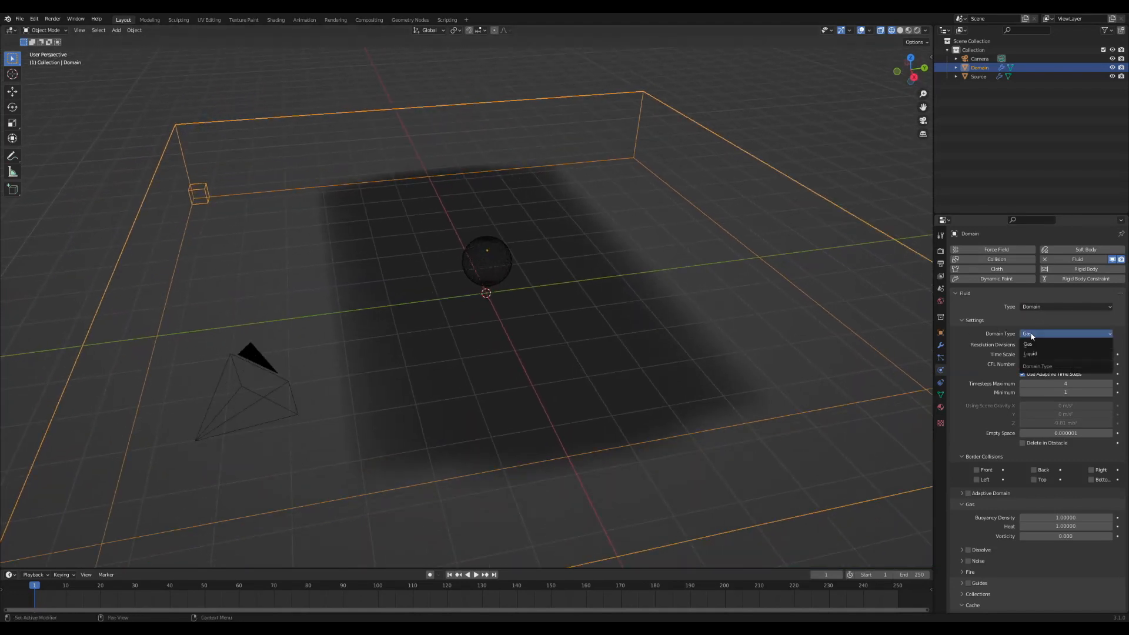
click(1031, 354)
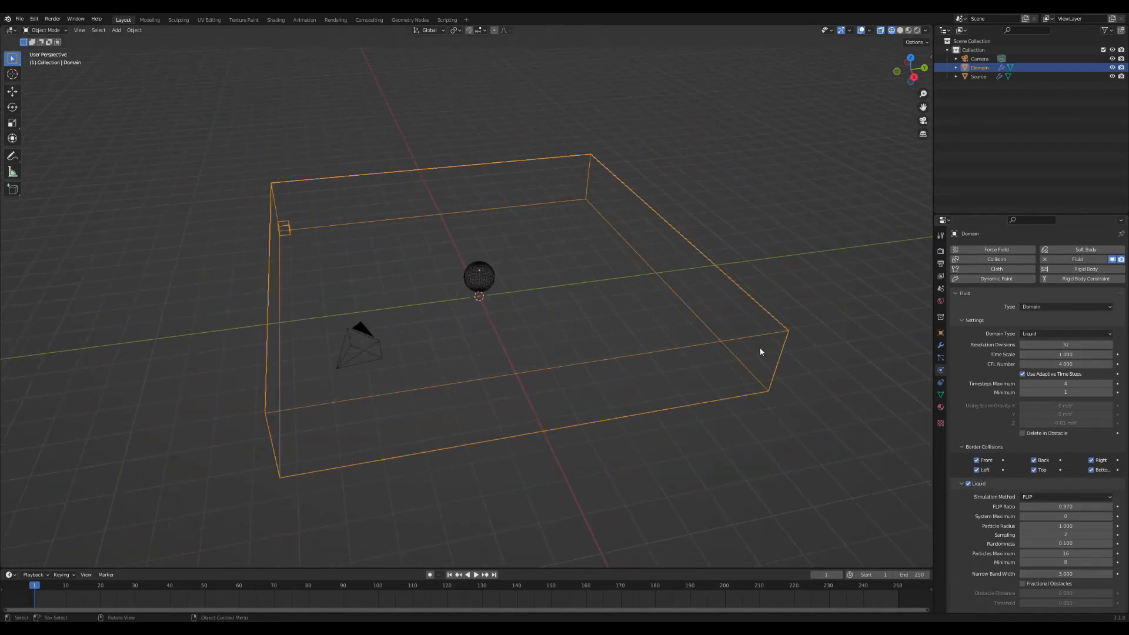
click(466, 575)
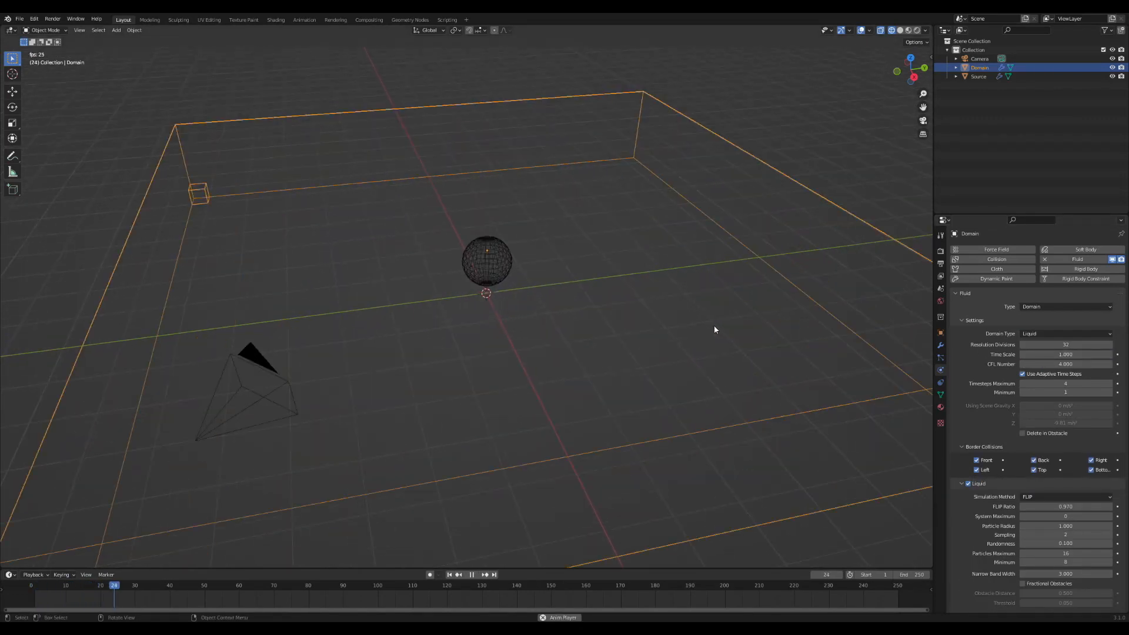
click(467, 574)
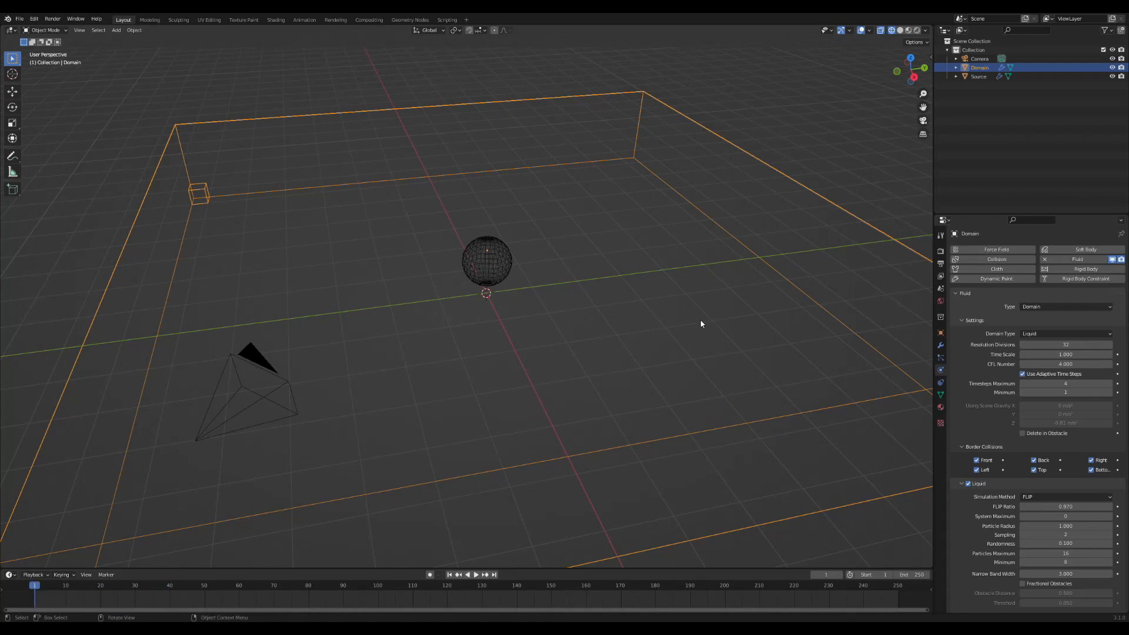
Keep the domain's cache type set to Replay.
scroll(down, 3)
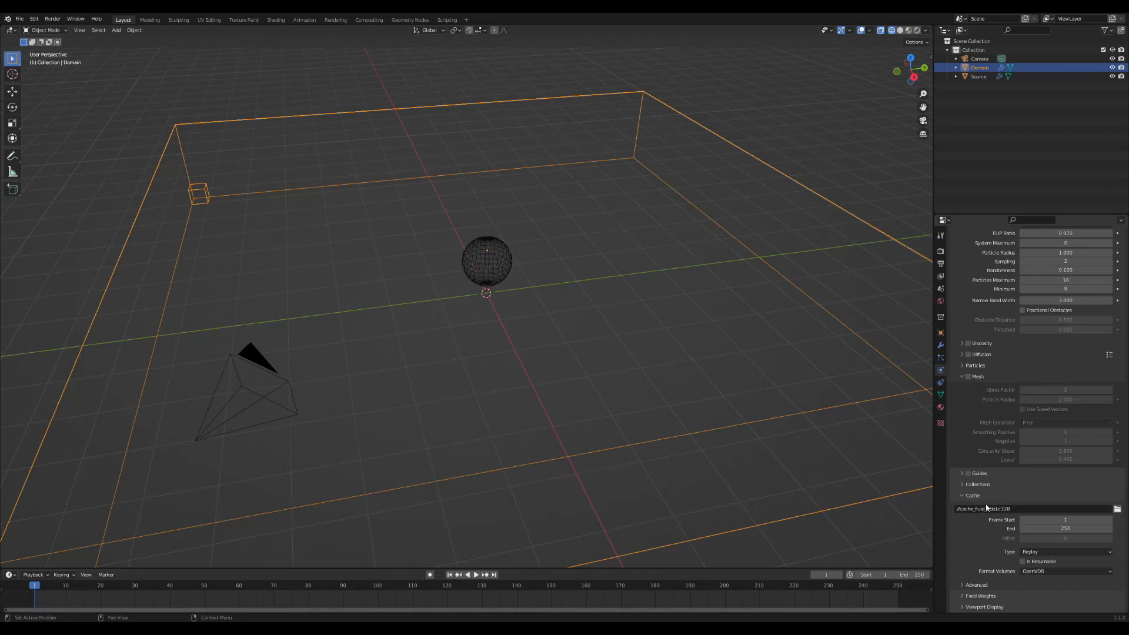
mouse_move(1066, 552)
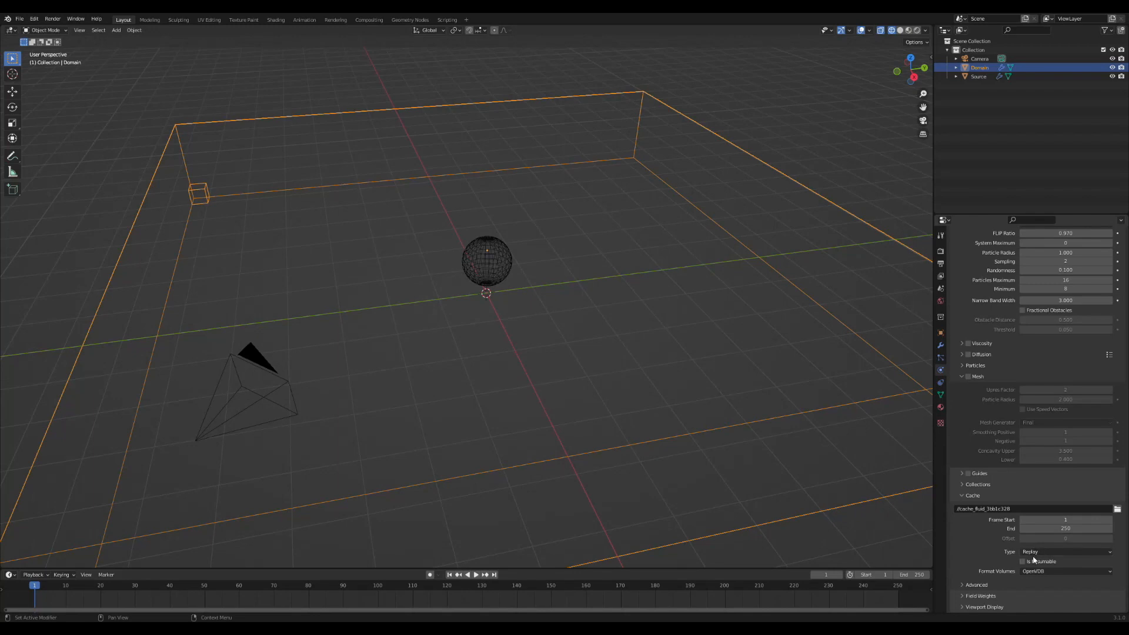
click(1065, 551)
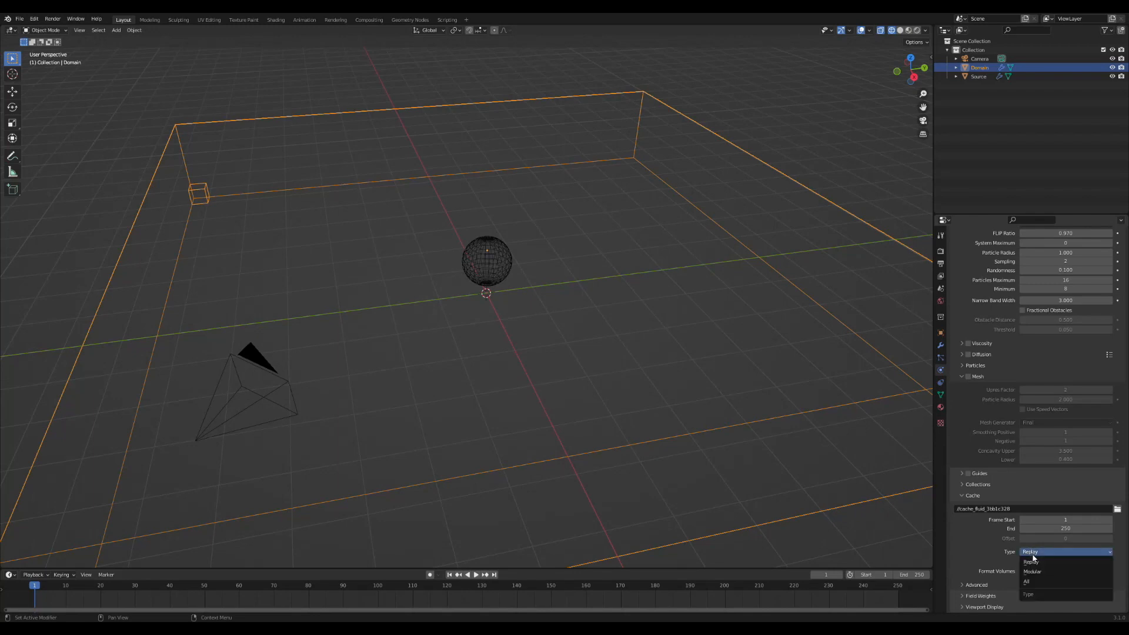
click(1029, 561)
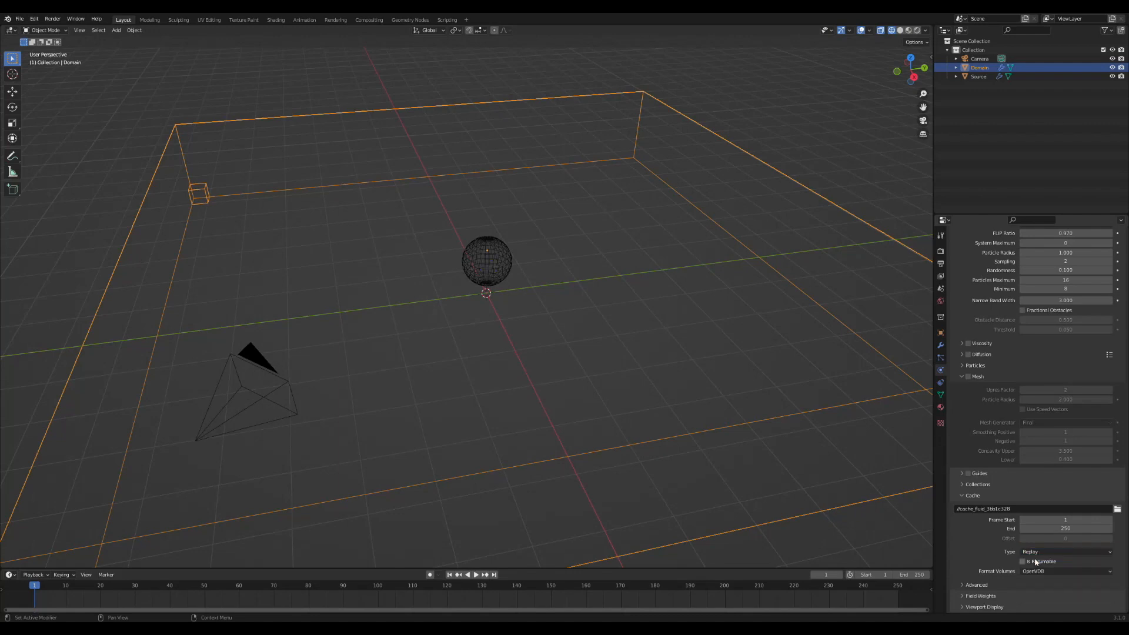
Play the simulation to watch particles spawn, then return to frame 1.
click(474, 574)
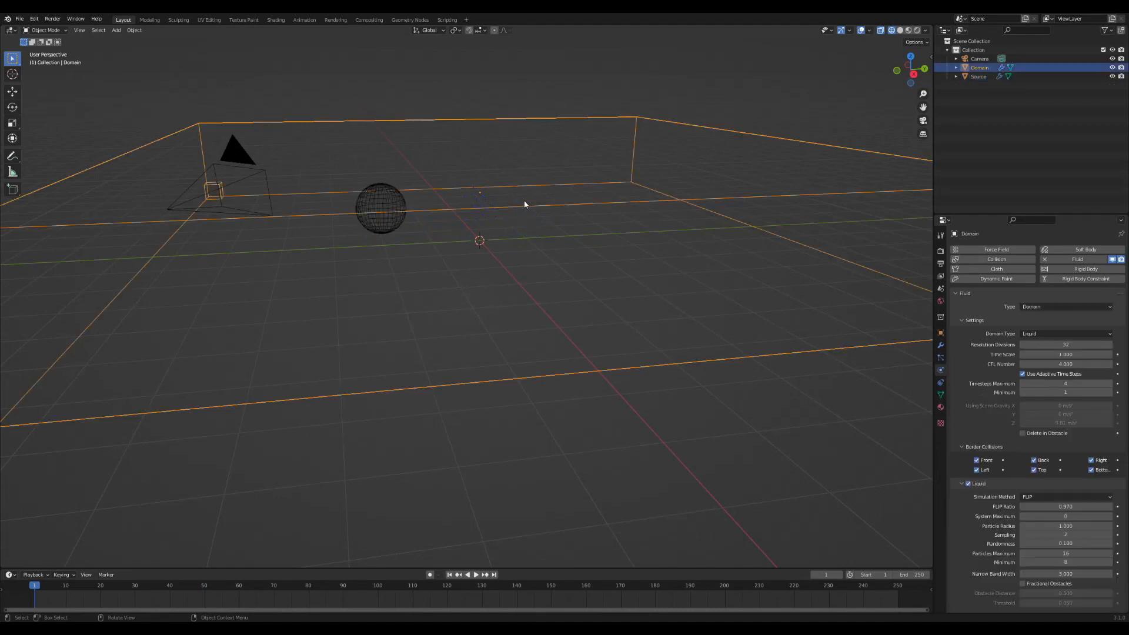
scroll(down, 3)
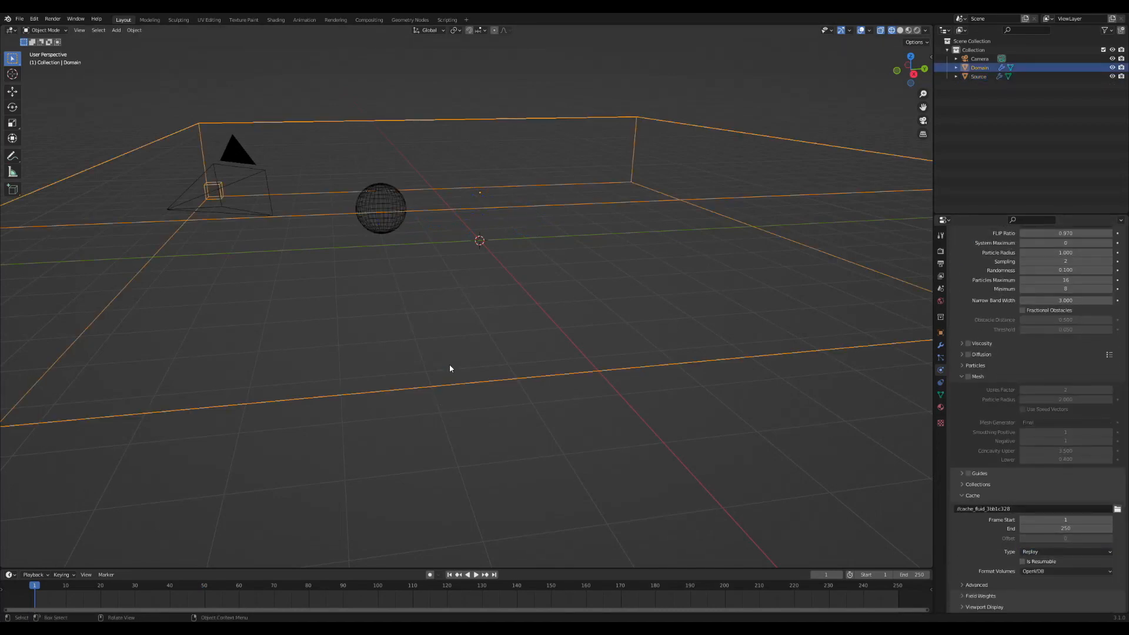
click(476, 575)
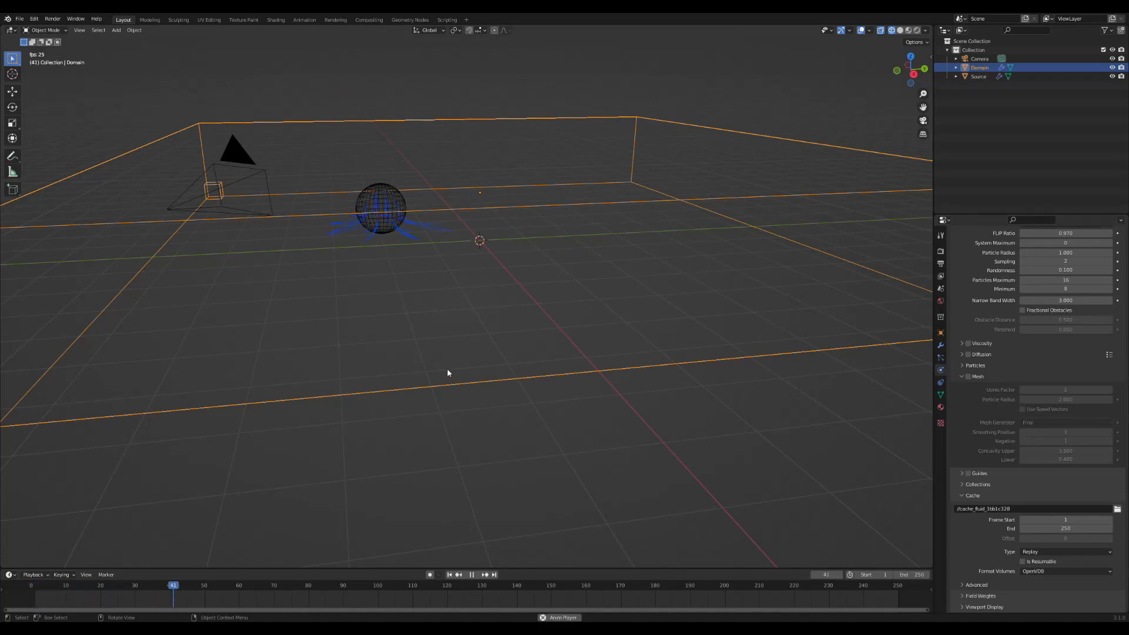
click(472, 574)
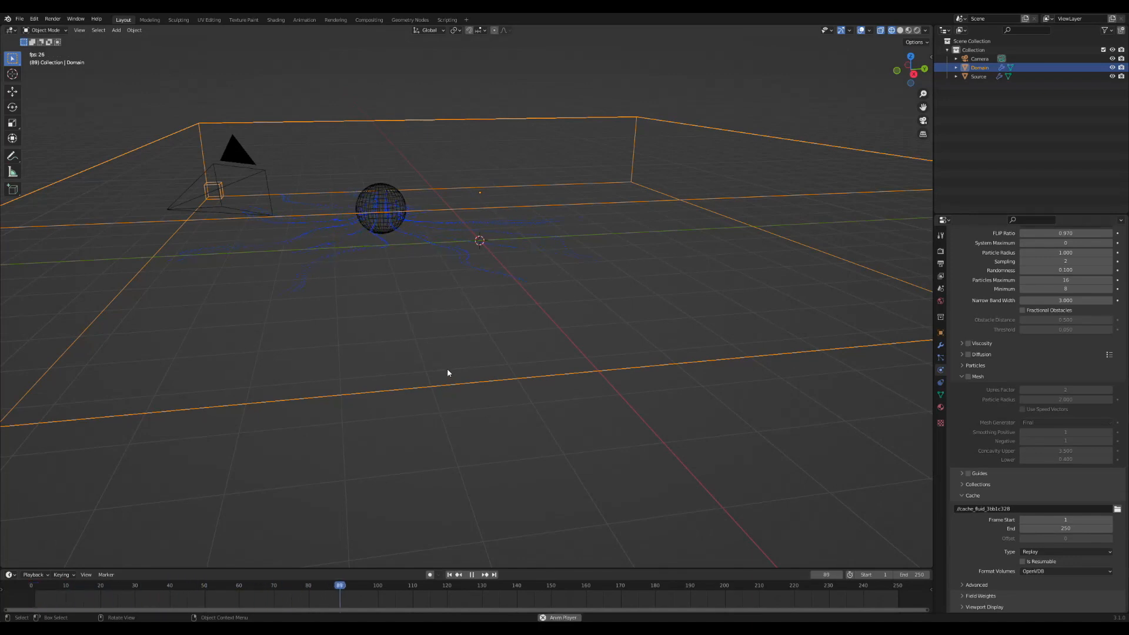
click(448, 574)
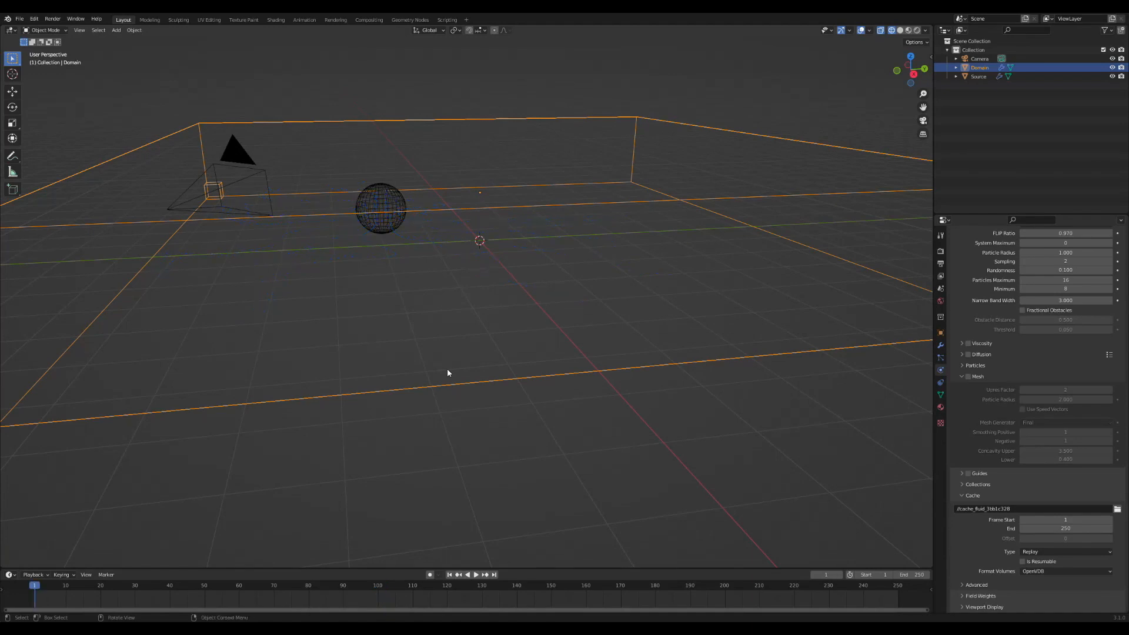
mouse_move(398, 501)
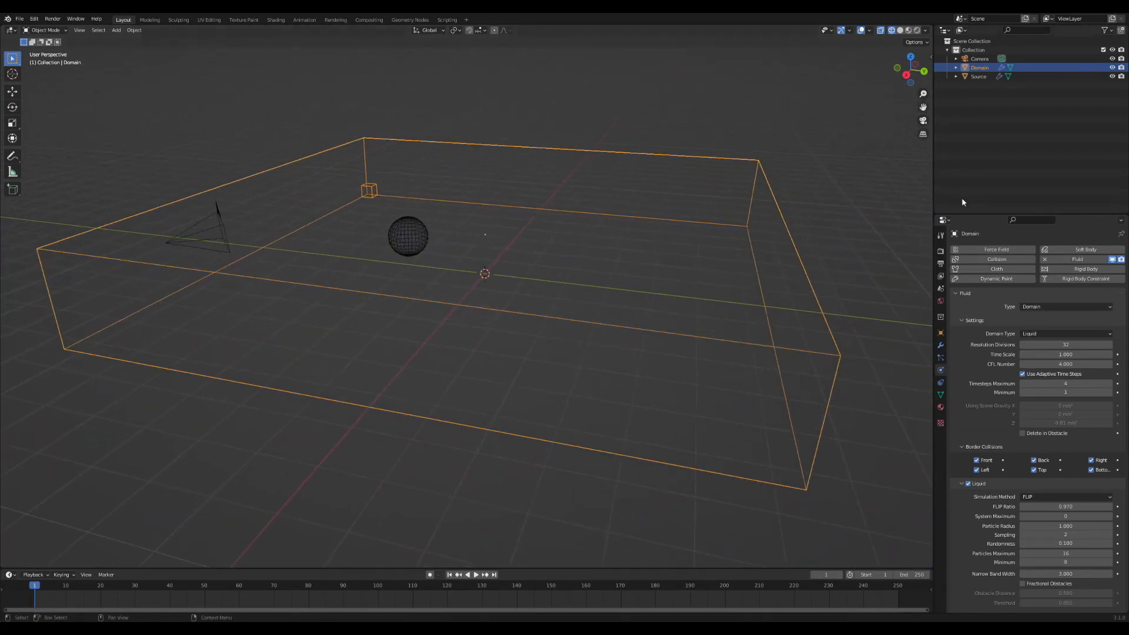
Set domain Resolution Divisions to 128 and preview the simulation.
click(1066, 344)
text(128)
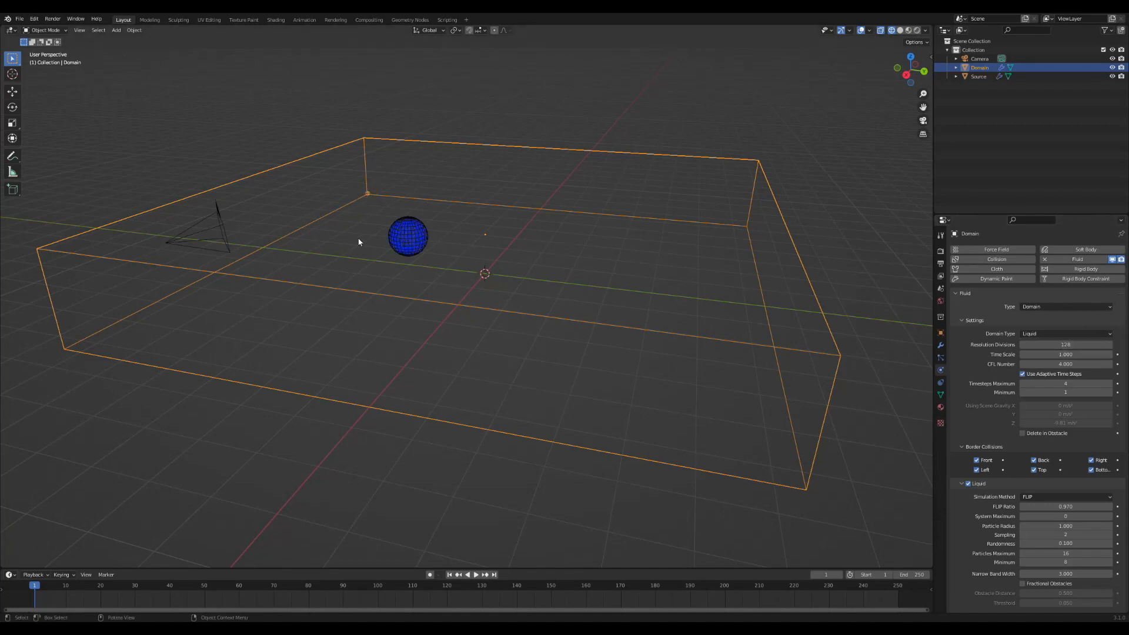
click(475, 574)
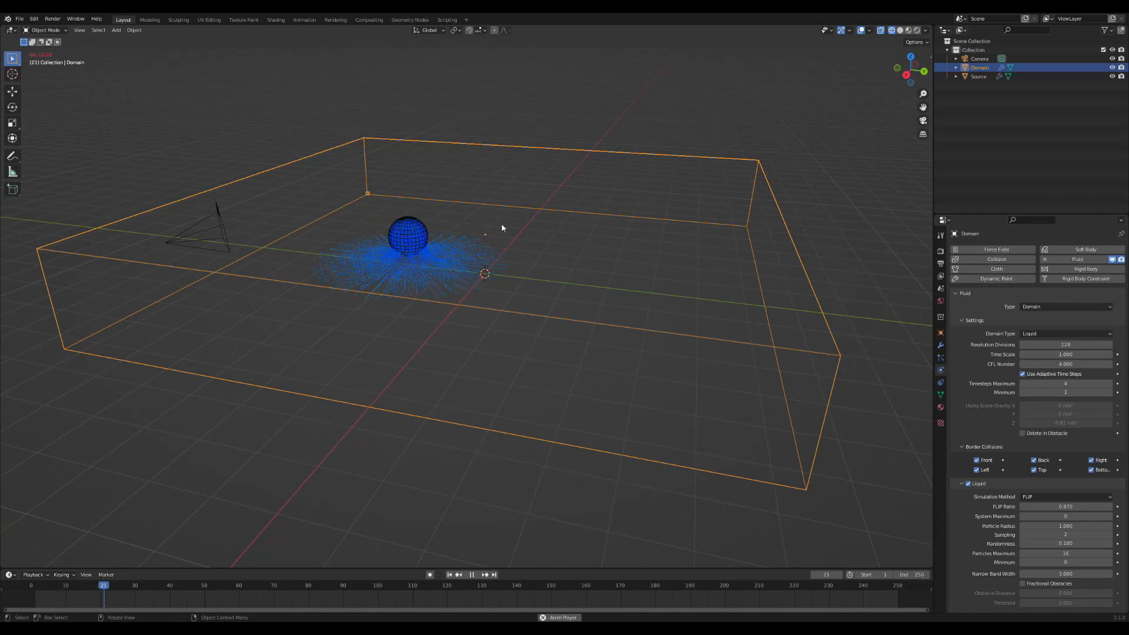
click(472, 575)
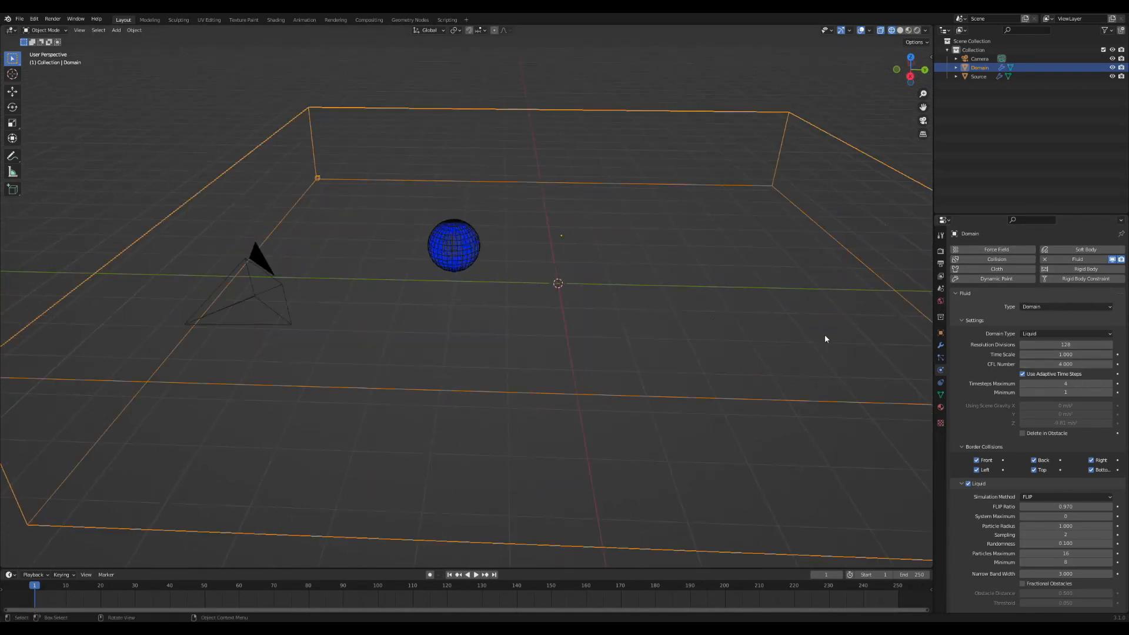
mouse_move(736, 376)
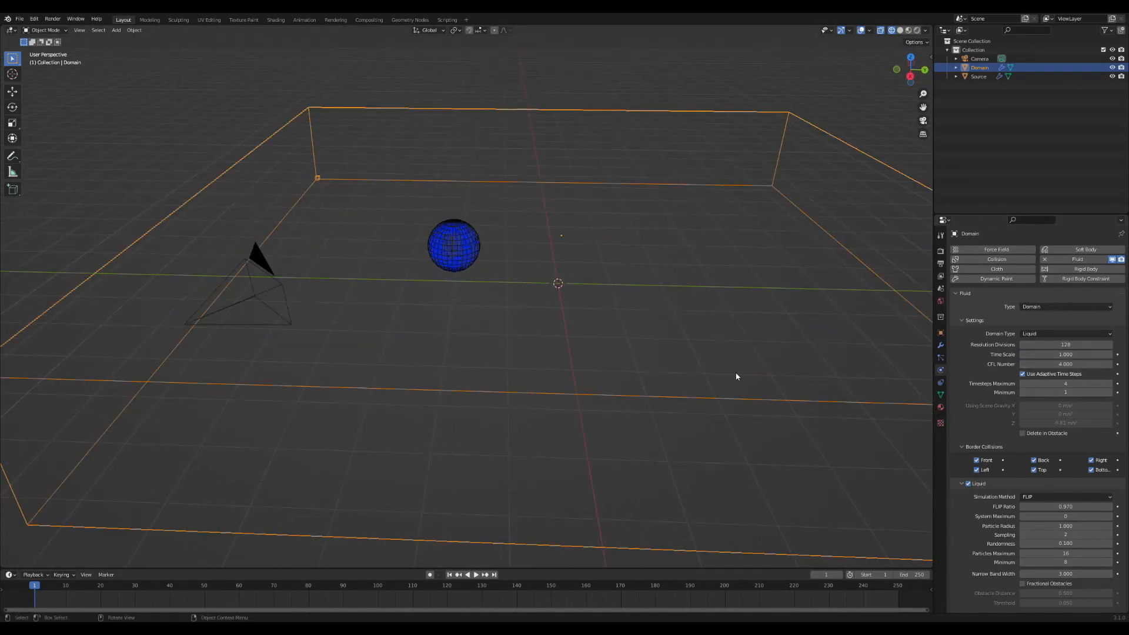
Lower the domain Time Scale to 0.2, preview, and return to frame 1.
click(467, 574)
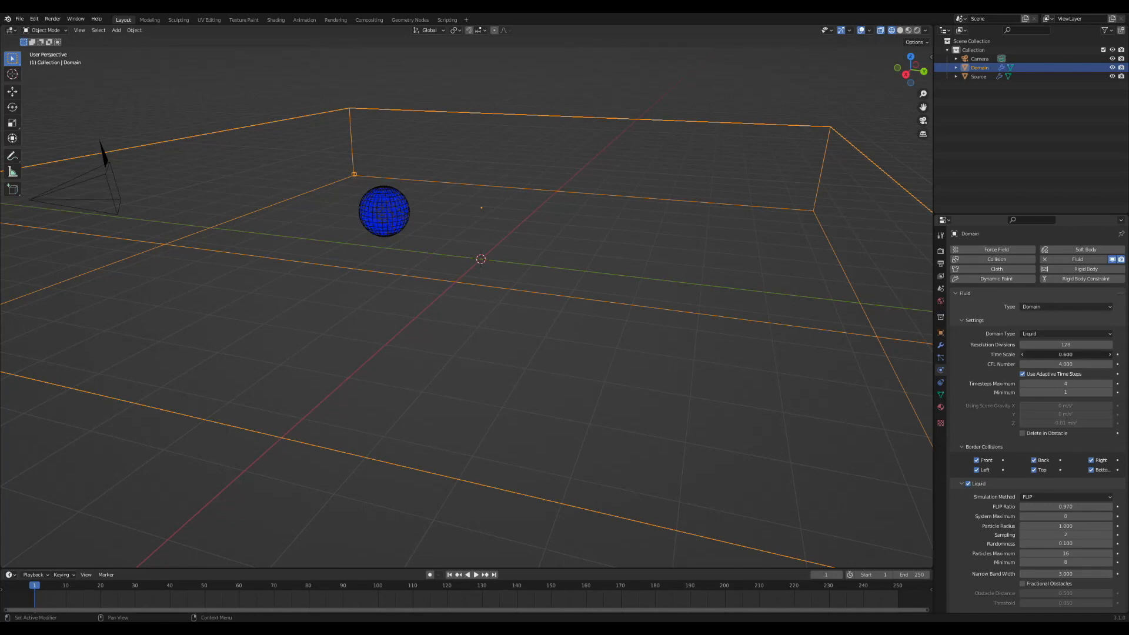
drag(1065, 354, 1037, 354)
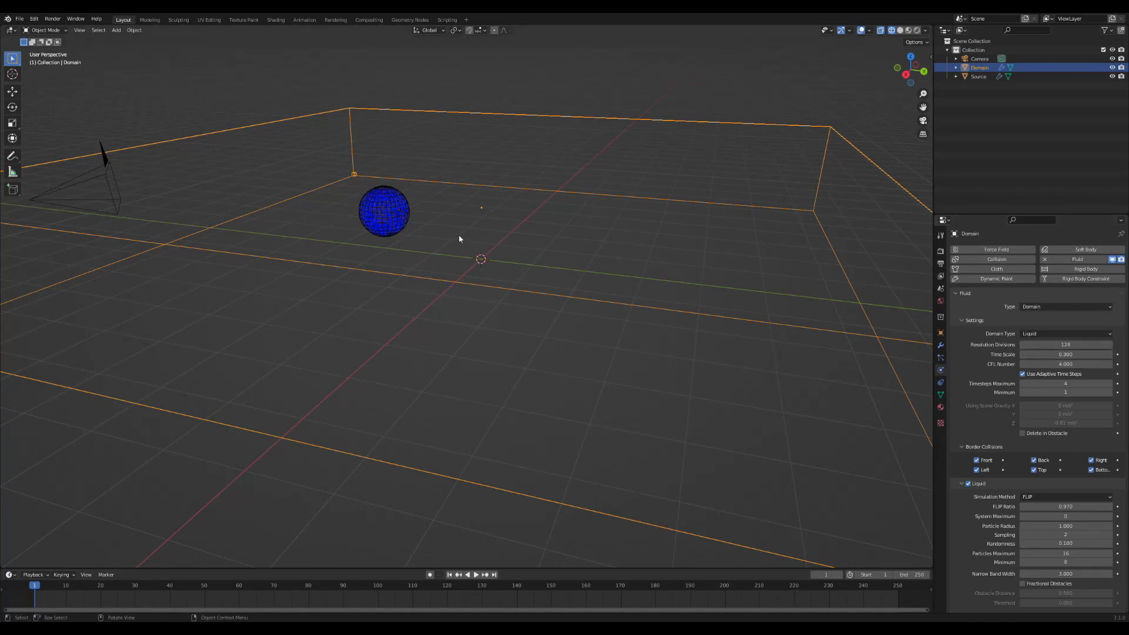
click(475, 574)
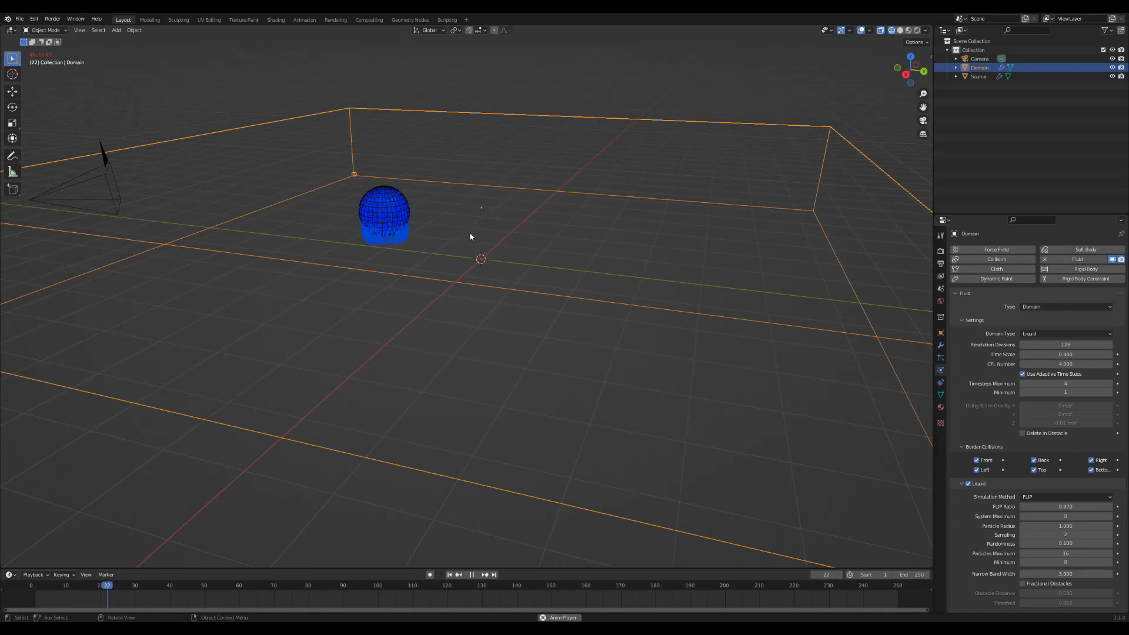
click(472, 574)
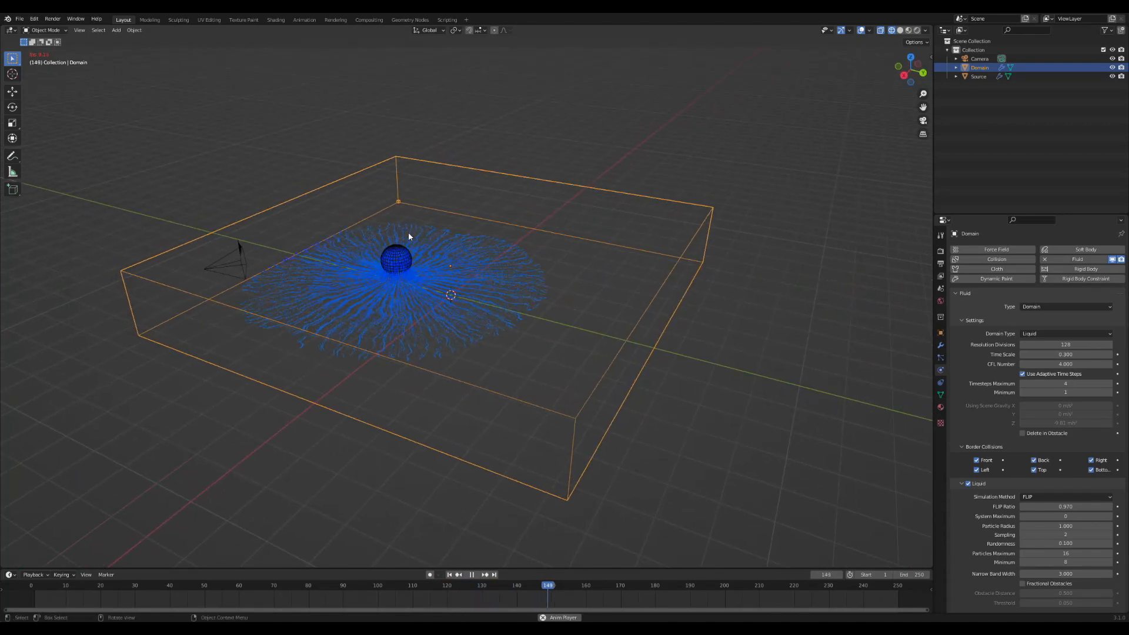
click(449, 574)
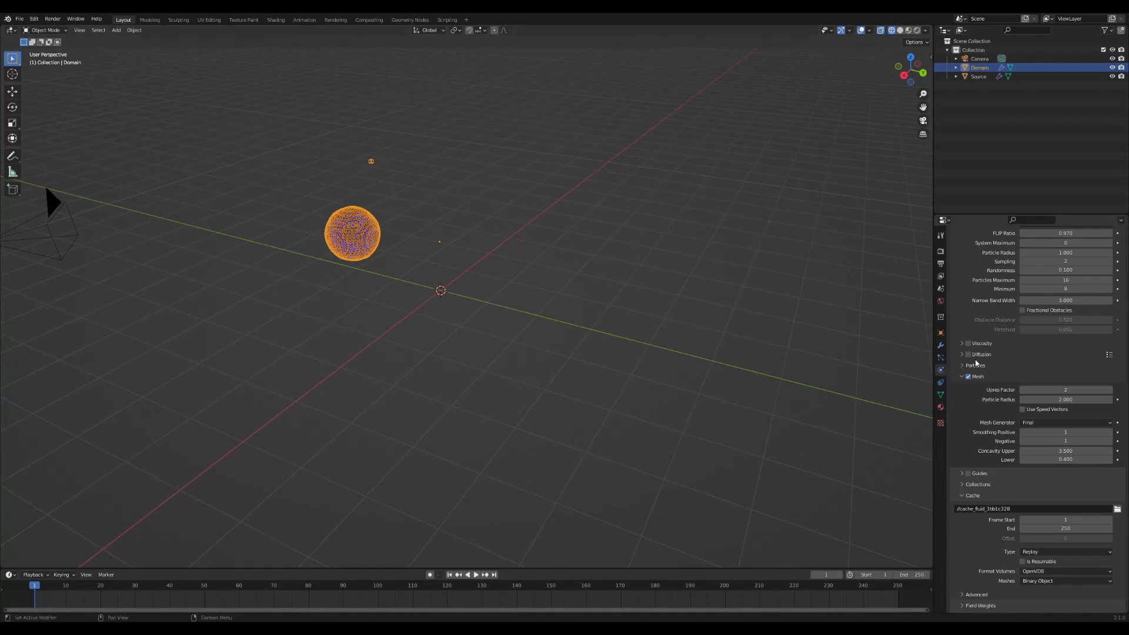
Enable liquid Mesh generation and switch the viewport to Solid shading.
click(968, 376)
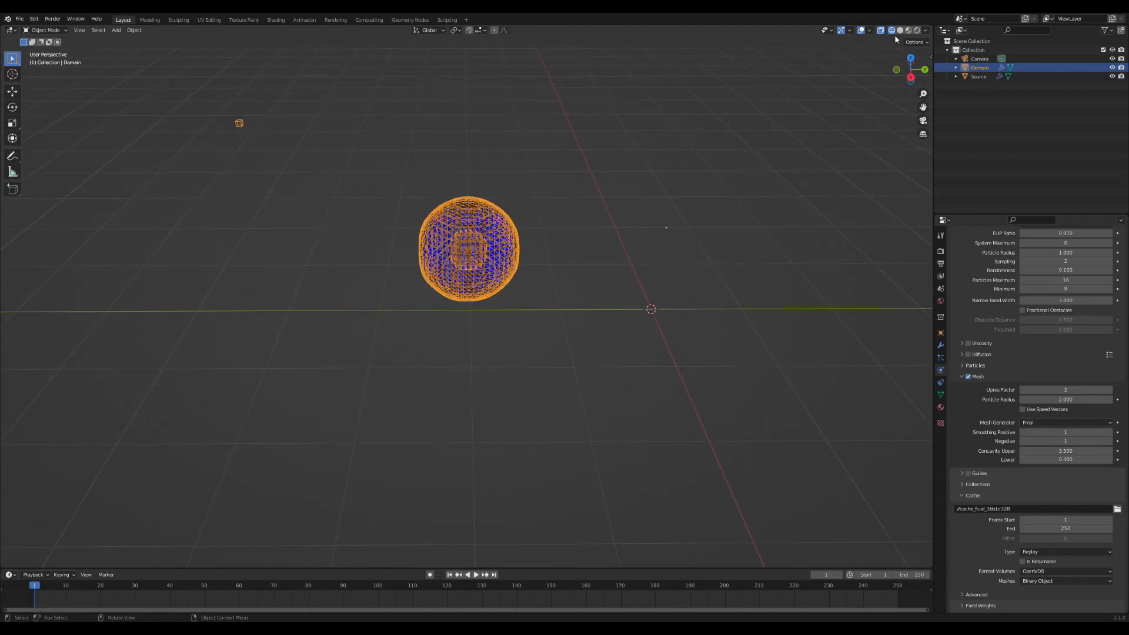
click(899, 30)
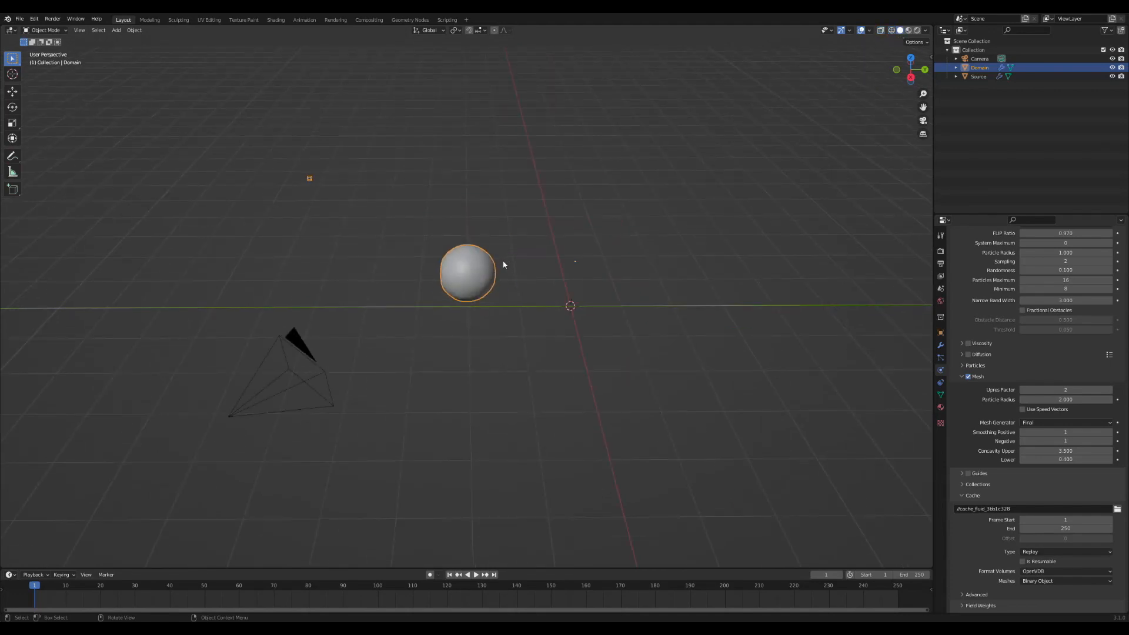
click(466, 575)
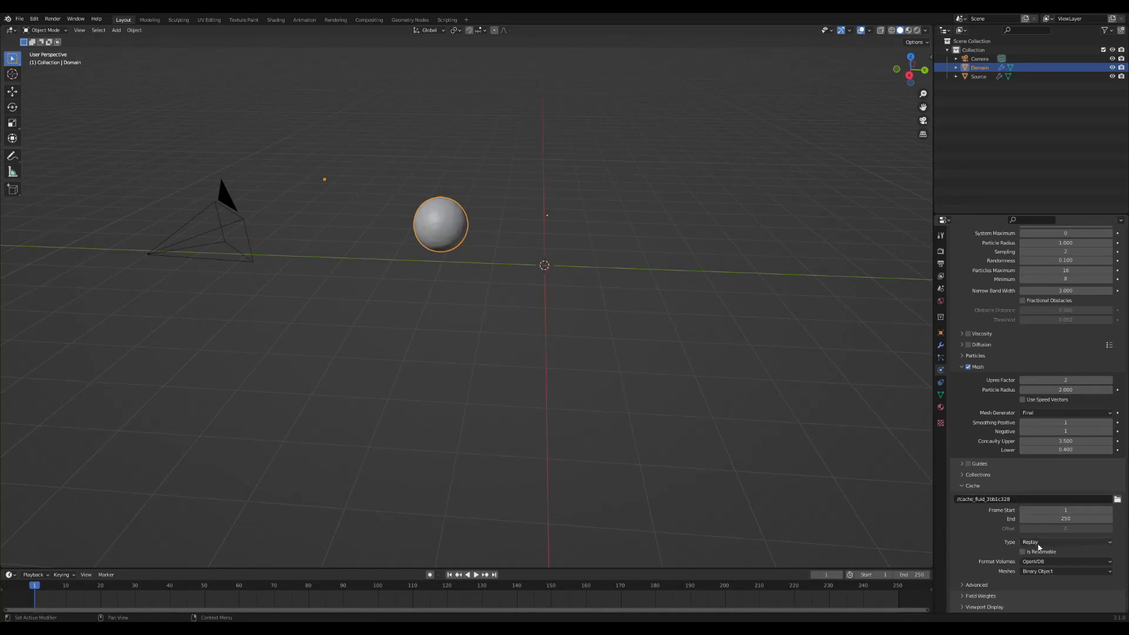
Set the cache type to All and Bake All.
click(1066, 542)
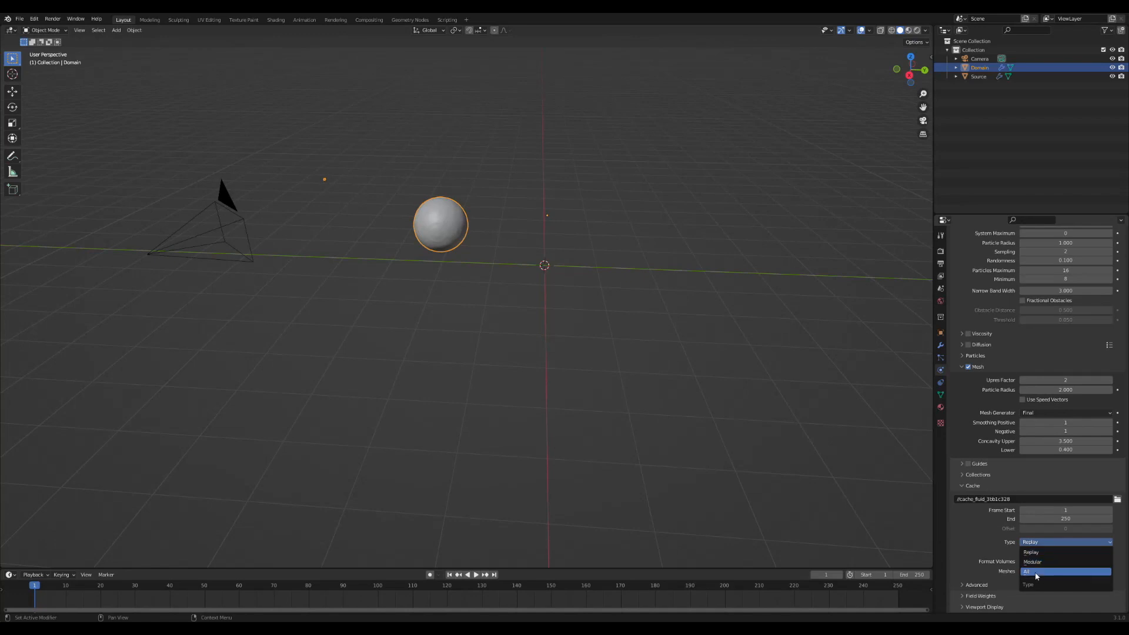
click(1030, 571)
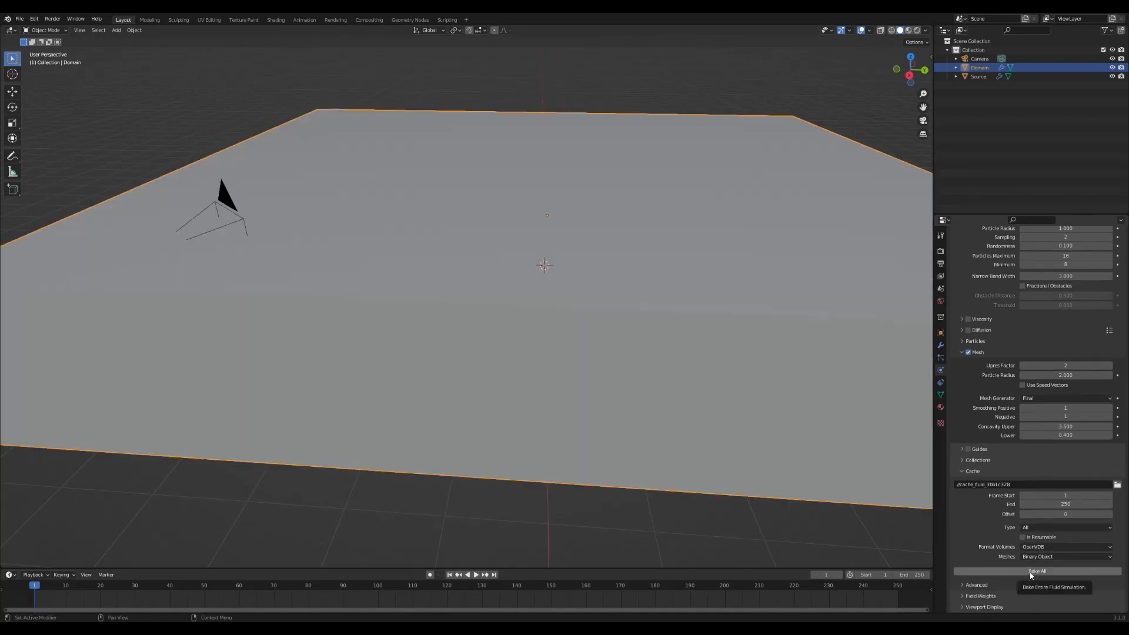
click(1036, 571)
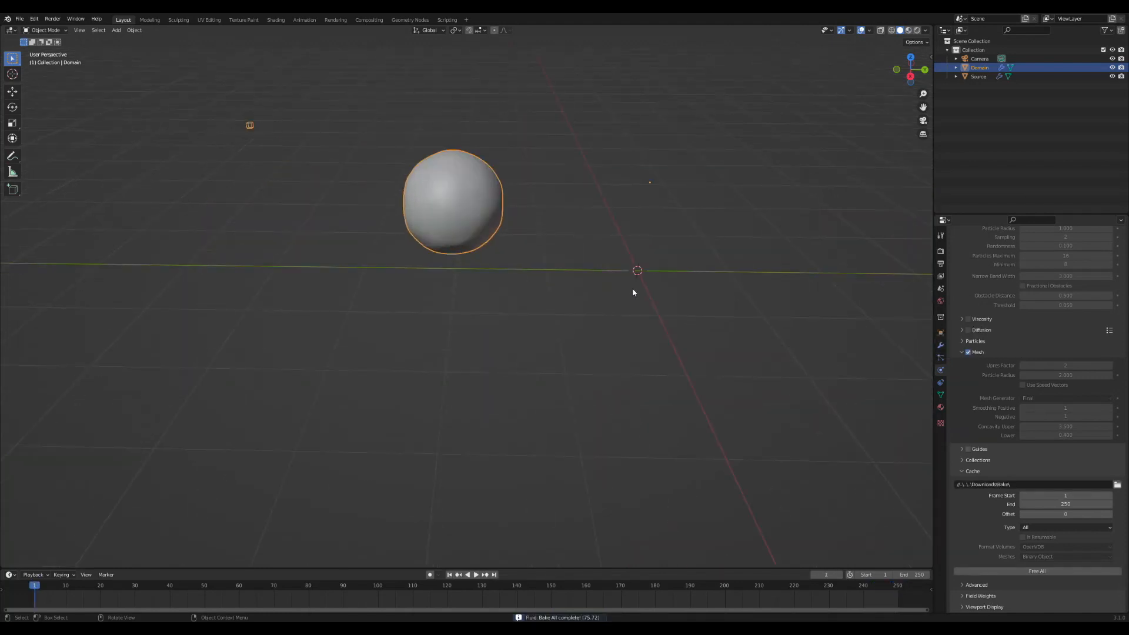
Play back the baked liquid mesh spreading from the sphere.
click(474, 575)
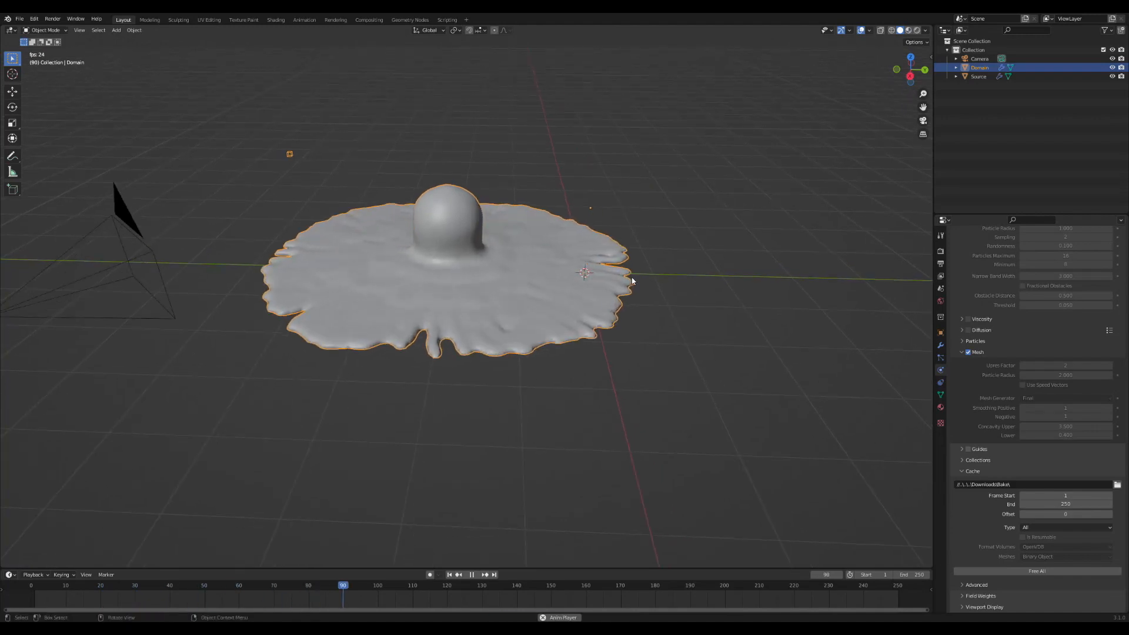
click(472, 574)
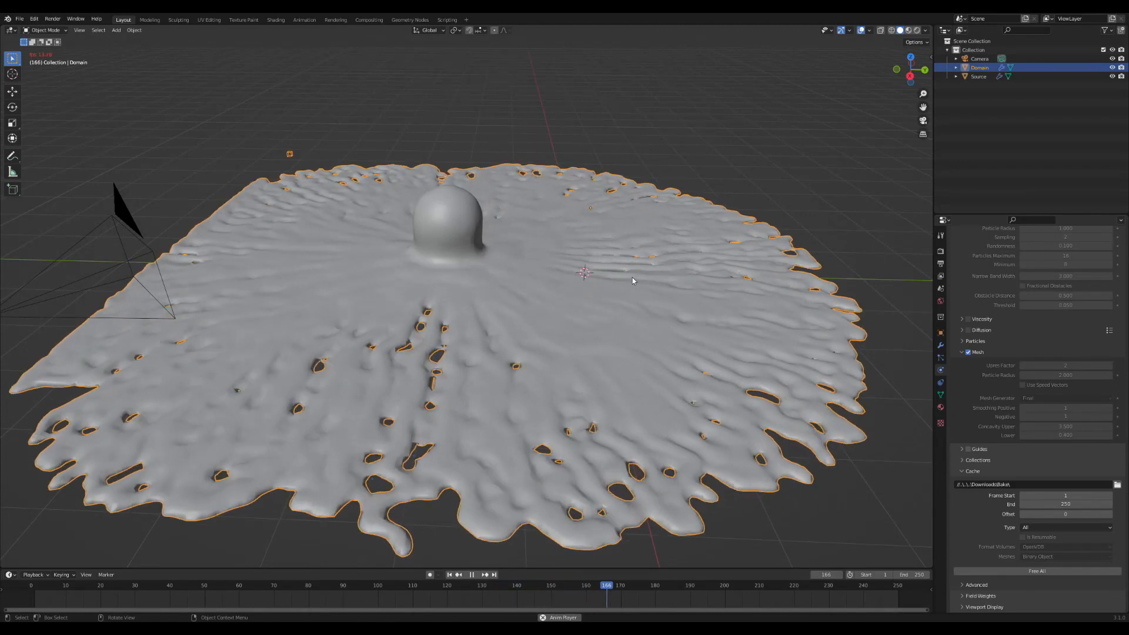
click(472, 574)
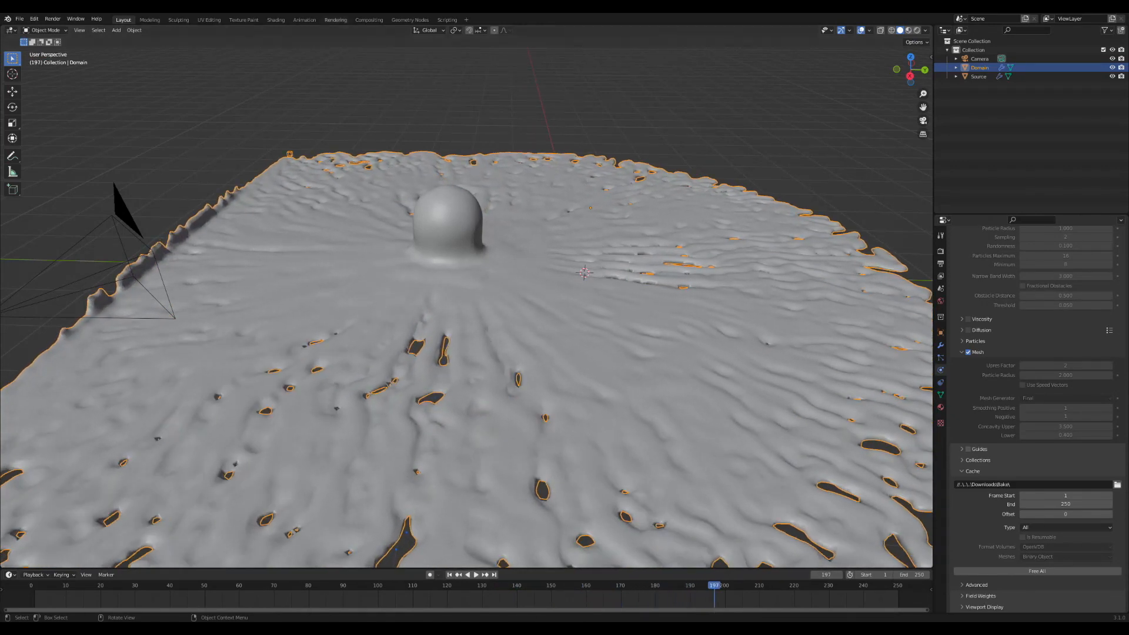
Switch to the Shading workspace with rendered viewport over the town photo.
click(276, 20)
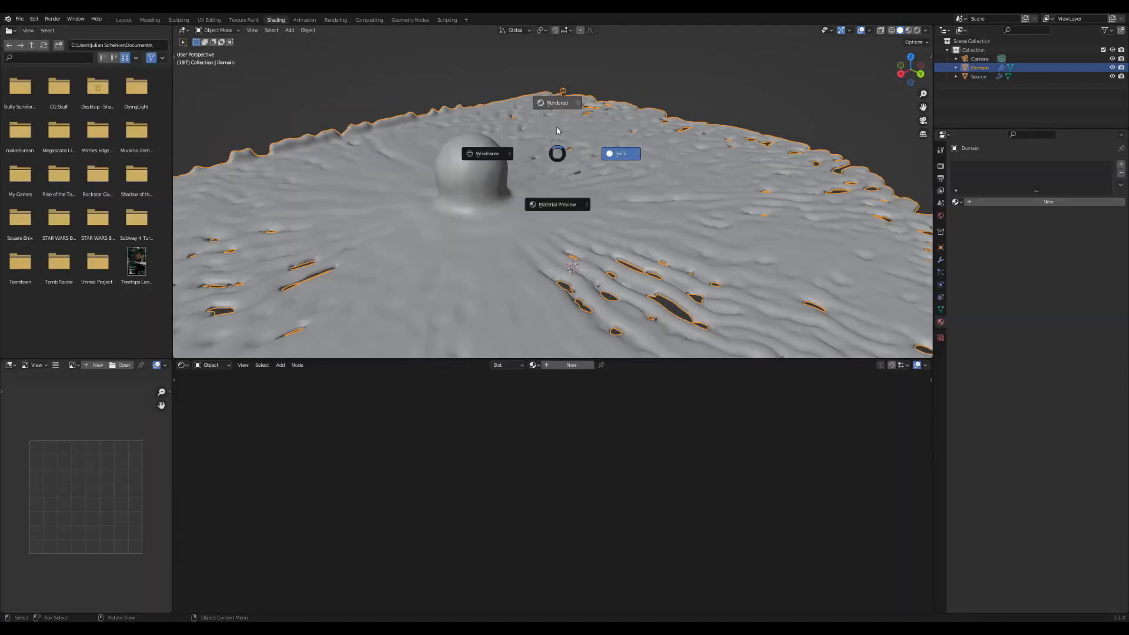
click(557, 102)
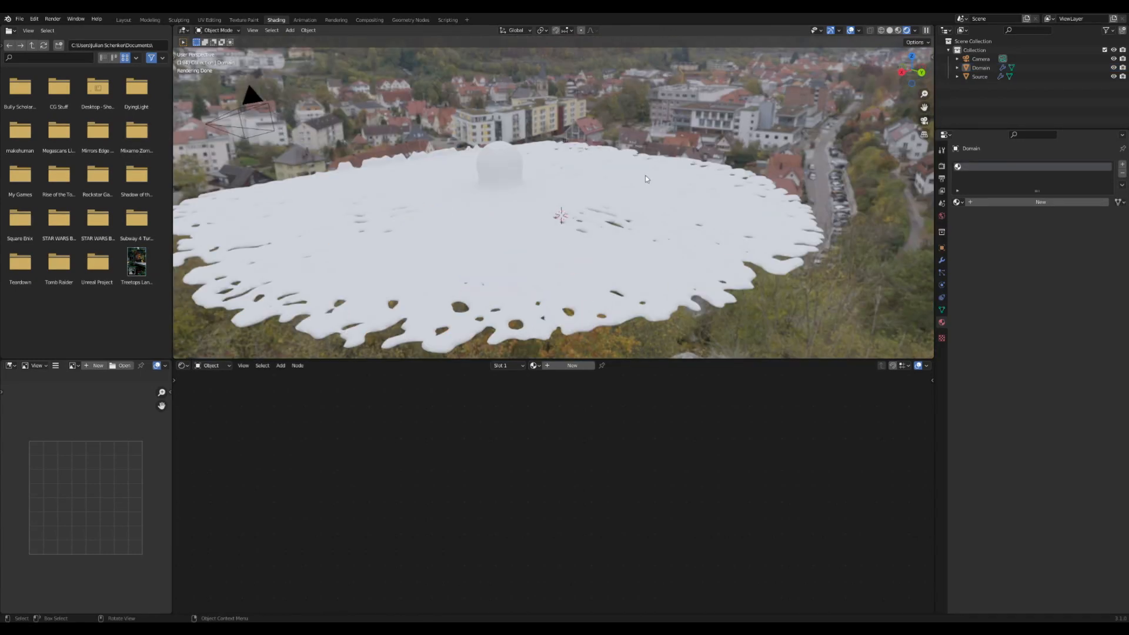
mouse_move(590, 133)
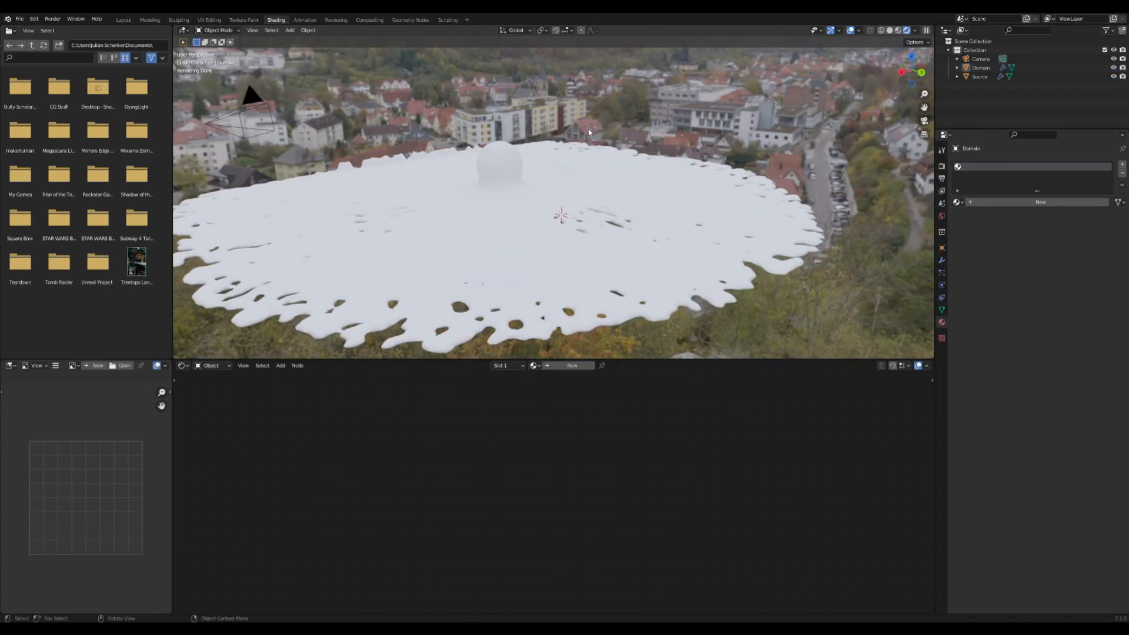
mouse_move(636, 118)
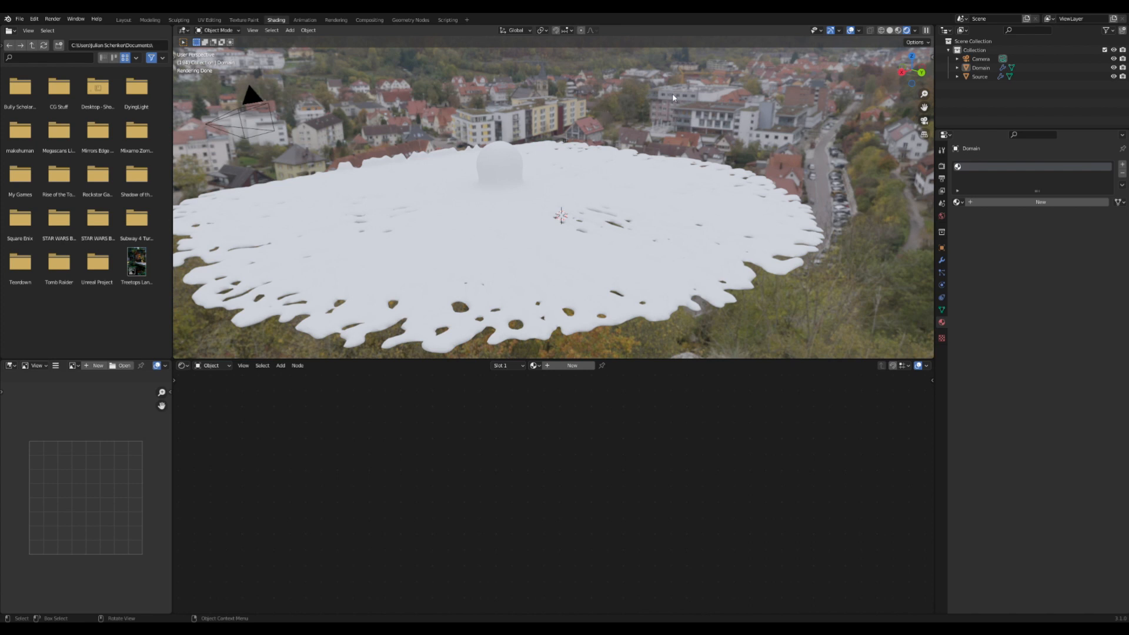
mouse_move(440, 172)
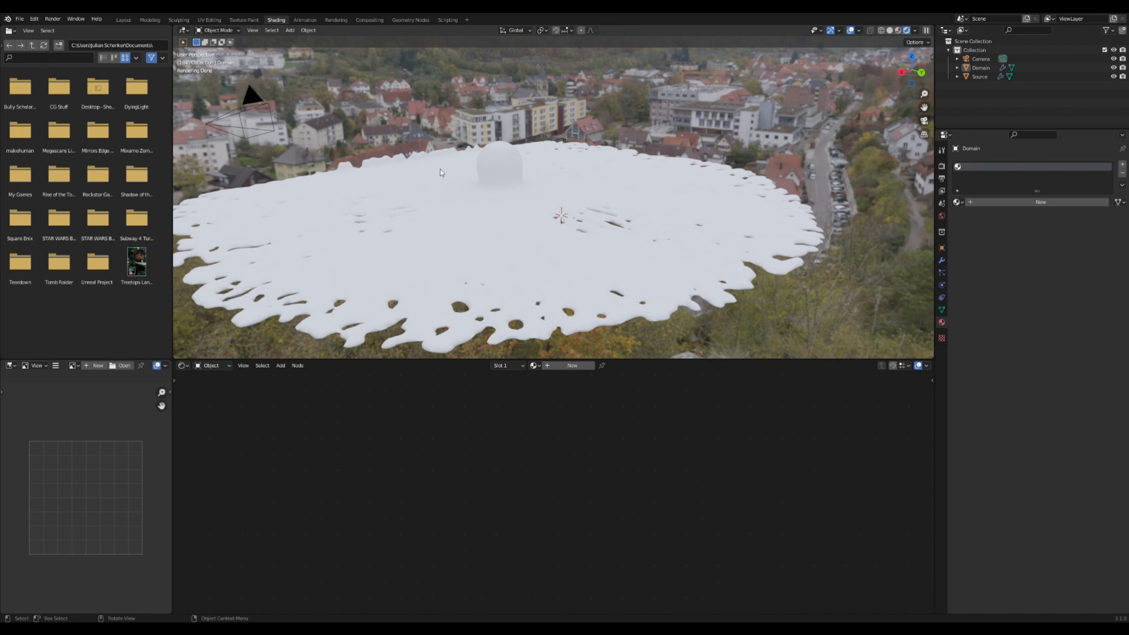
mouse_move(524, 151)
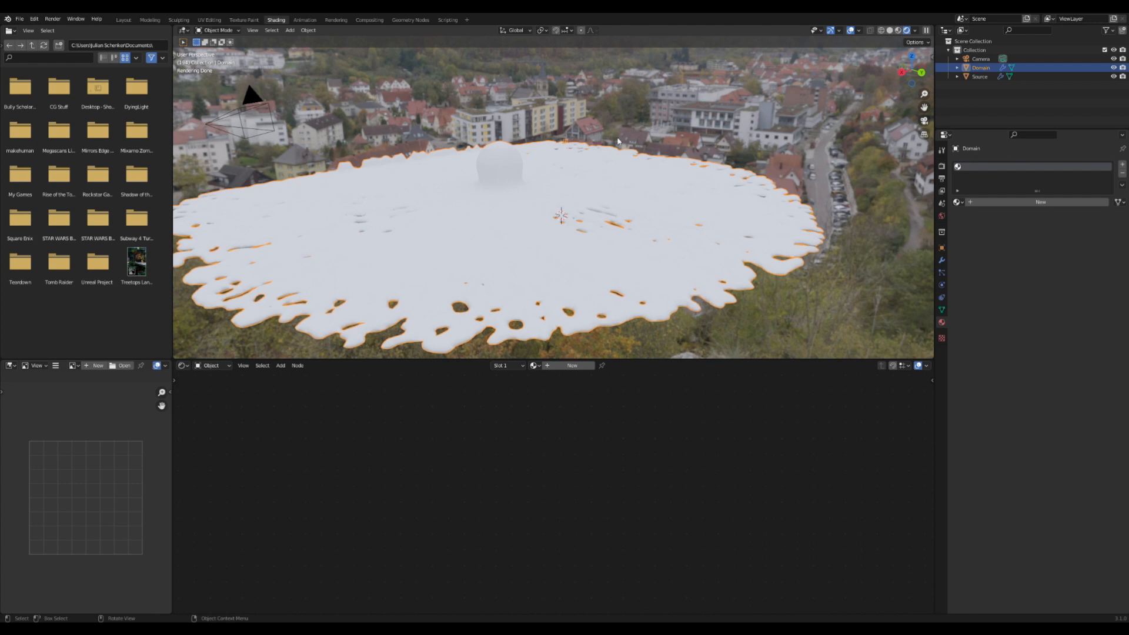
mouse_move(586, 200)
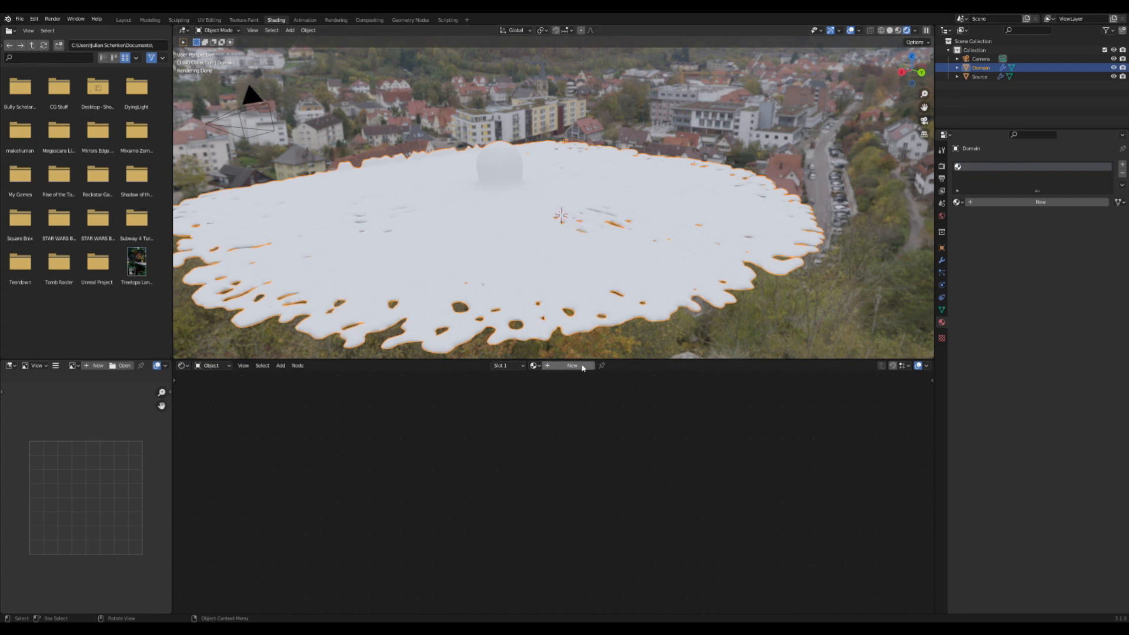
Give the domain a new material and preview a Noise Texture at scale 15.3.
click(571, 366)
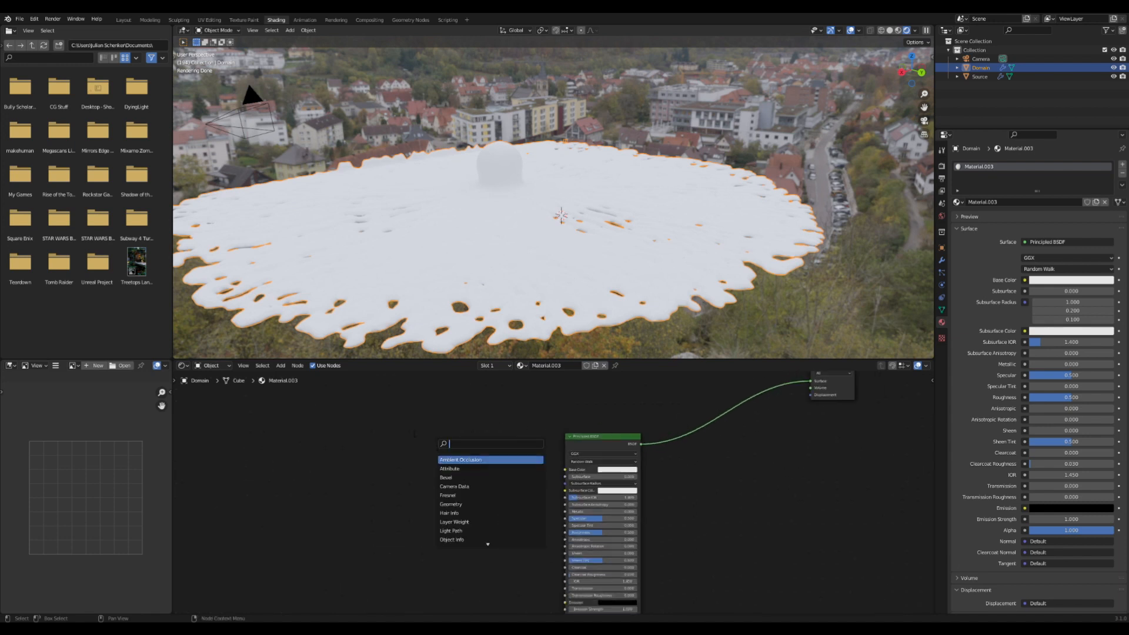
text(noise)
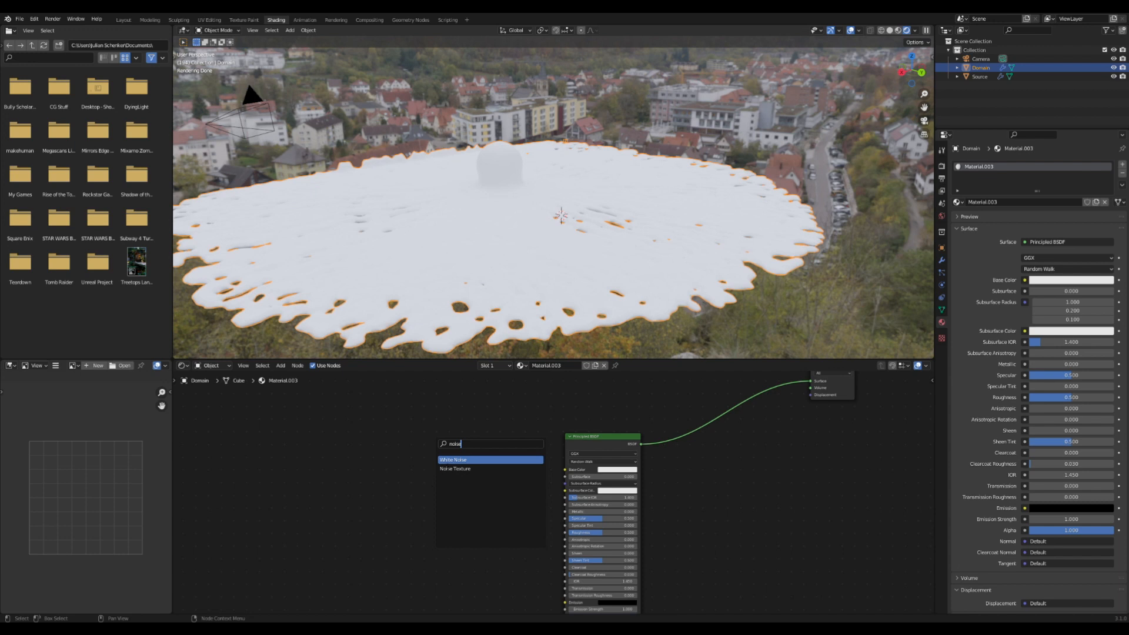
click(454, 469)
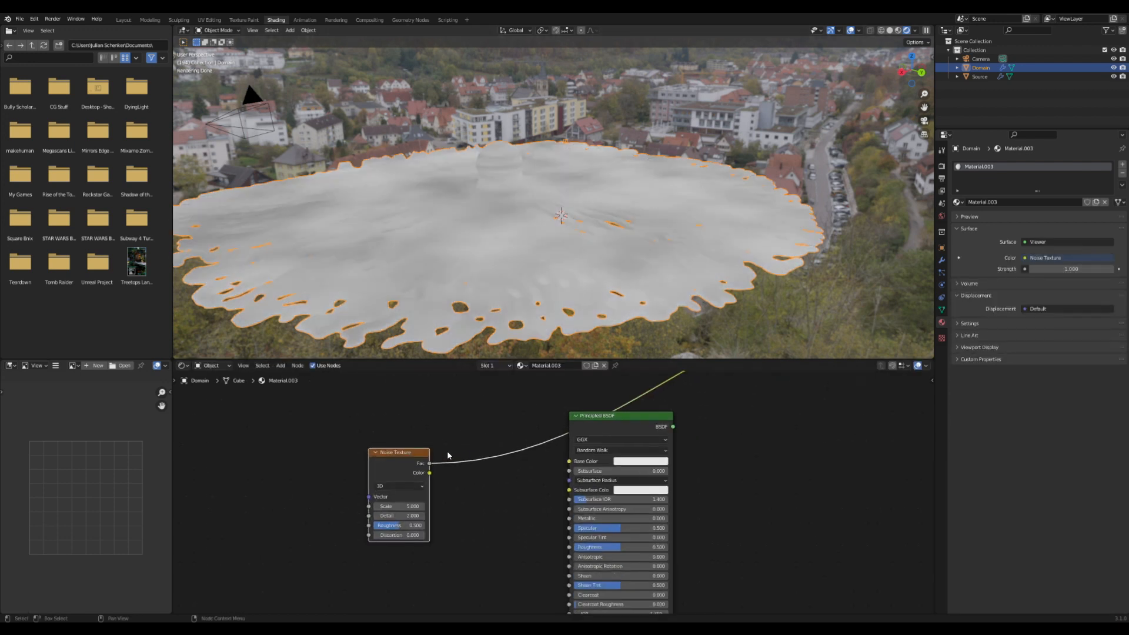
drag(403, 506, 414, 506)
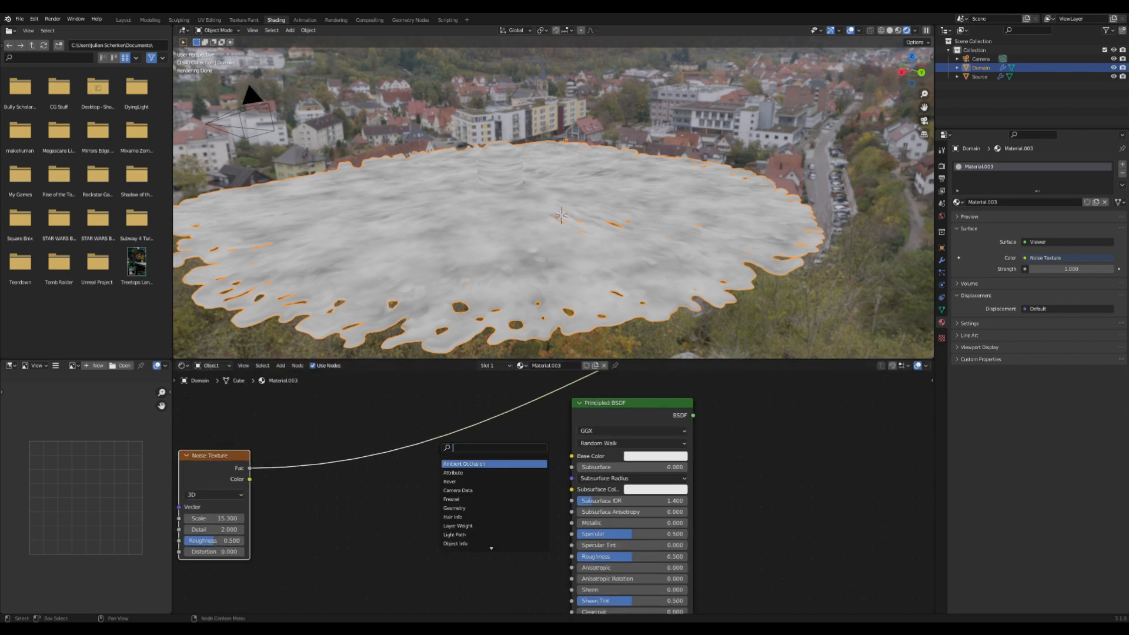
Add a contrast ColorRamp after the noise; set roughness 0.725, detail 5.3, distortion about 1.5.
text(color)
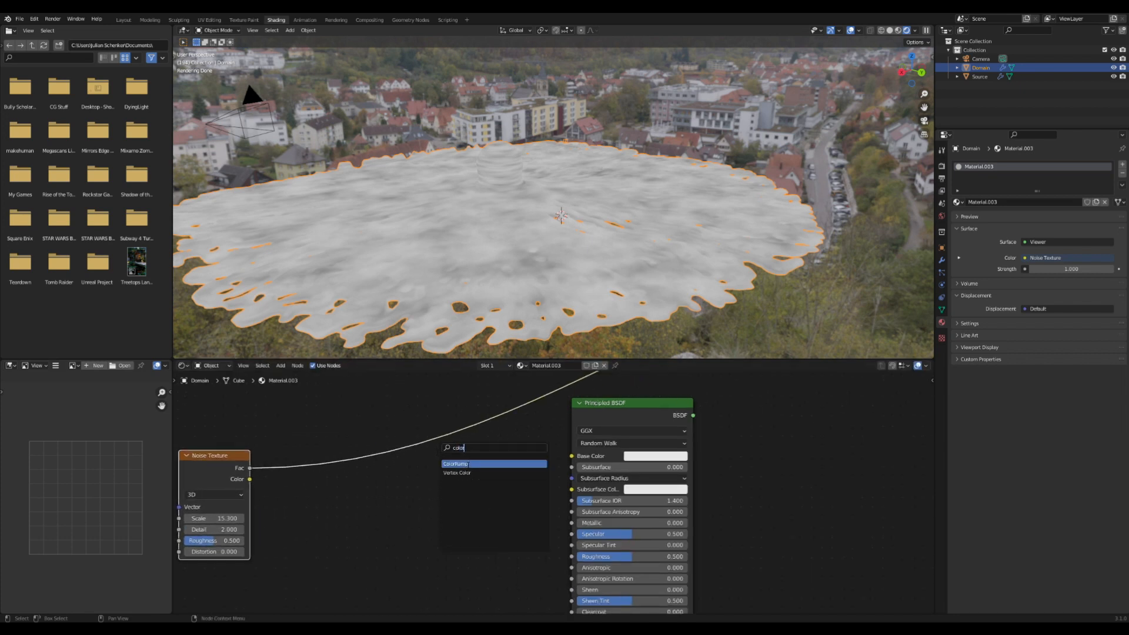
click(456, 464)
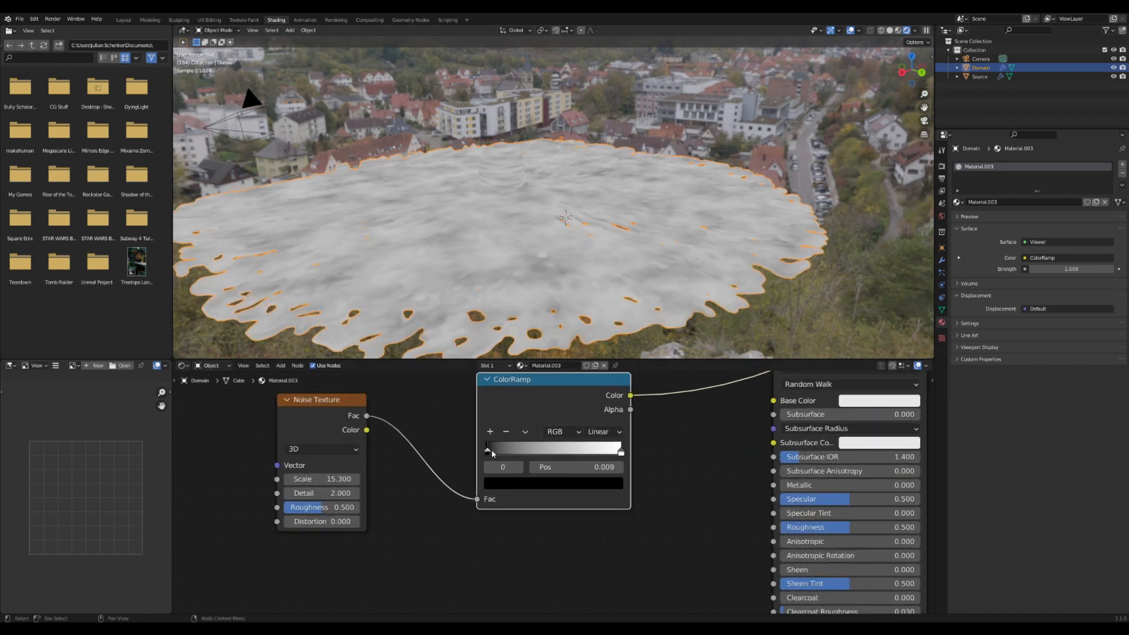
drag(488, 450, 525, 449)
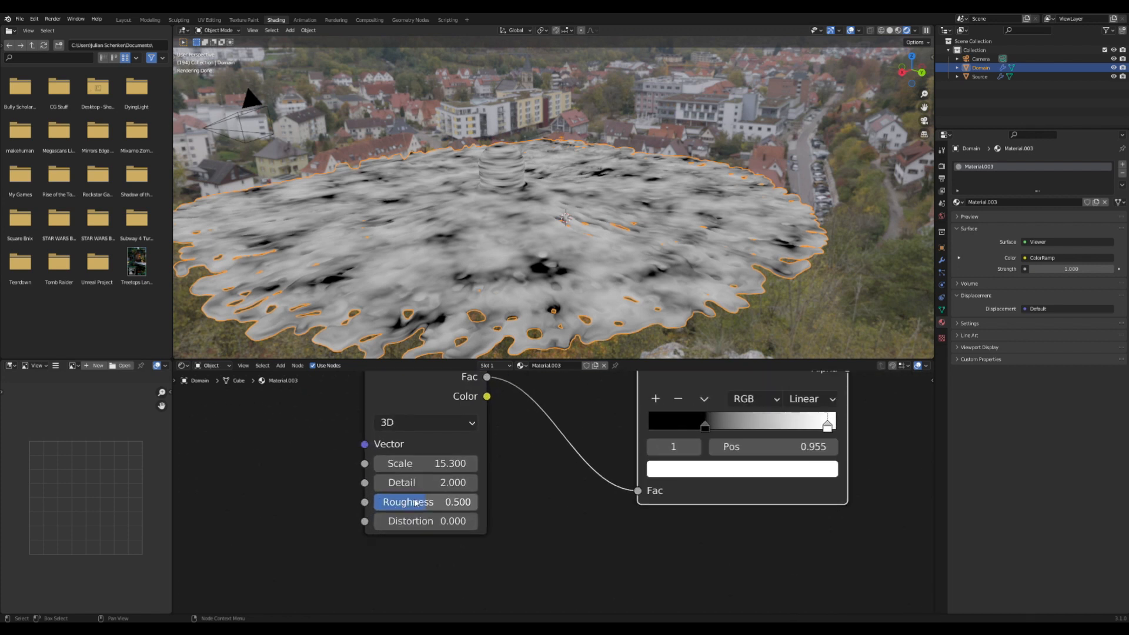
drag(425, 502, 446, 502)
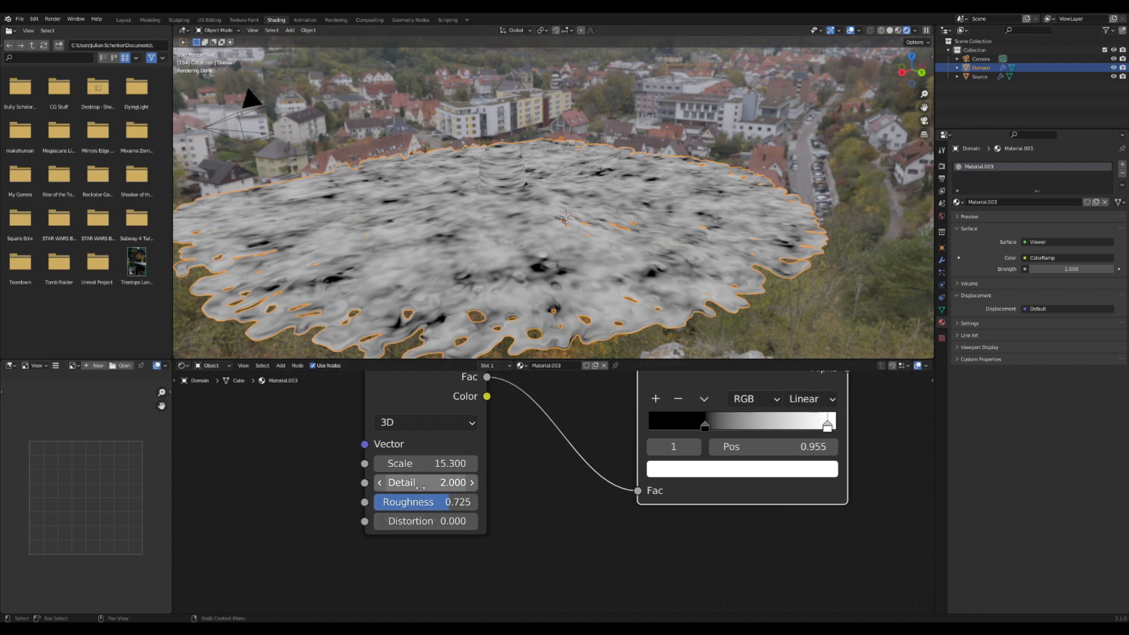
drag(425, 481, 468, 482)
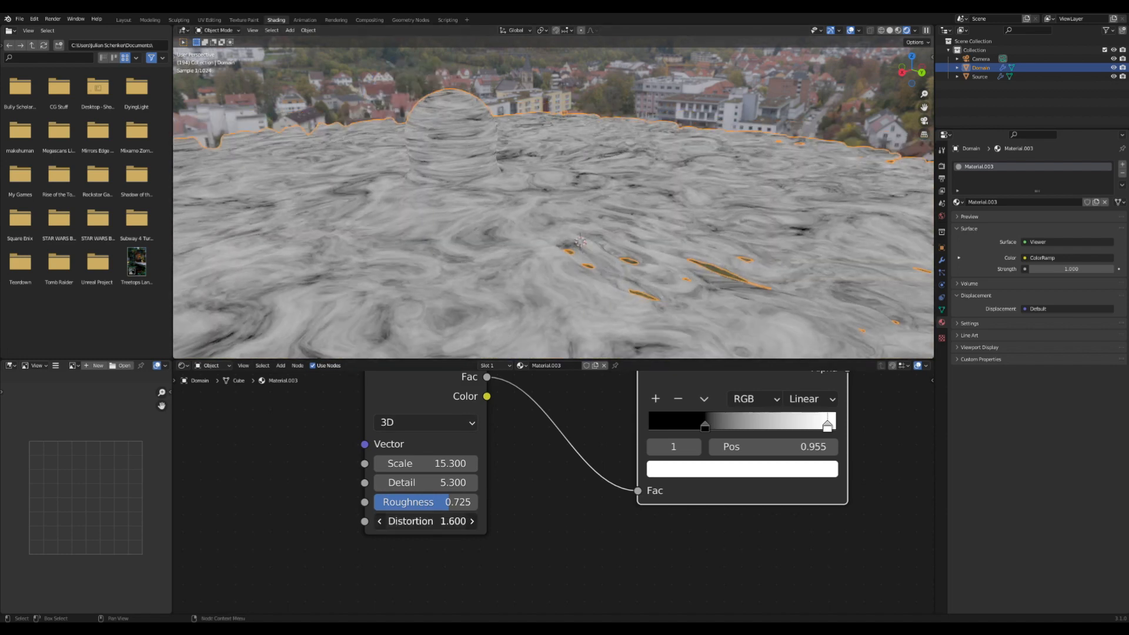
click(425, 520)
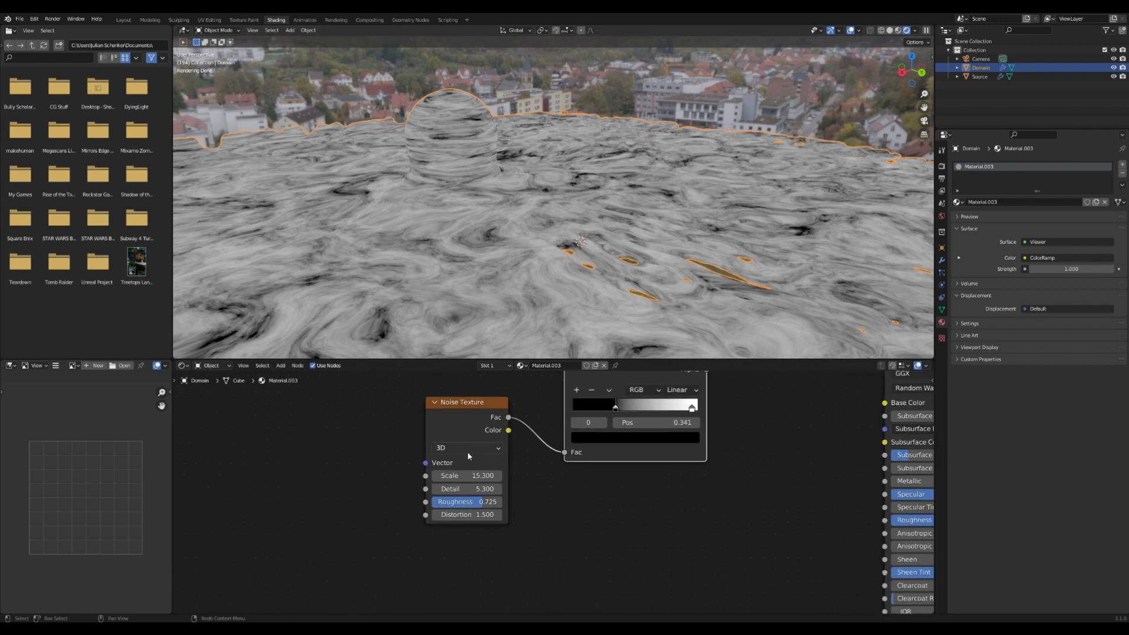
Switch the Noise Texture to 4D and adjust its W value.
click(466, 447)
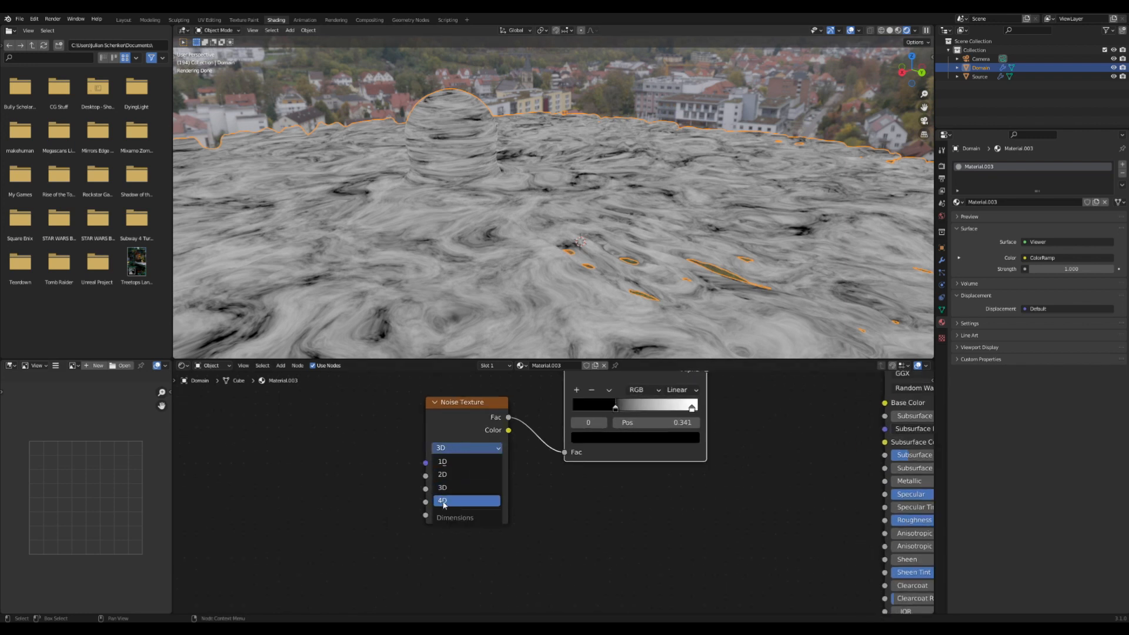
click(443, 500)
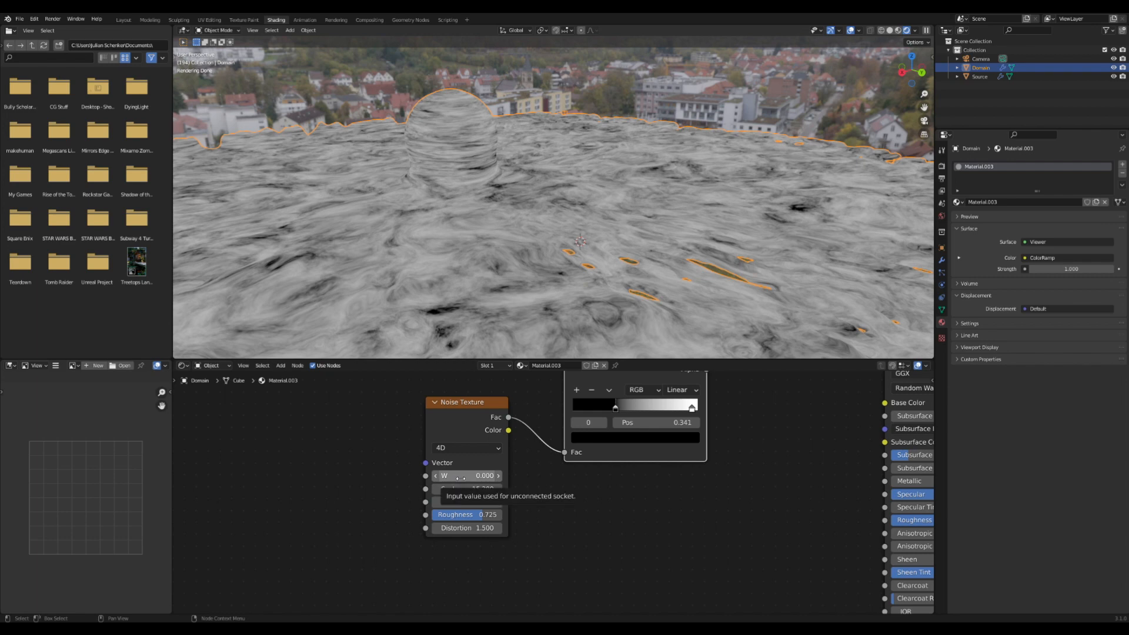
drag(461, 475, 504, 475)
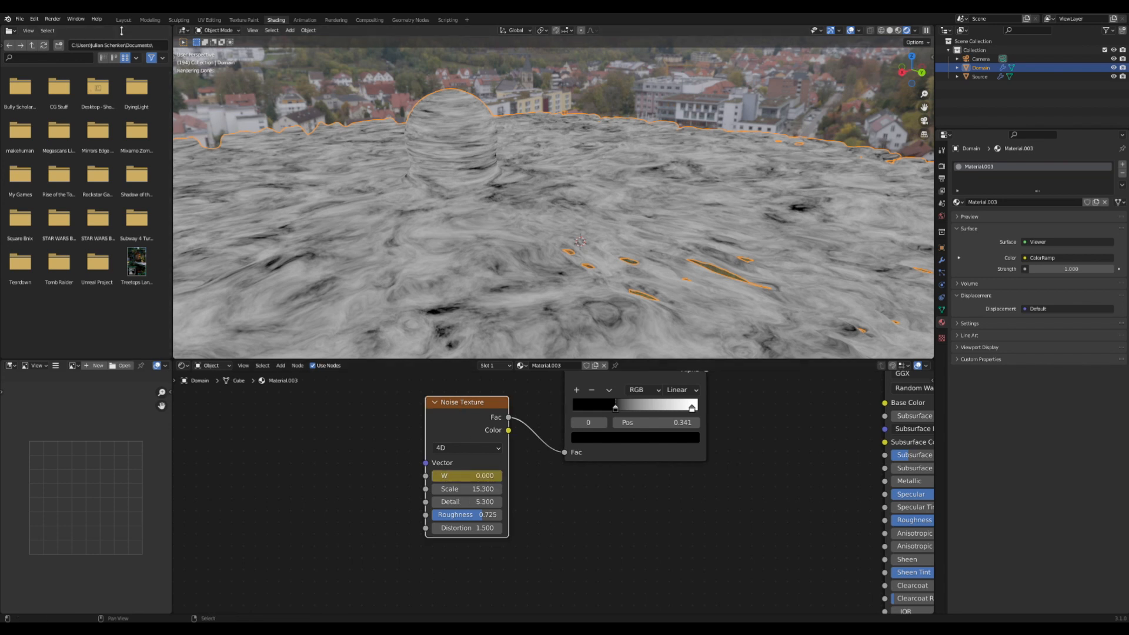
Keyframe the noise W value at two different timeline frames so the pattern animates.
click(123, 19)
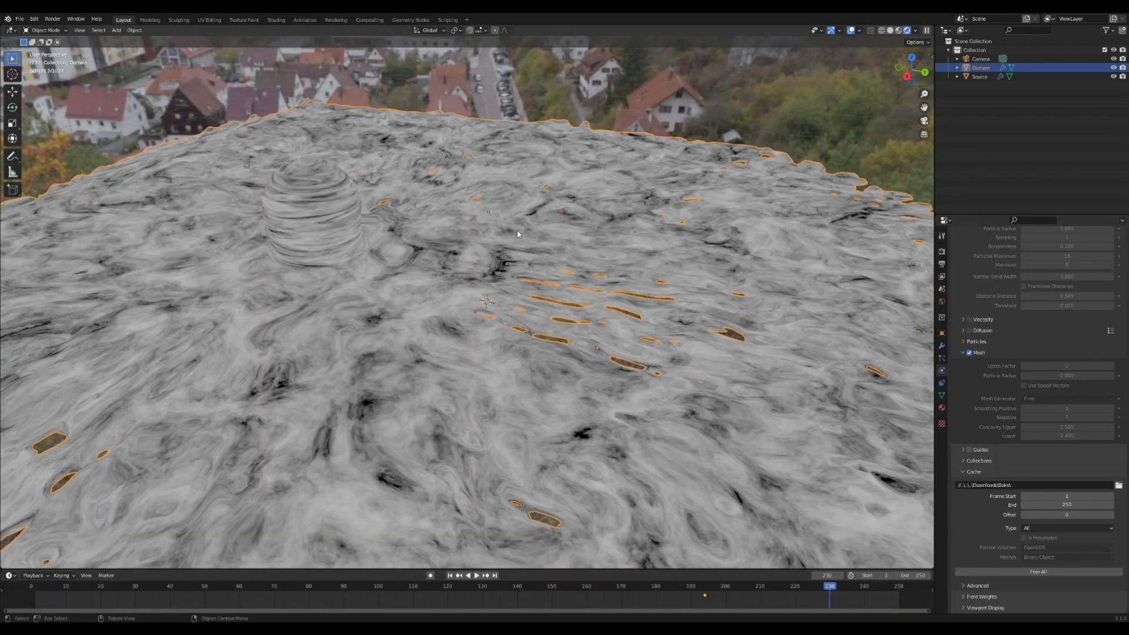
click(276, 20)
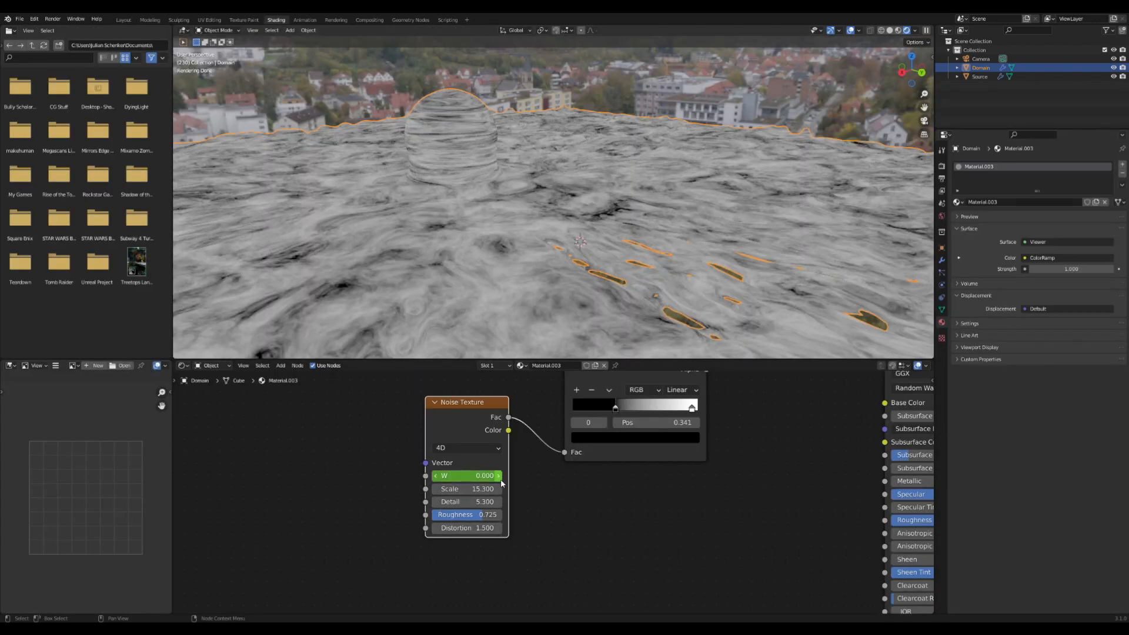
drag(446, 475, 500, 475)
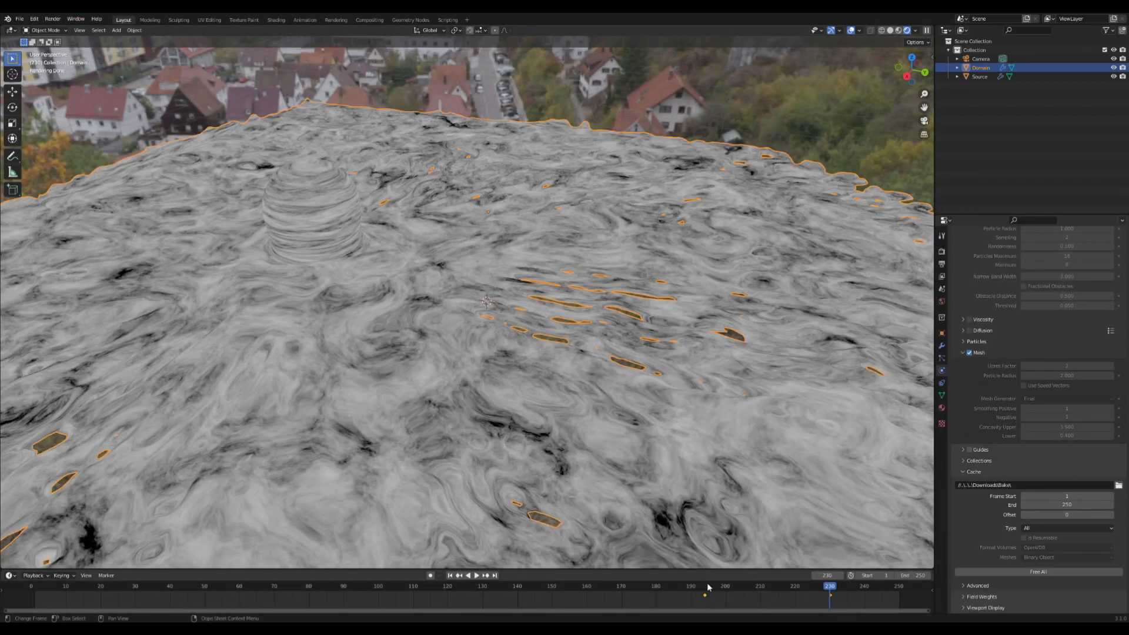
click(474, 575)
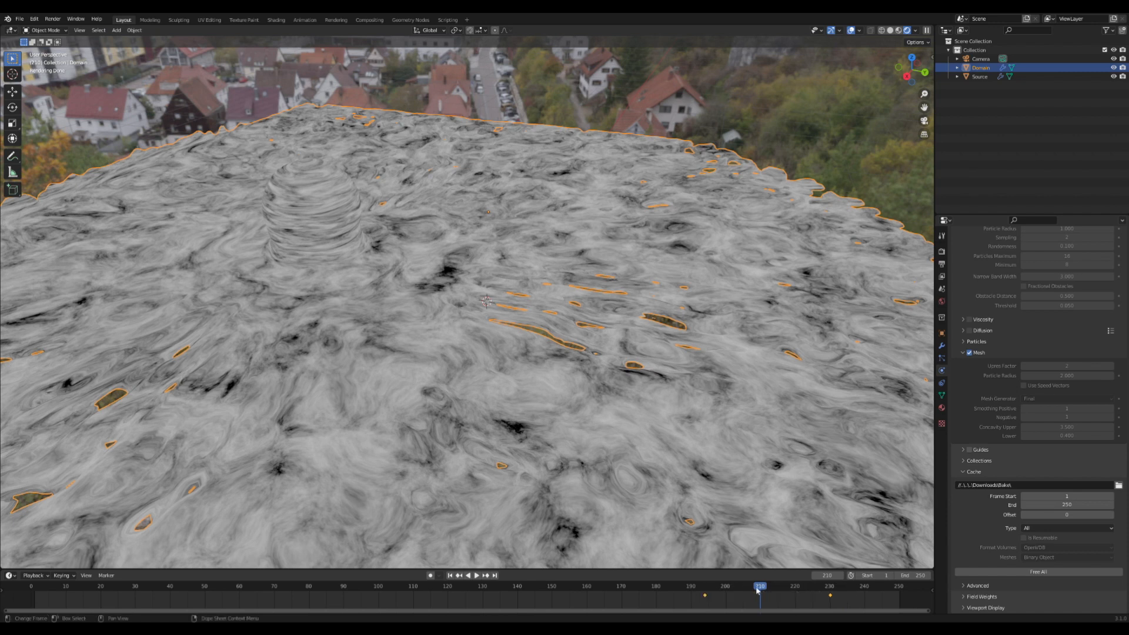
right_click(760, 586)
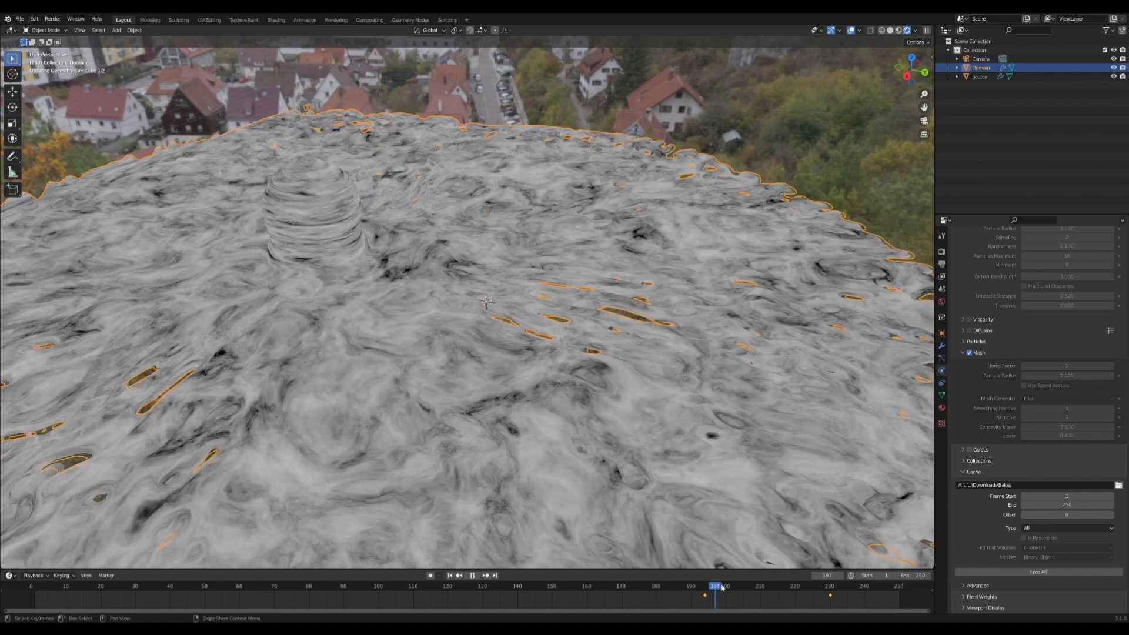
click(277, 19)
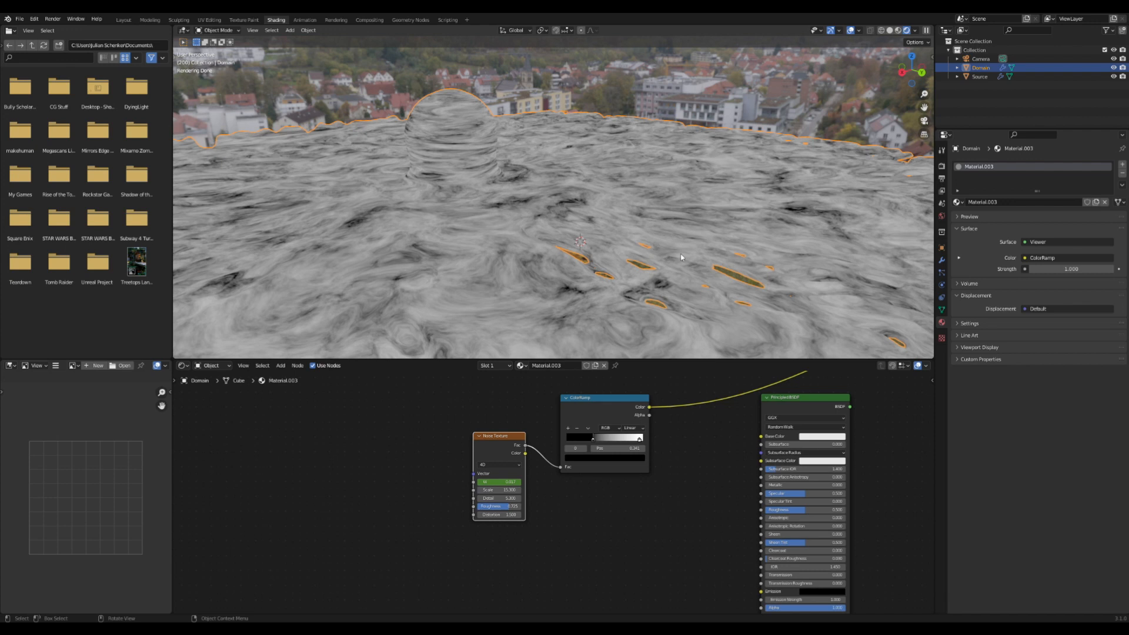
mouse_move(532, 100)
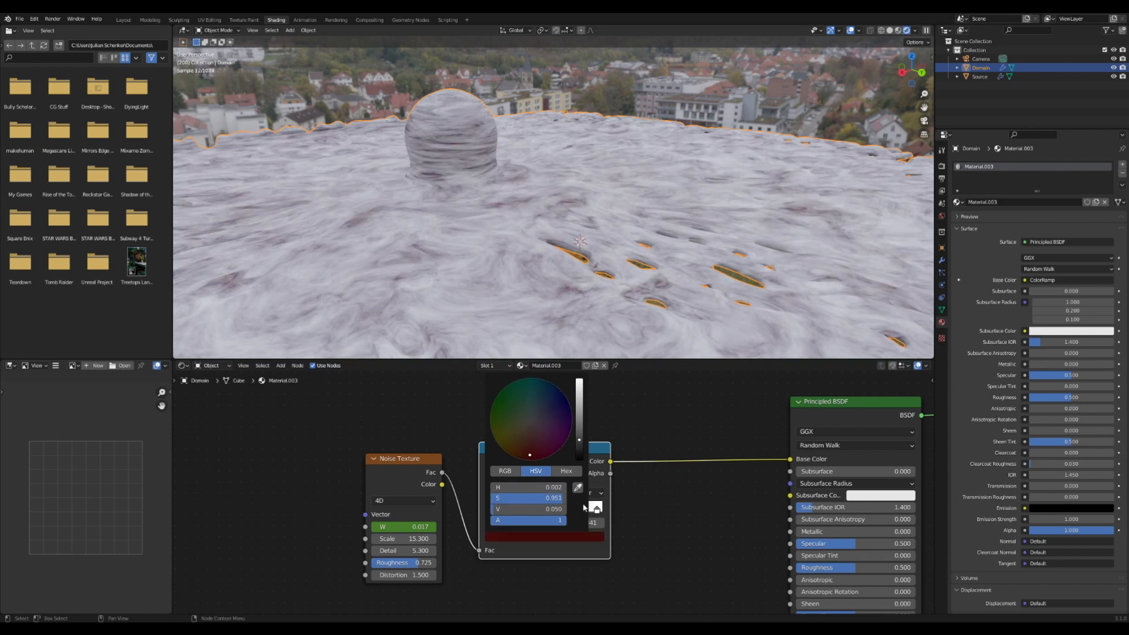
Make the ramp's dark stop dark red, widen the red areas, and set noise scale 13.
click(530, 419)
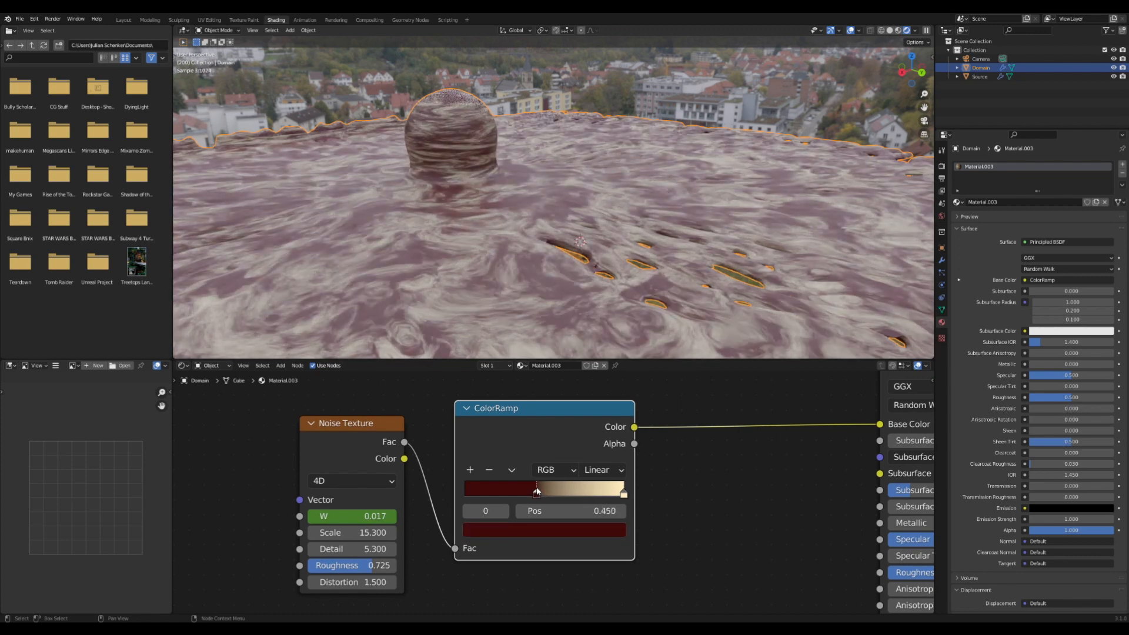
drag(538, 490, 532, 490)
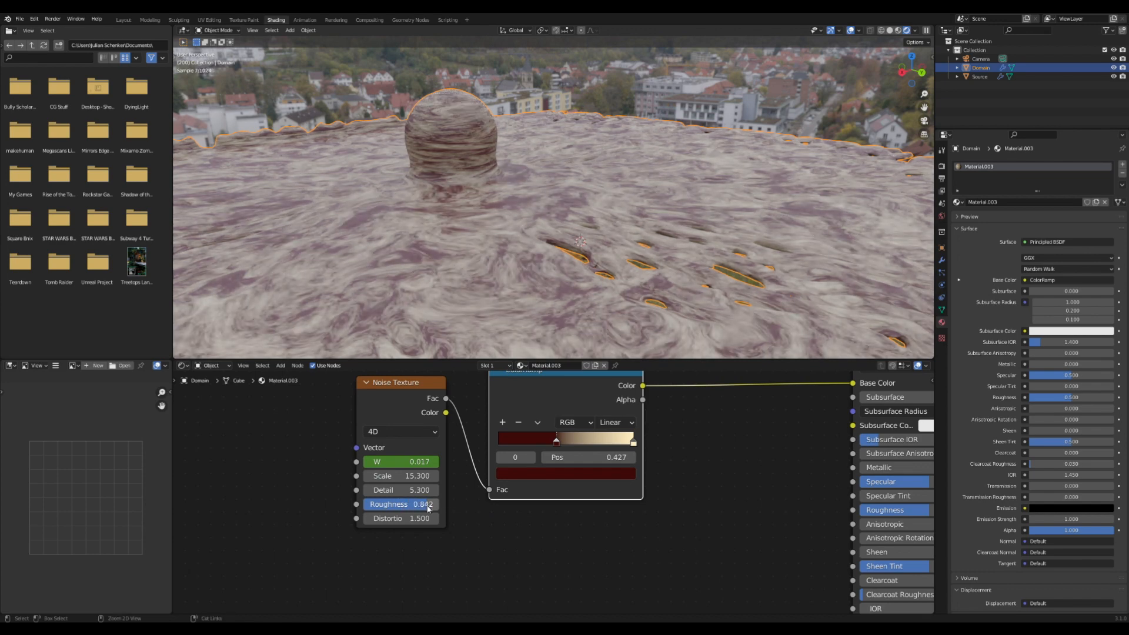
drag(399, 504, 400, 504)
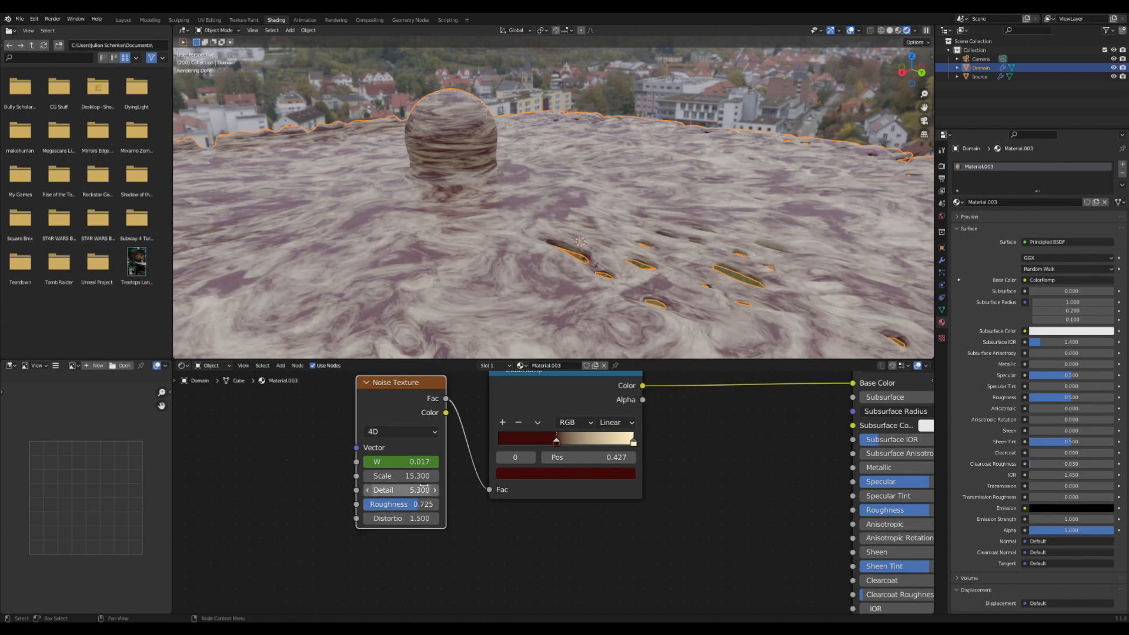
double_click(400, 476)
text(13.000)
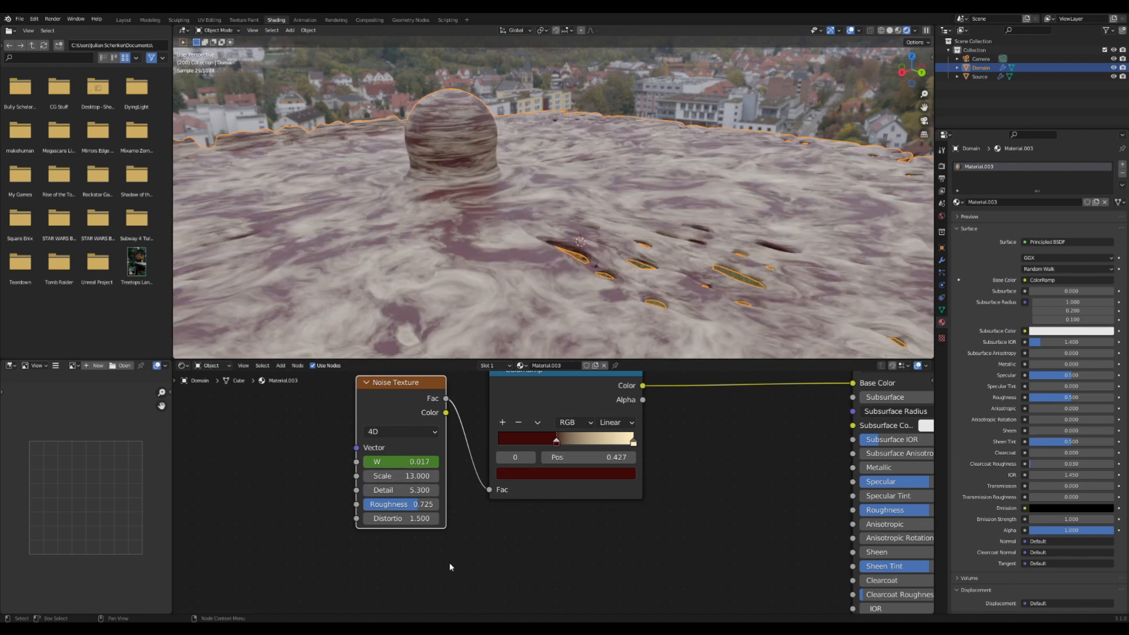
click(401, 490)
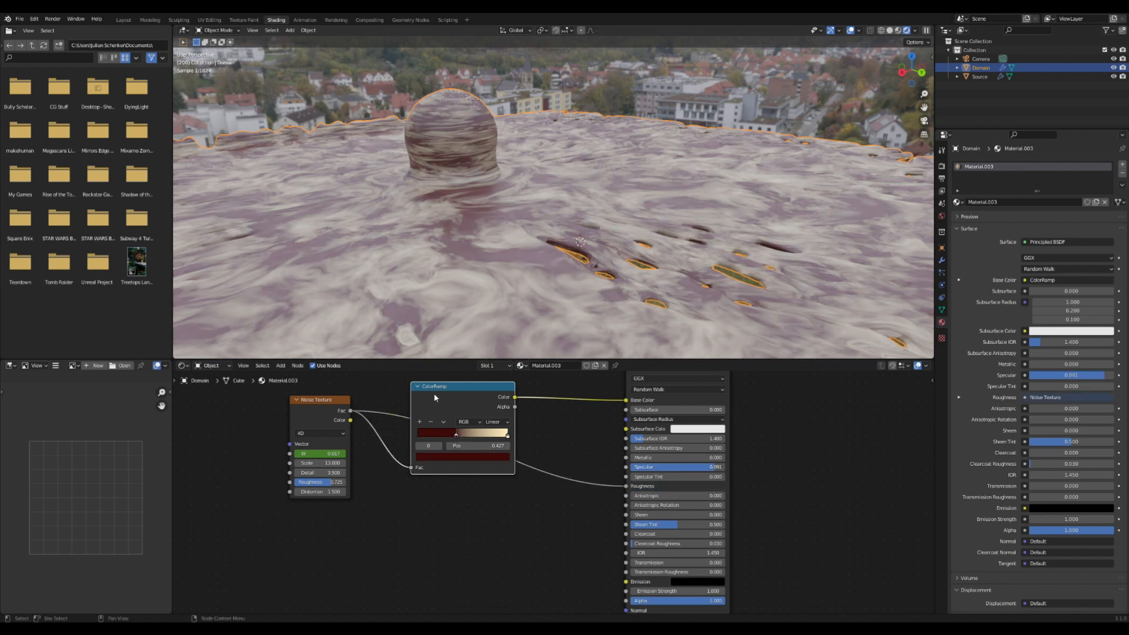
Collapse the ColorRamp, add a noise-fed Bump node into the surface normal, and frame the tree.
click(418, 387)
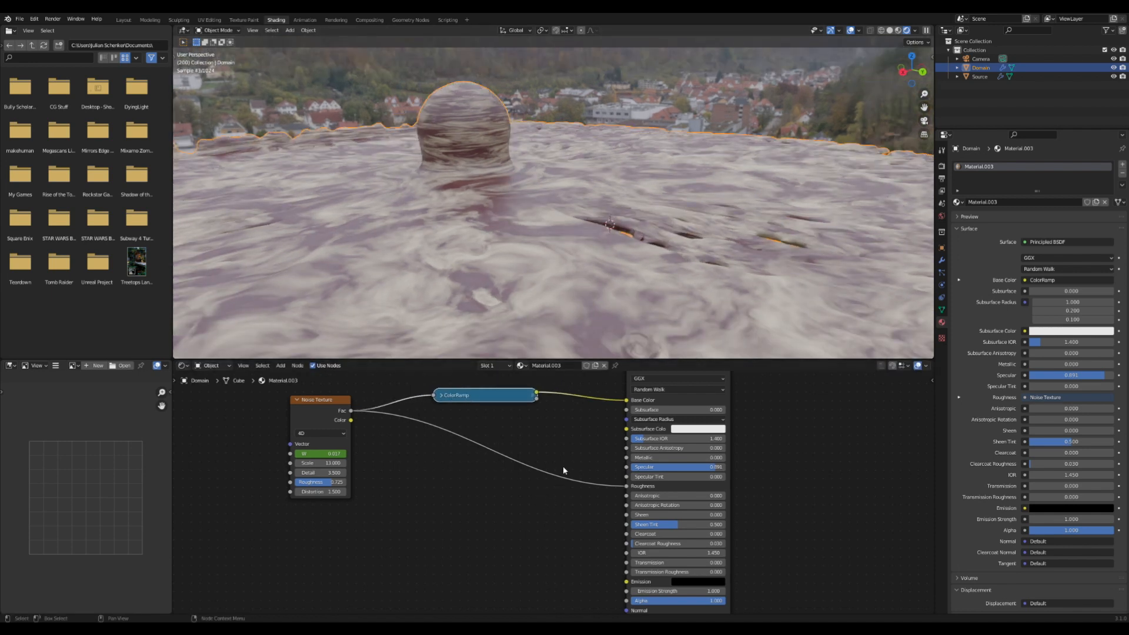
drag(351, 410, 506, 535)
text(b)
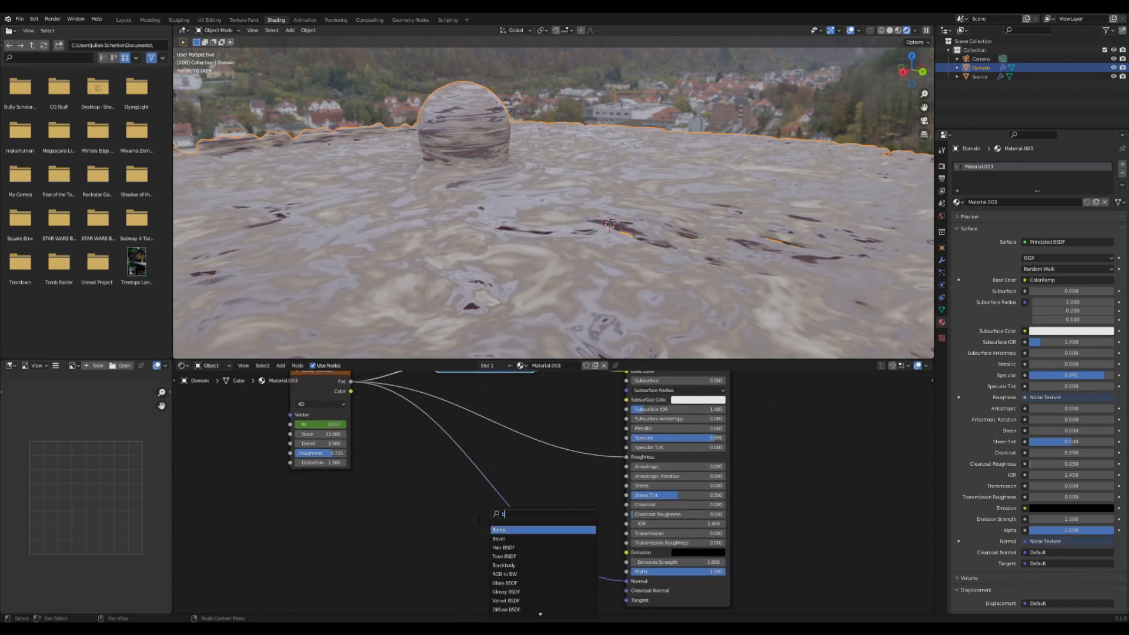
text(um)
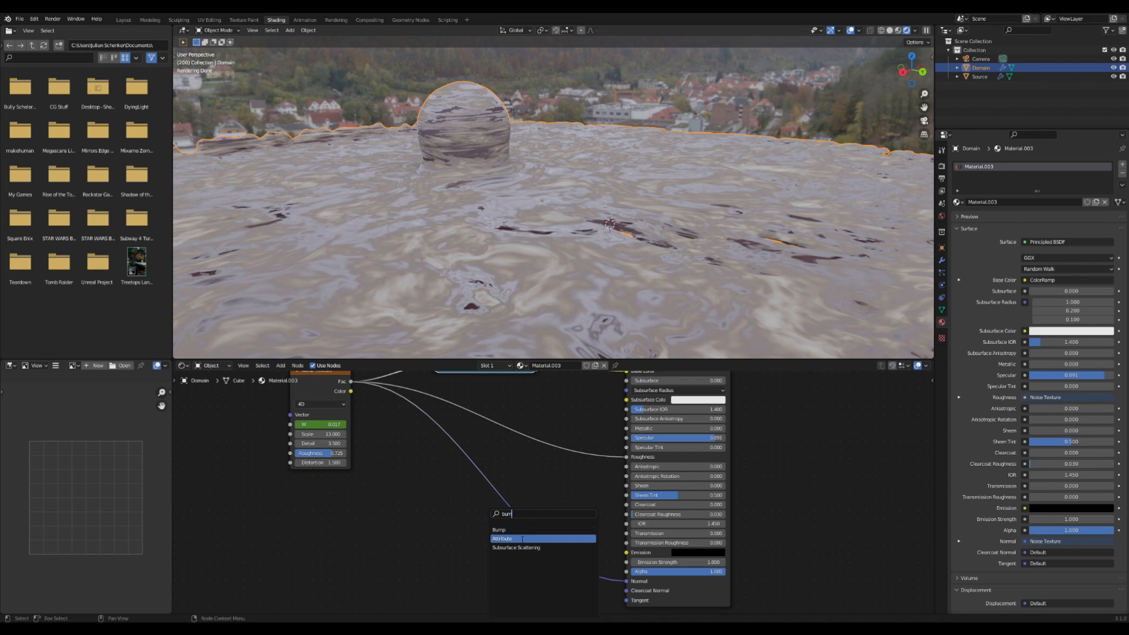
click(500, 529)
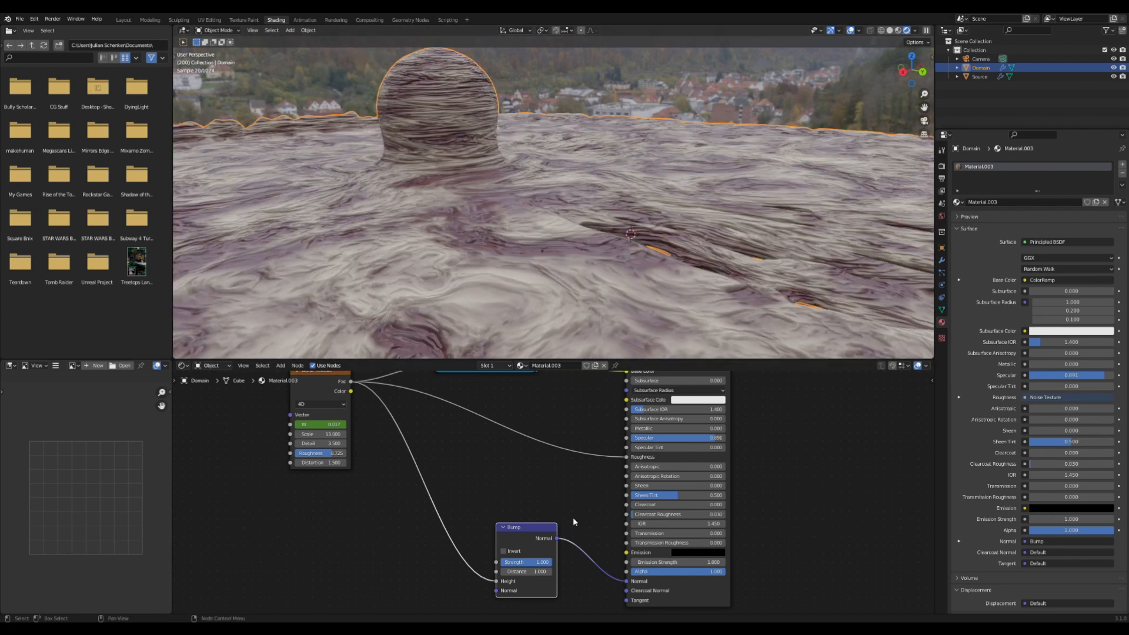
drag(525, 562, 514, 562)
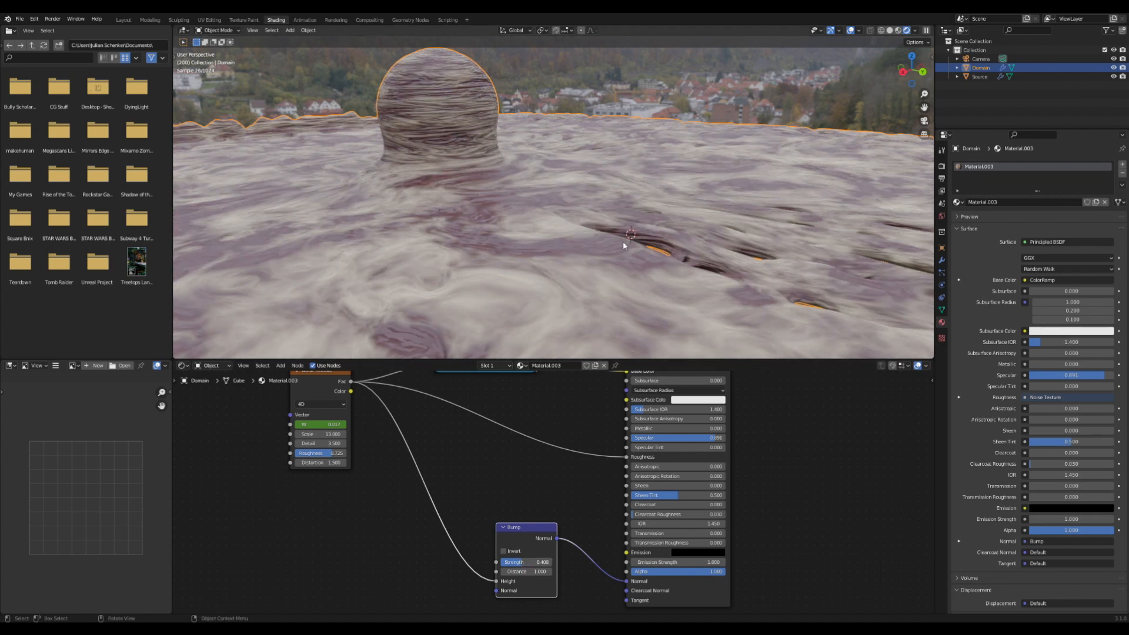
drag(623, 246, 574, 139)
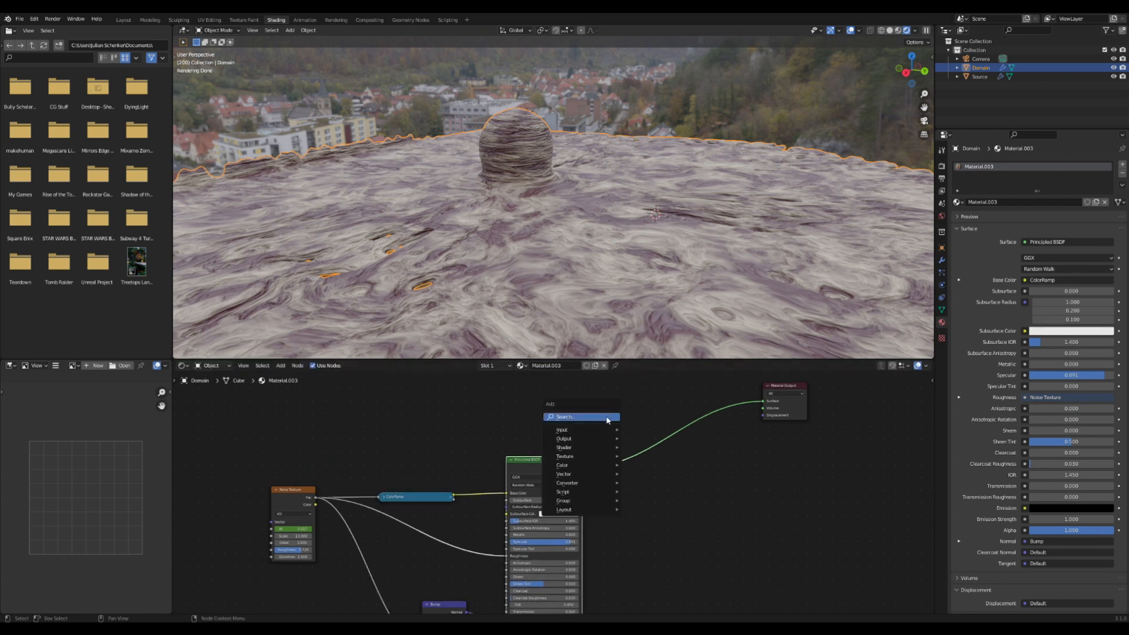
Insert a Mix Shader before the Material Output and collapse the colour ramp's settings.
text(mix)
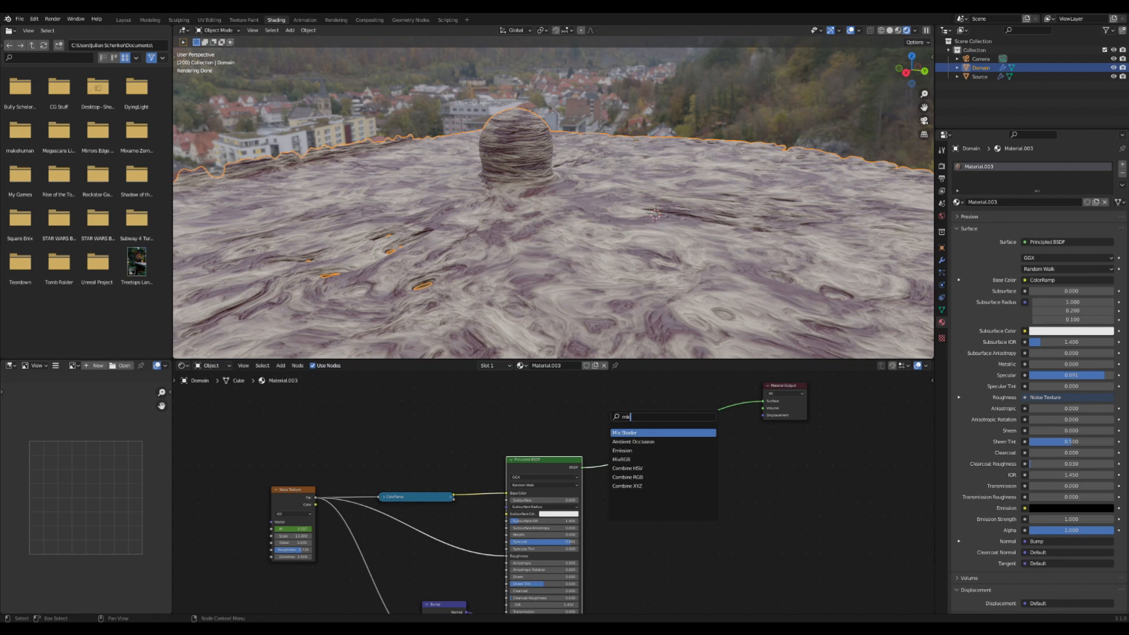
click(625, 433)
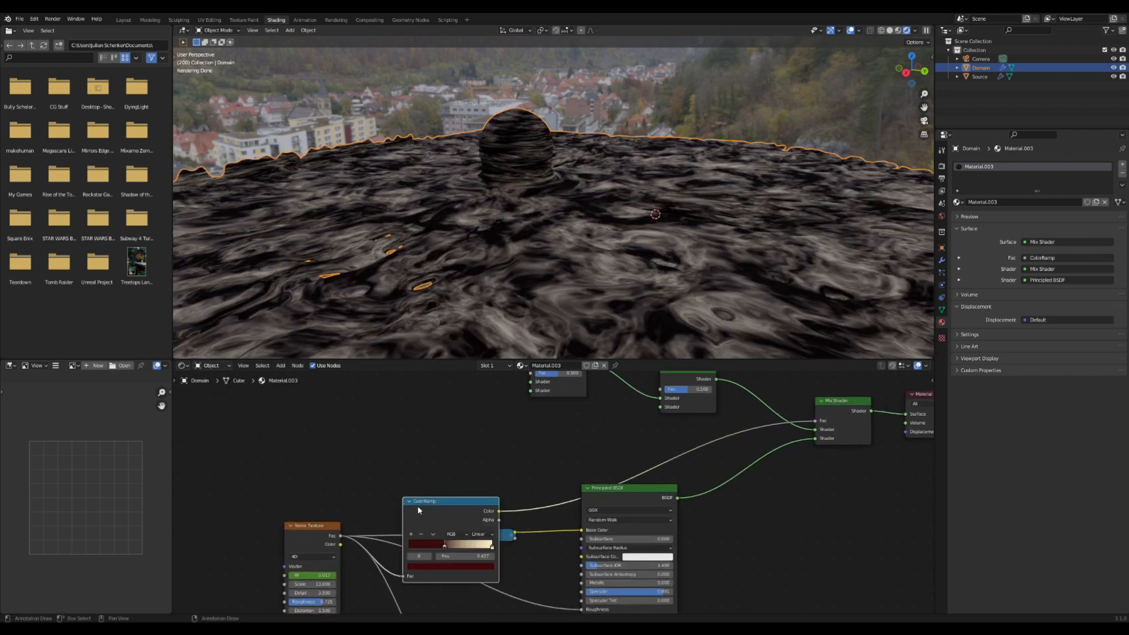
click(450, 545)
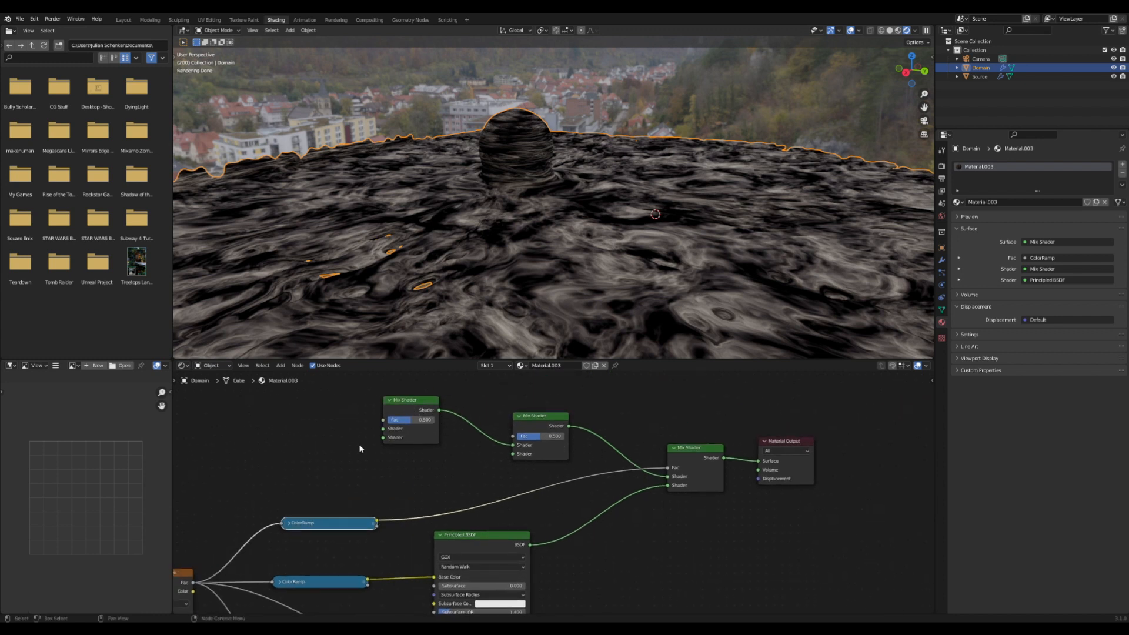
click(409, 400)
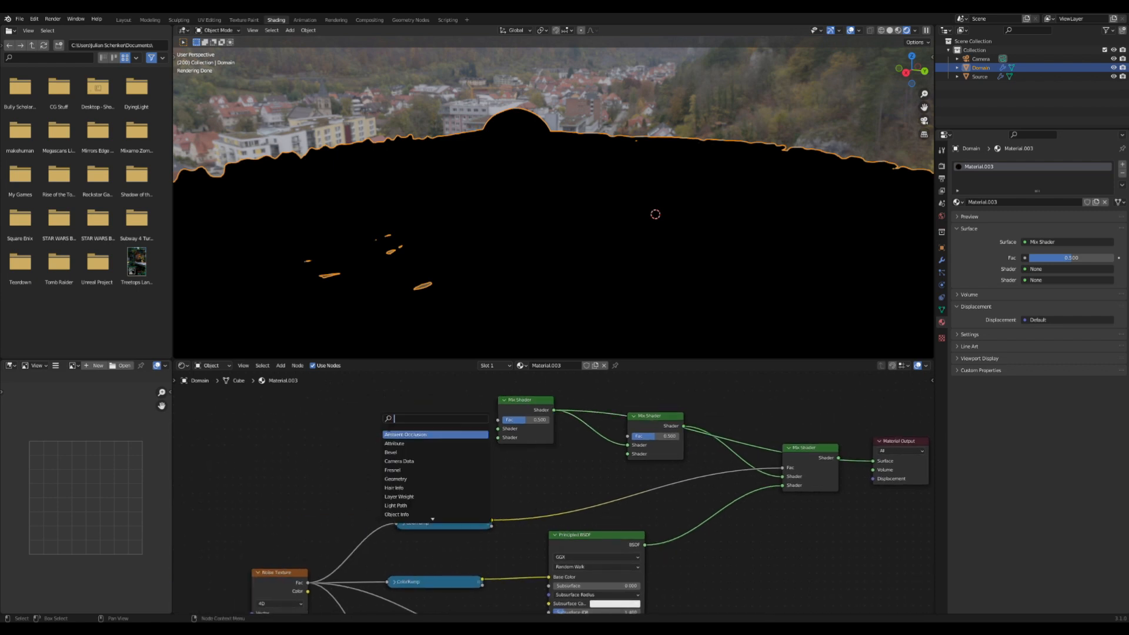
Add Transparent and Translucent BSDFs to the first Mix Shader, tinting the translucent dark red.
text(tra)
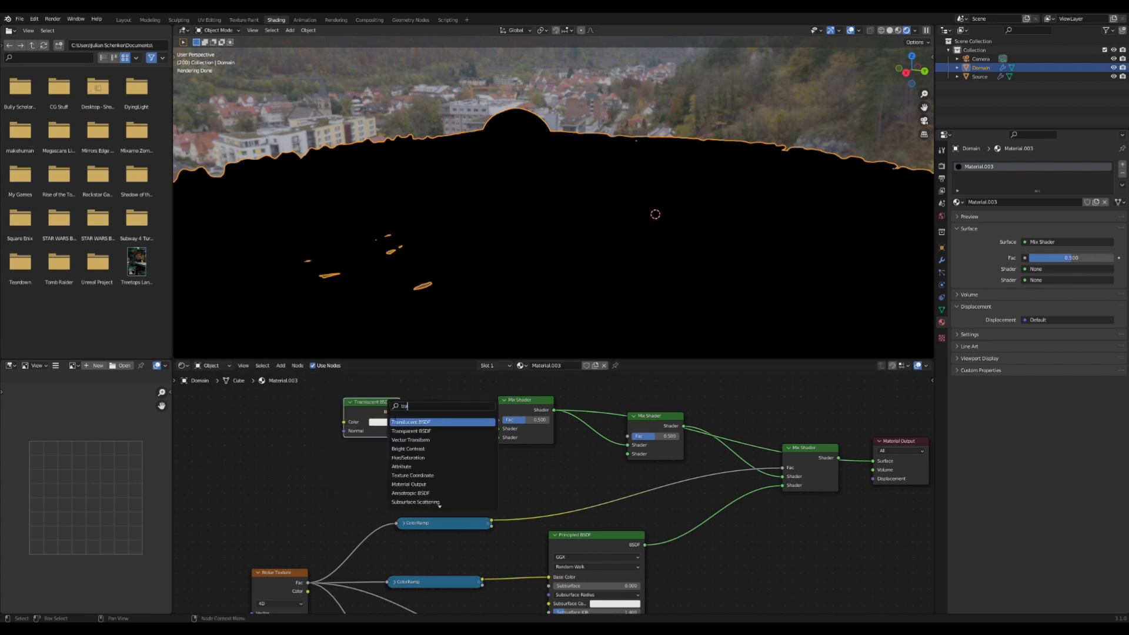
click(411, 431)
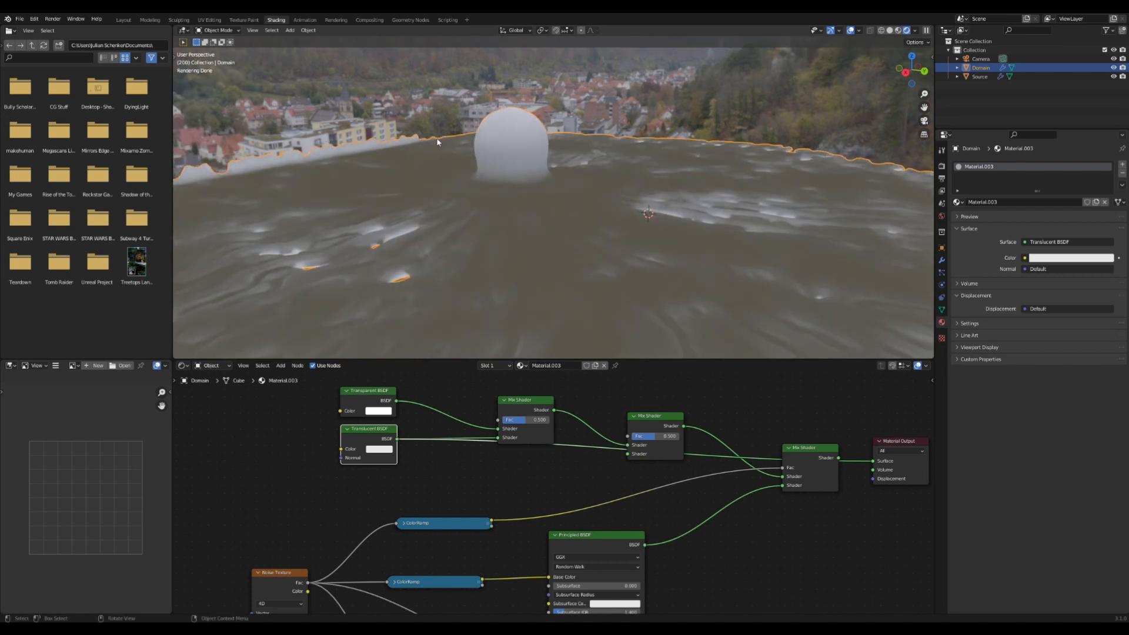
mouse_move(382, 369)
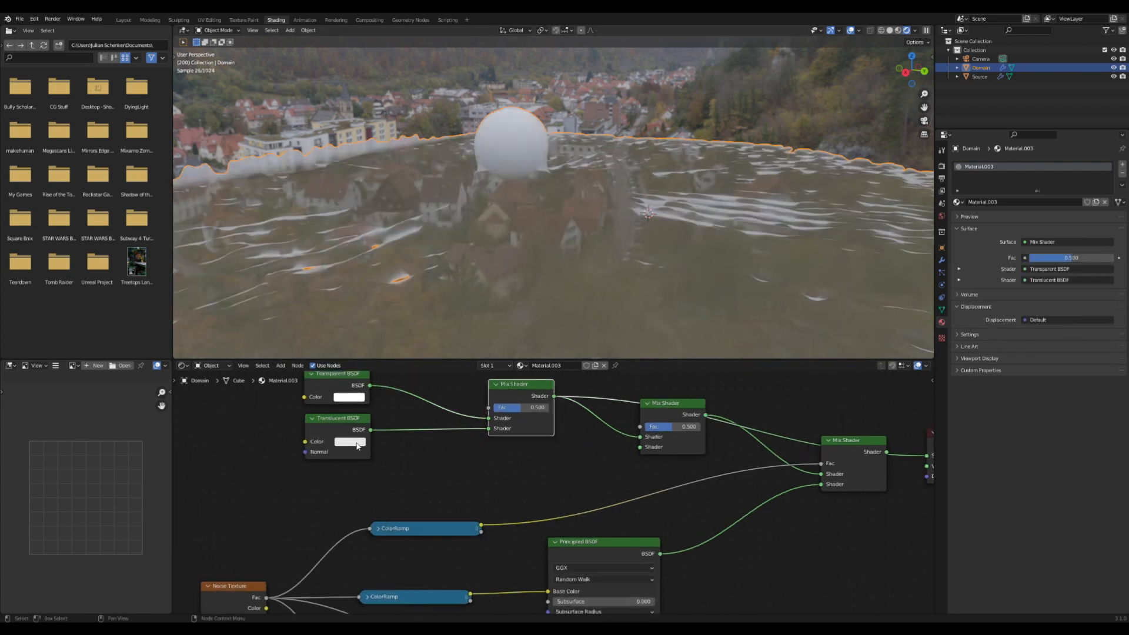
click(351, 441)
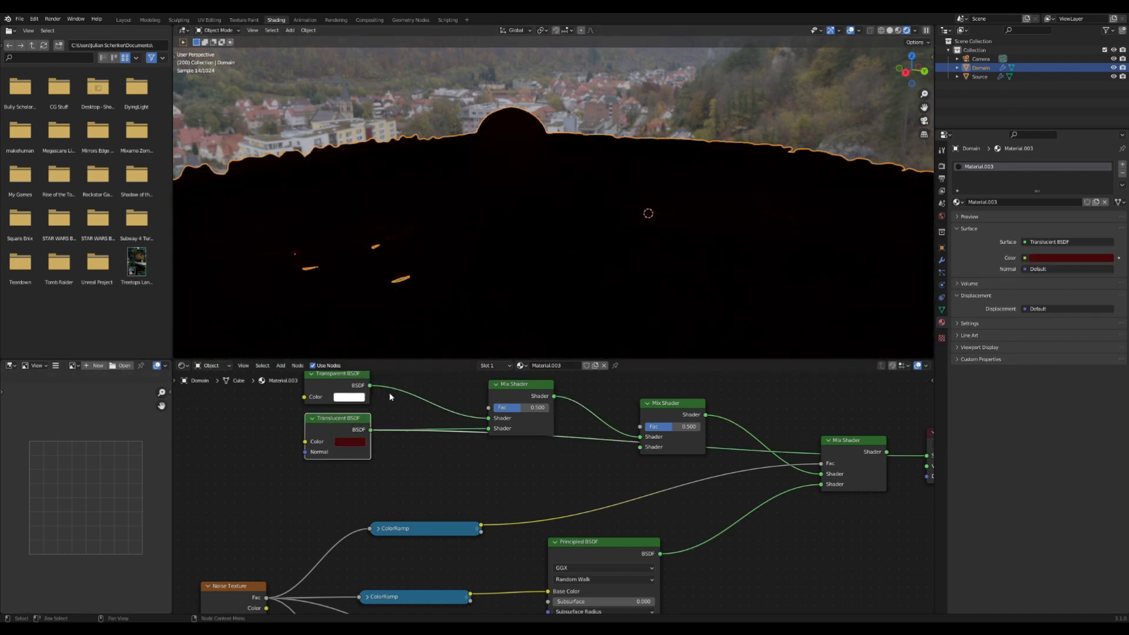
click(351, 442)
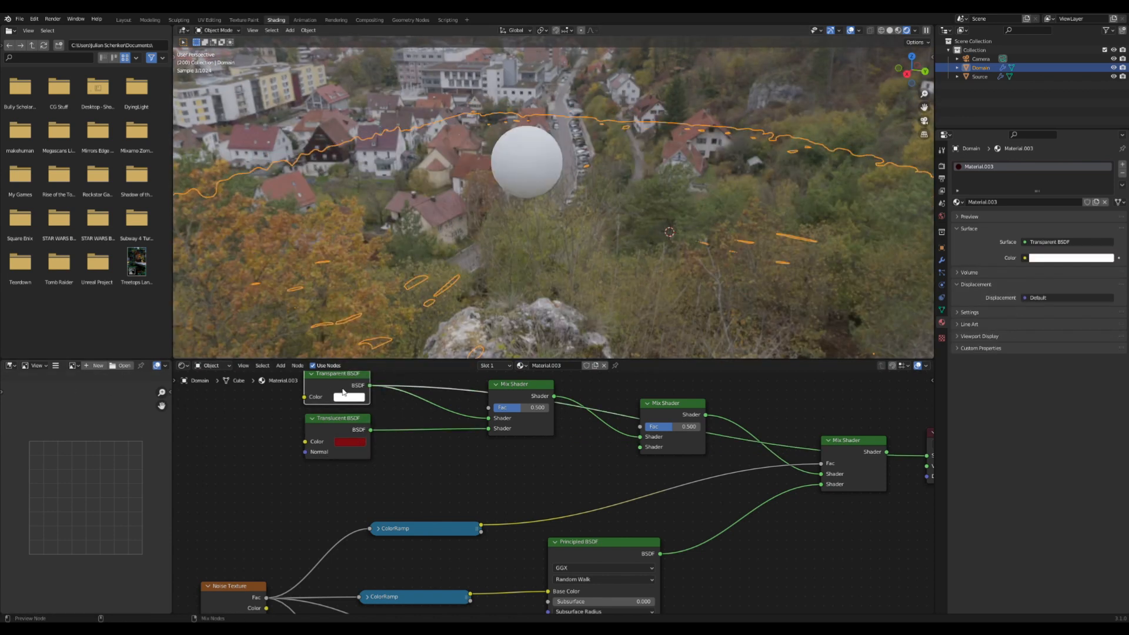
Tint the transparent shader orange and set the first Mix Shader factor to 0.825.
click(349, 397)
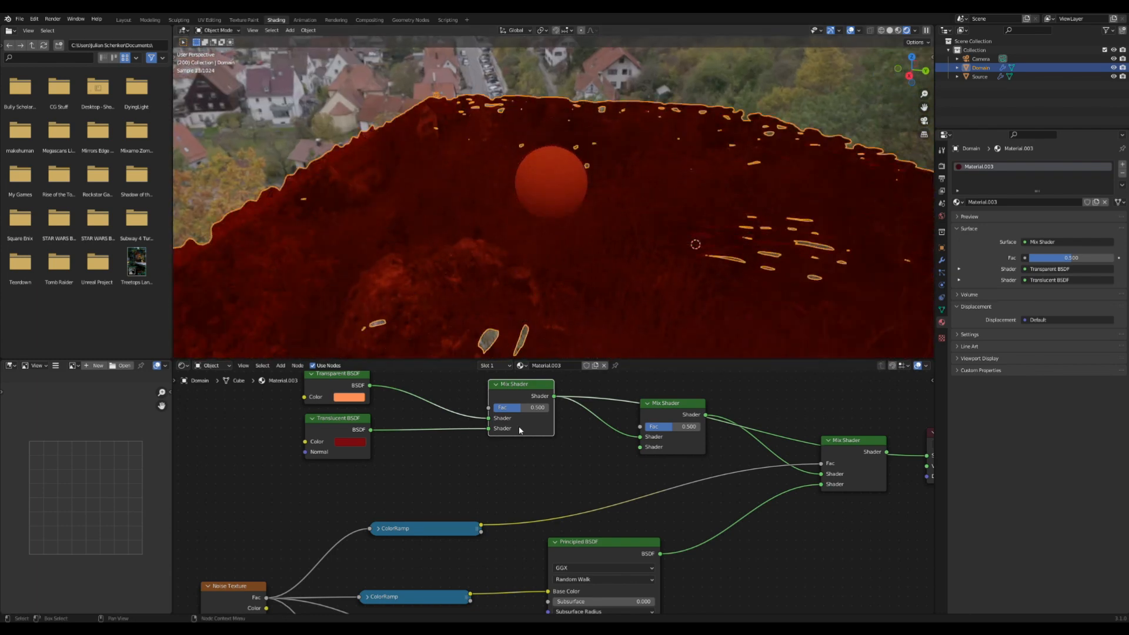
drag(519, 407, 543, 407)
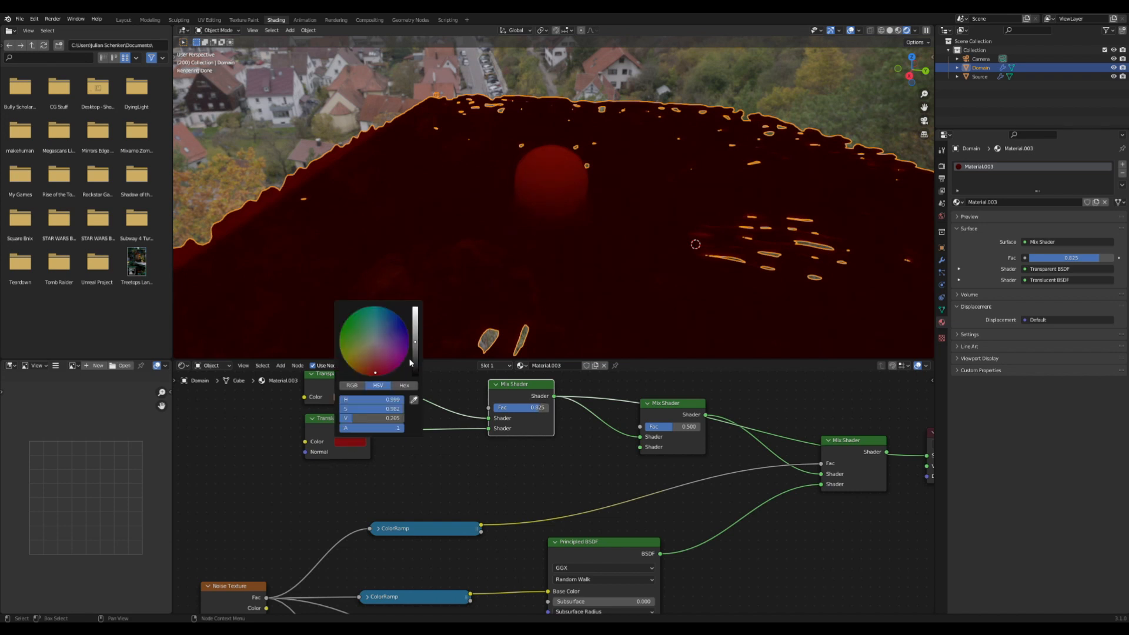
click(598, 240)
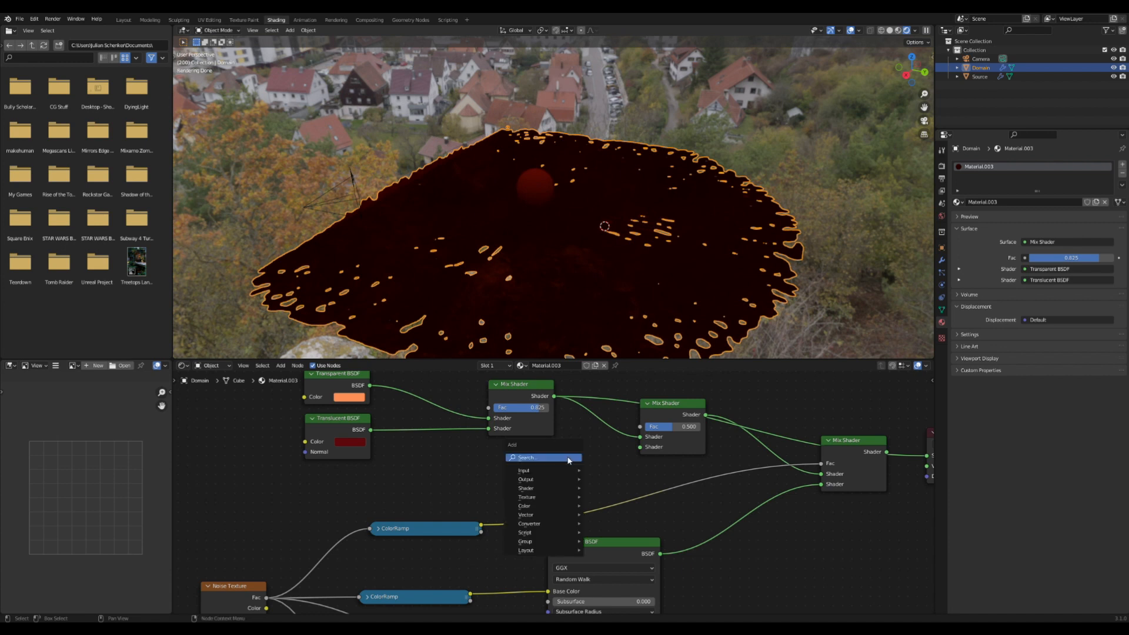
Add a pale pink Glossy BSDF to the second Mix Shader at factor 0.058.
text(glo)
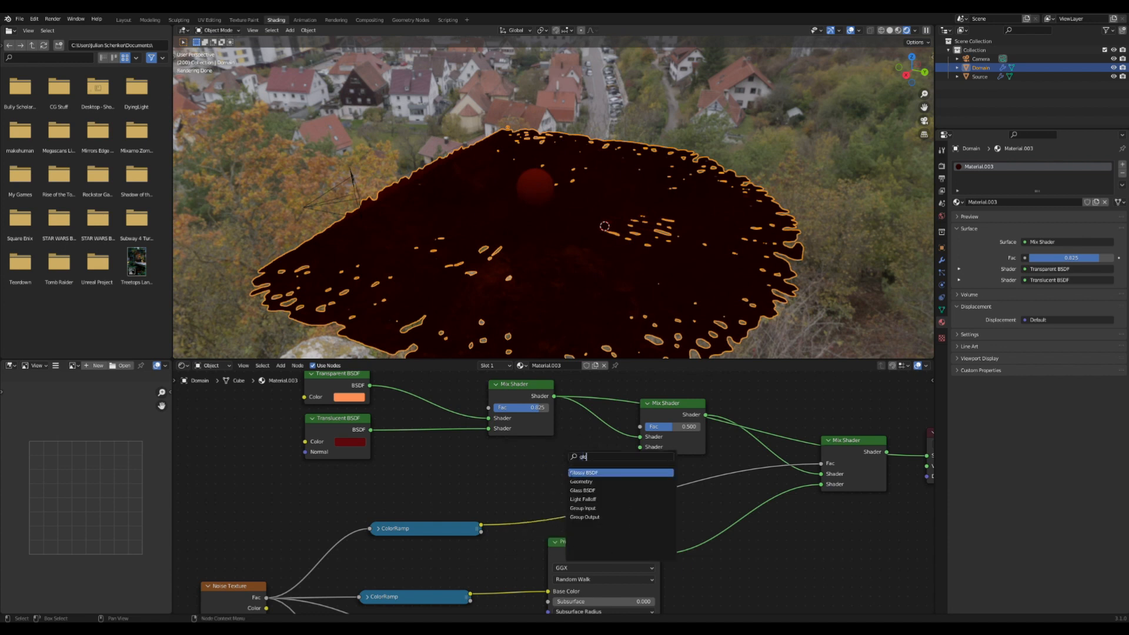
click(585, 472)
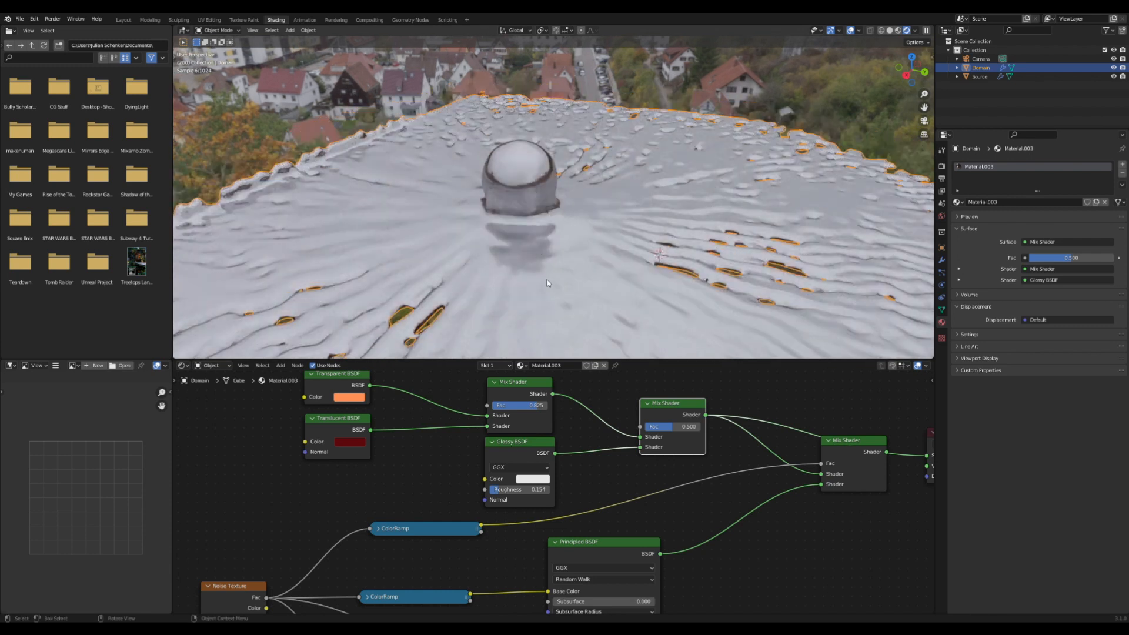
click(531, 478)
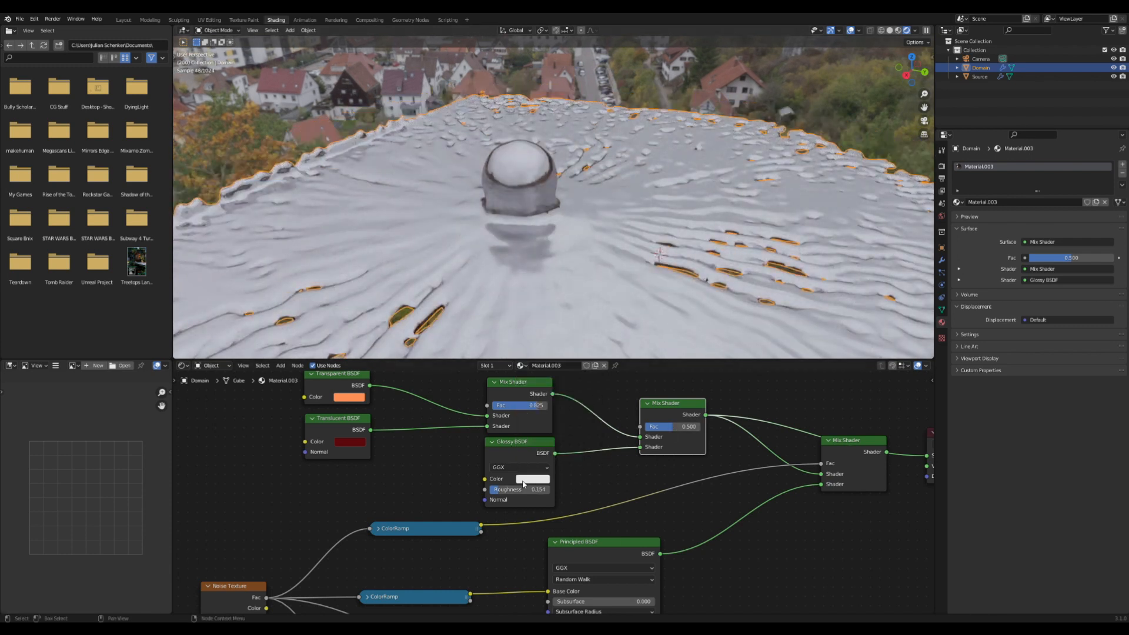
click(532, 479)
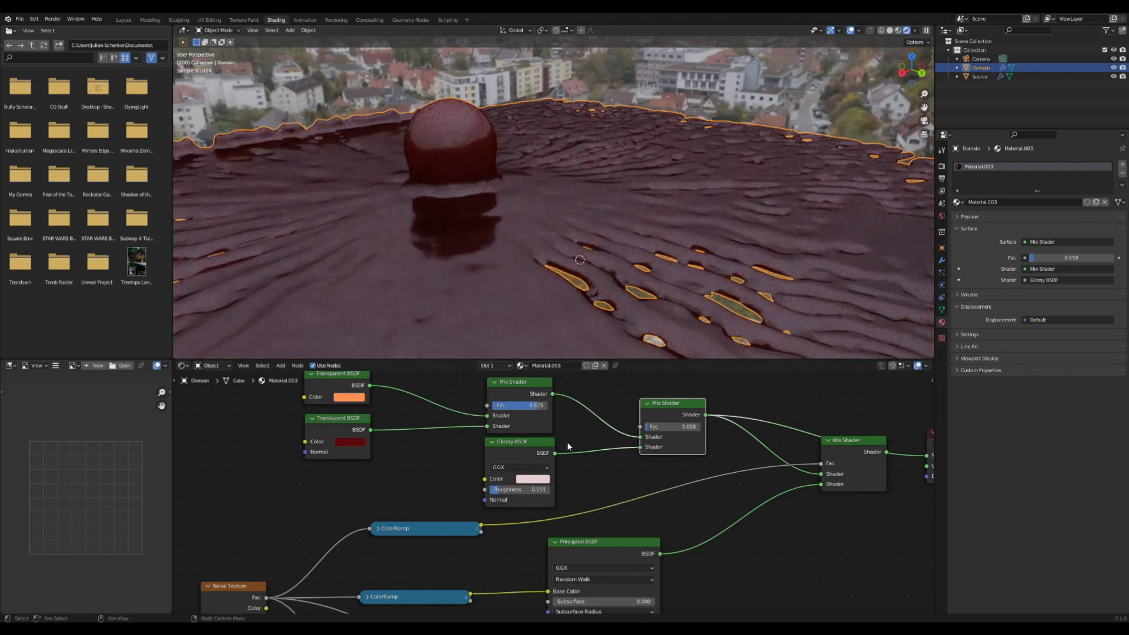
double_click(519, 490)
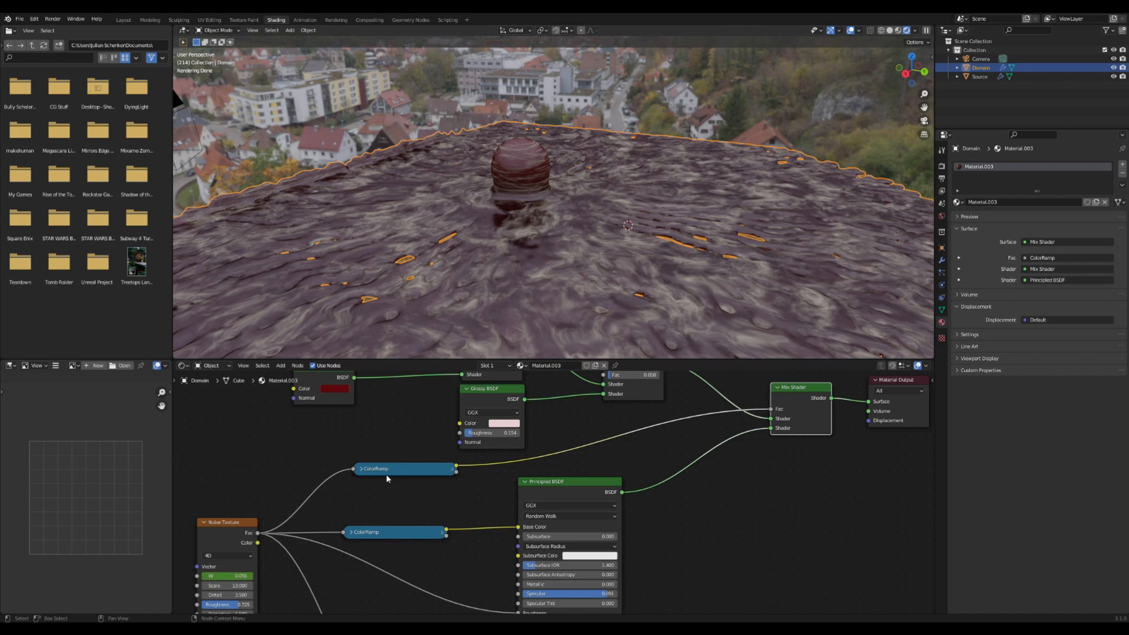
mouse_move(729, 382)
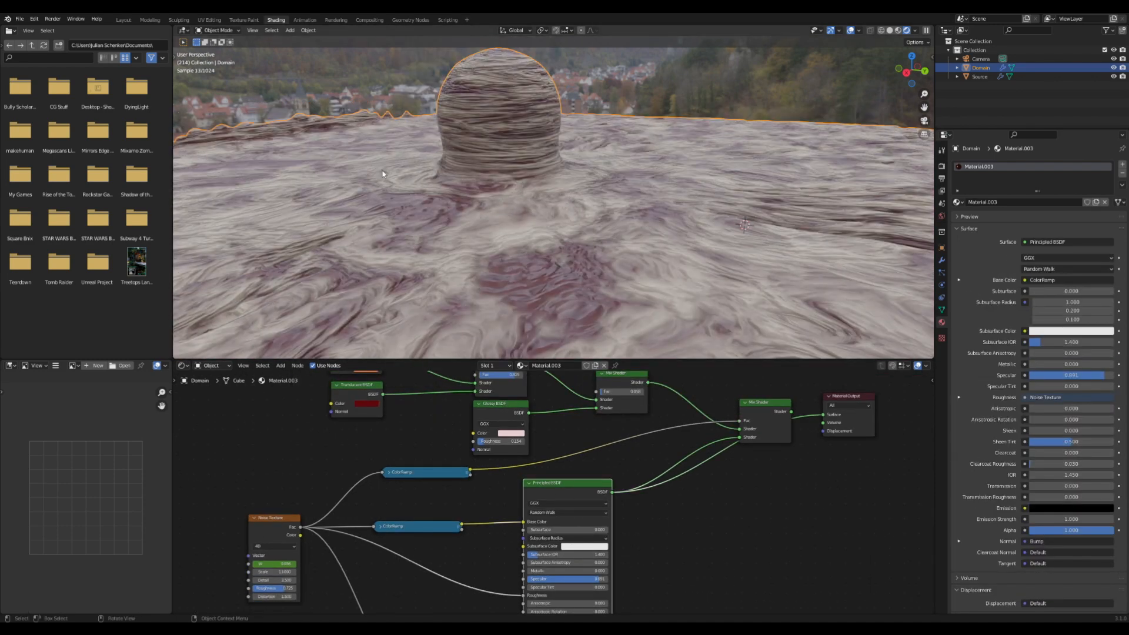
Preview the combined shader mix and move the mix-factor ramp's dark stop to 0.186.
click(763, 401)
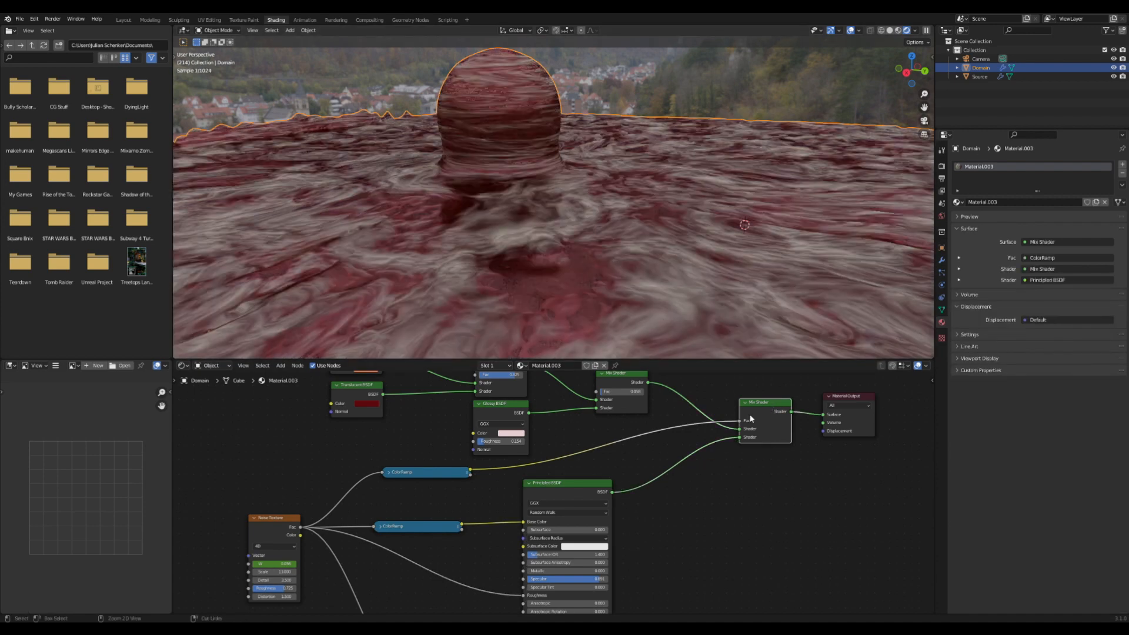
click(388, 472)
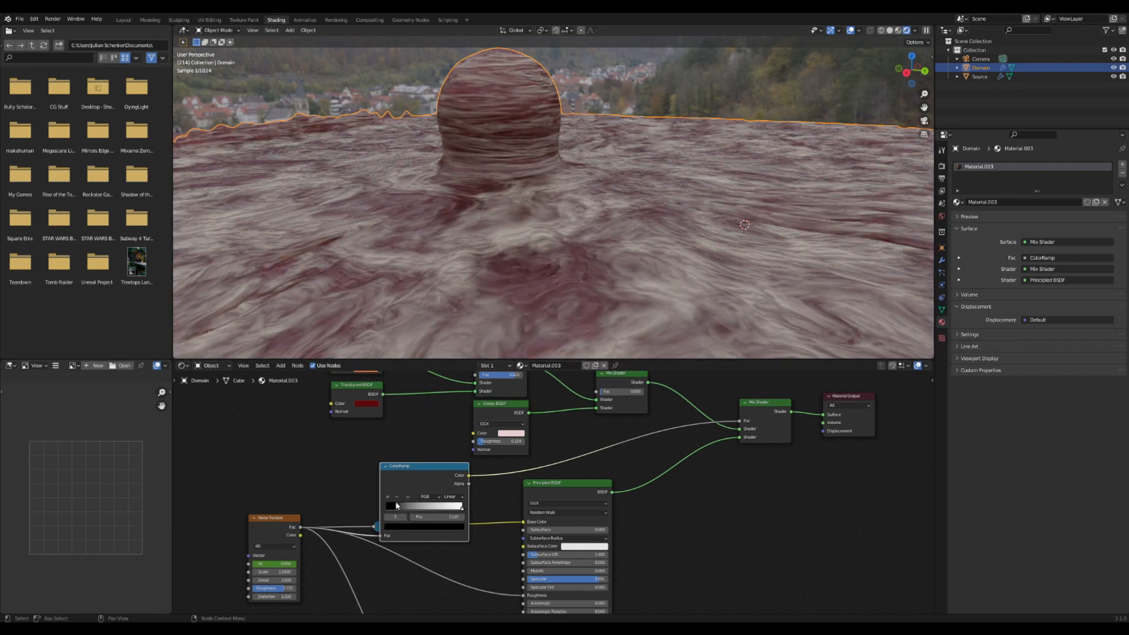
drag(395, 506, 446, 507)
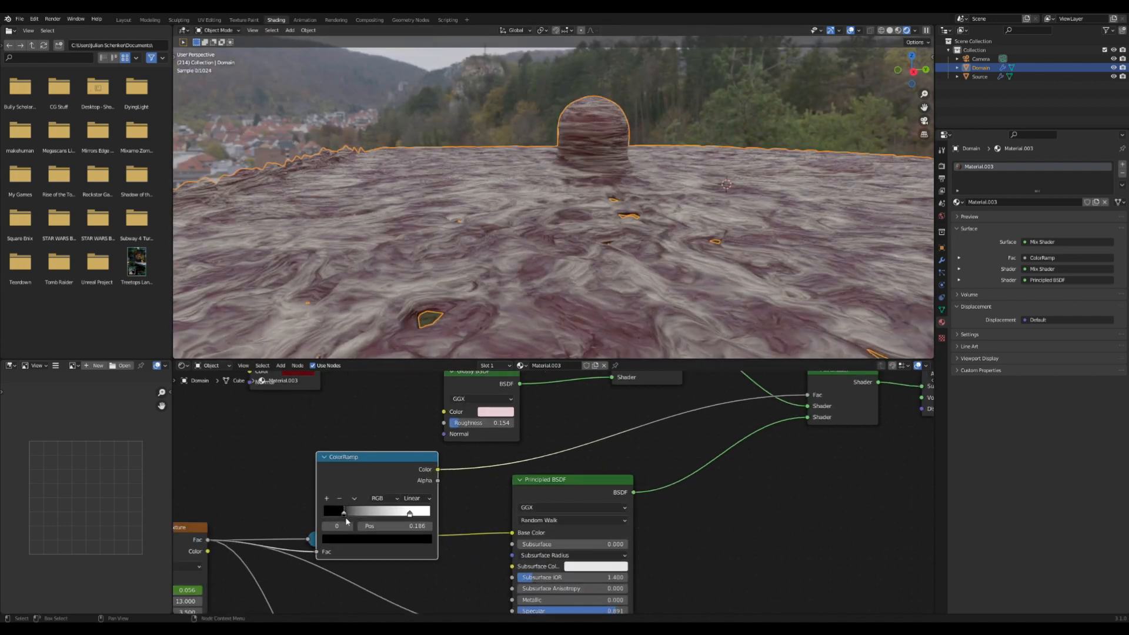
click(342, 512)
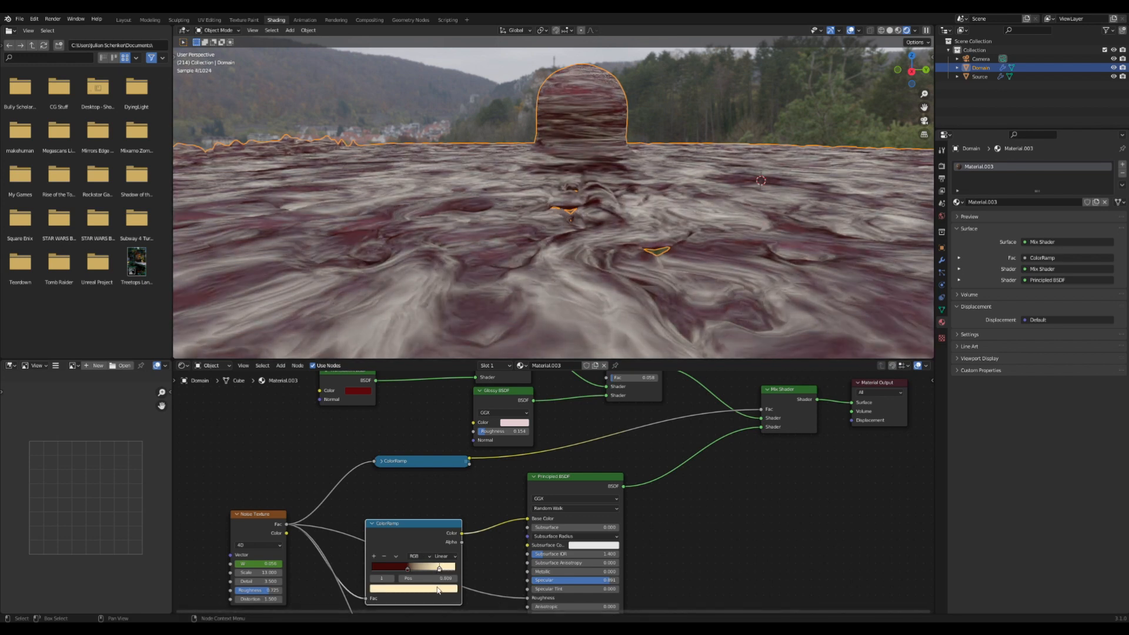
Recolour the flesh ramp's light stop to a warm peach-cream hue.
click(412, 588)
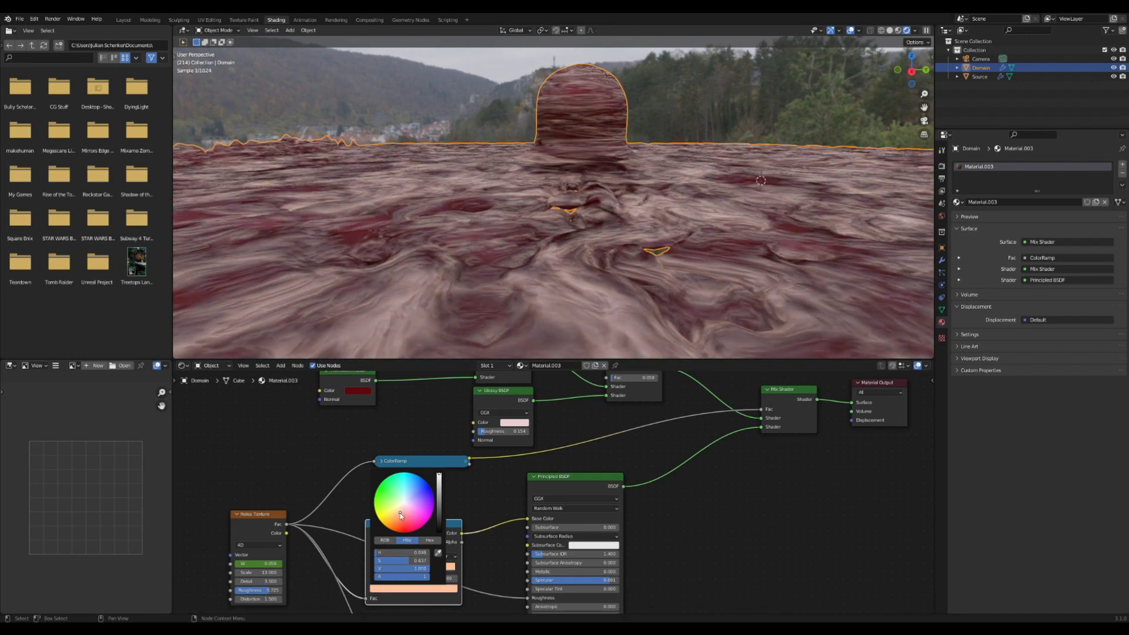
click(655, 298)
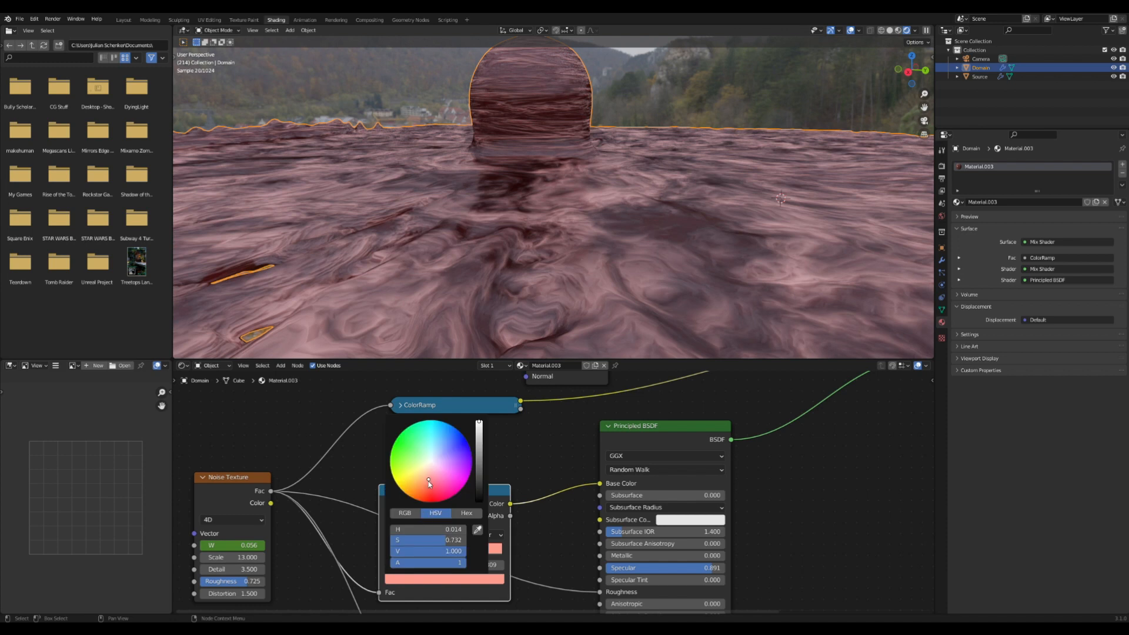
click(408, 474)
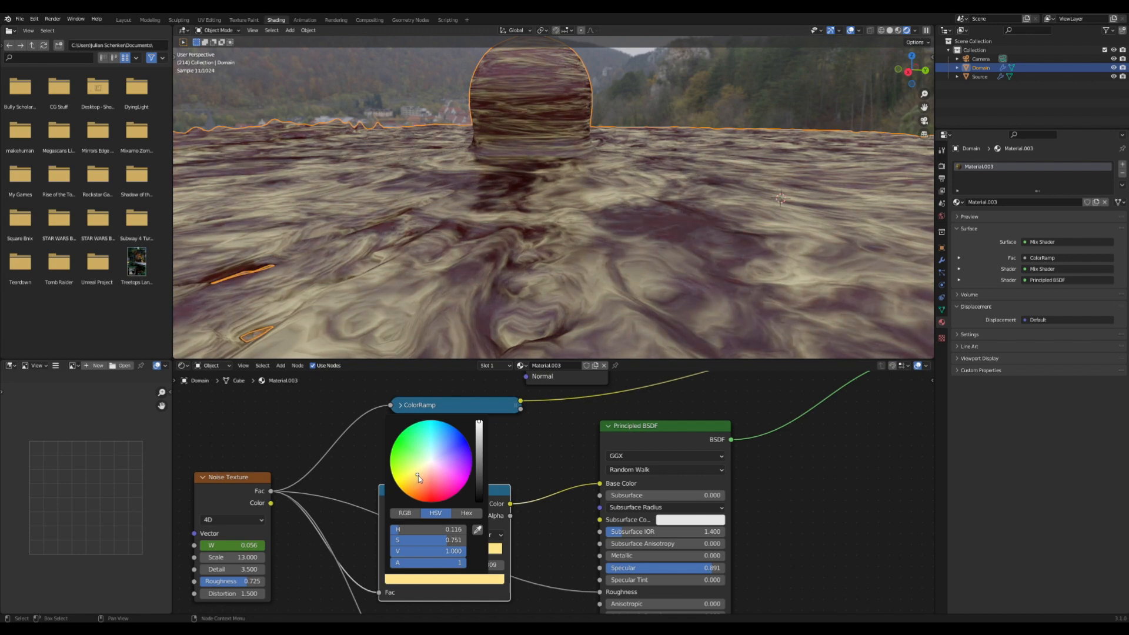
drag(418, 478, 423, 477)
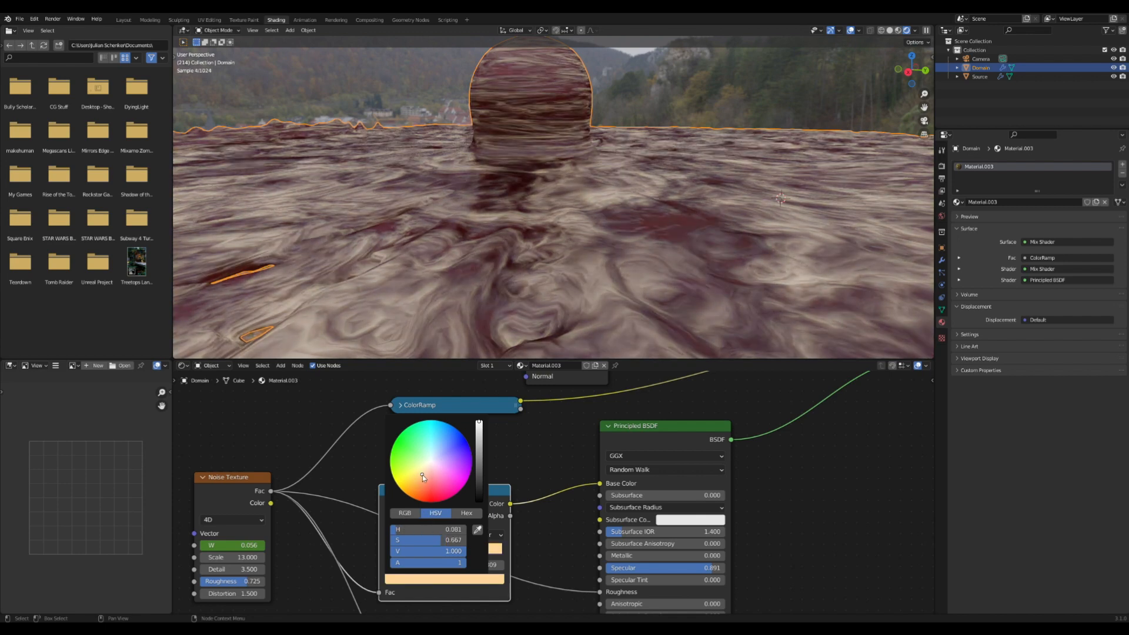